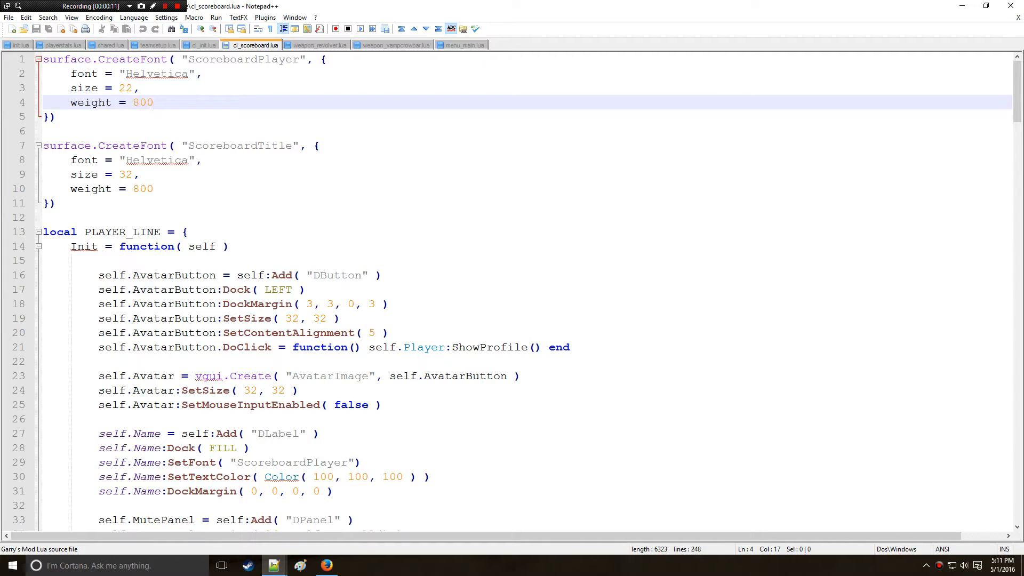
- Add a local PLAYER_LINE_TITLE table above PLAYER_LINE with an empty Init( self ) function
key(Enter)
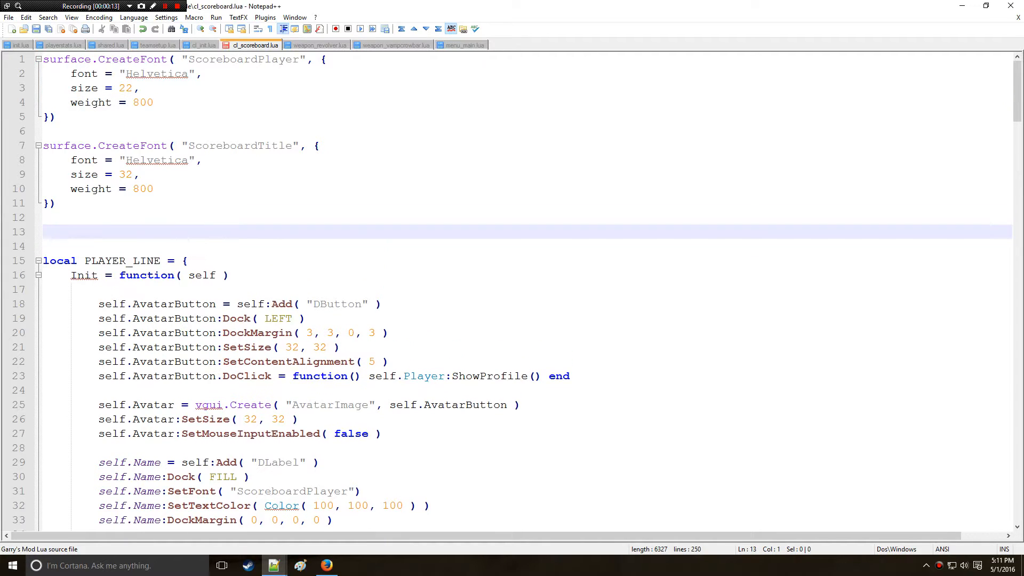
text(local)
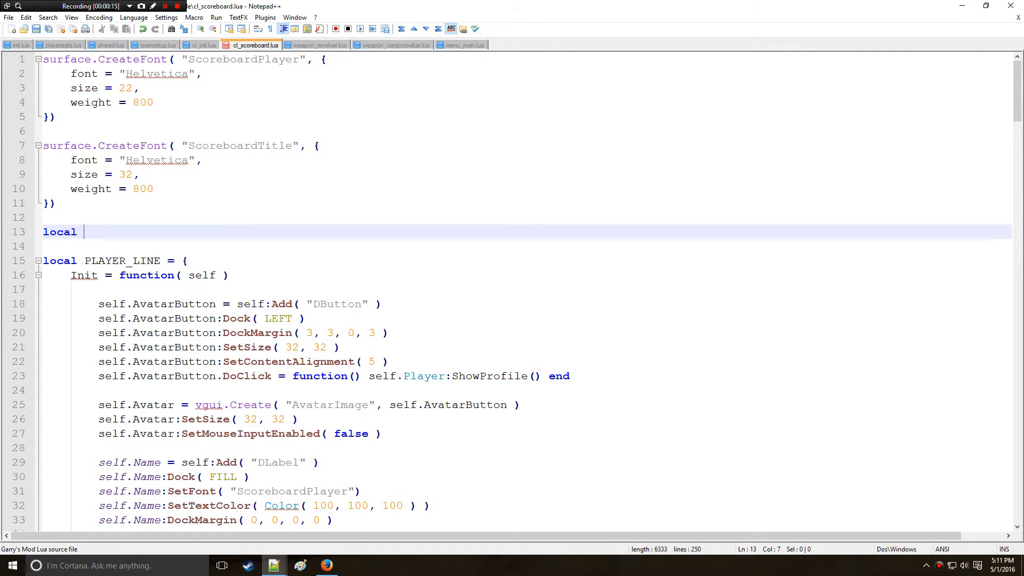
text(PLAYER)
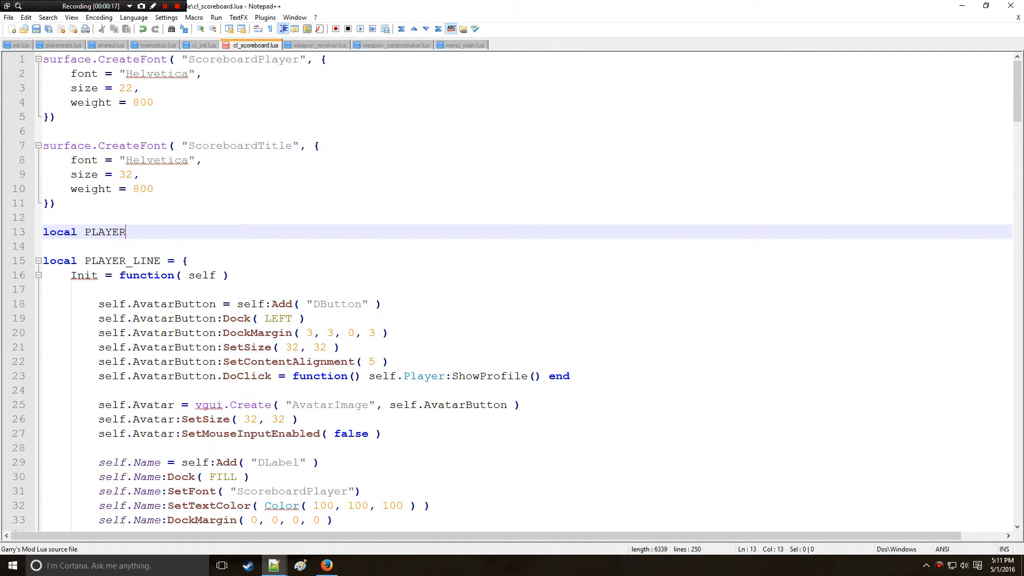
text(_LINE)
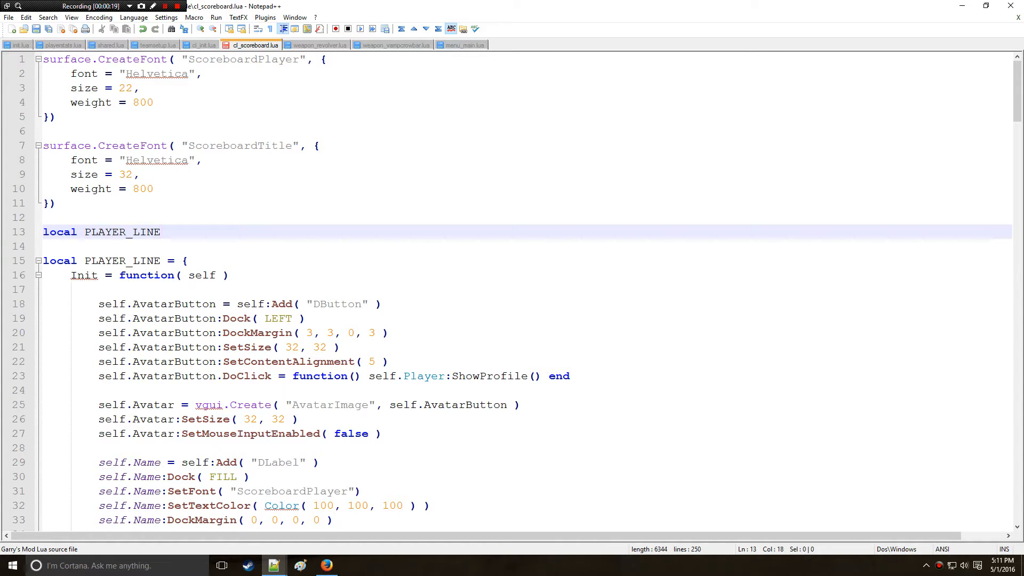
text(_TITLE =)
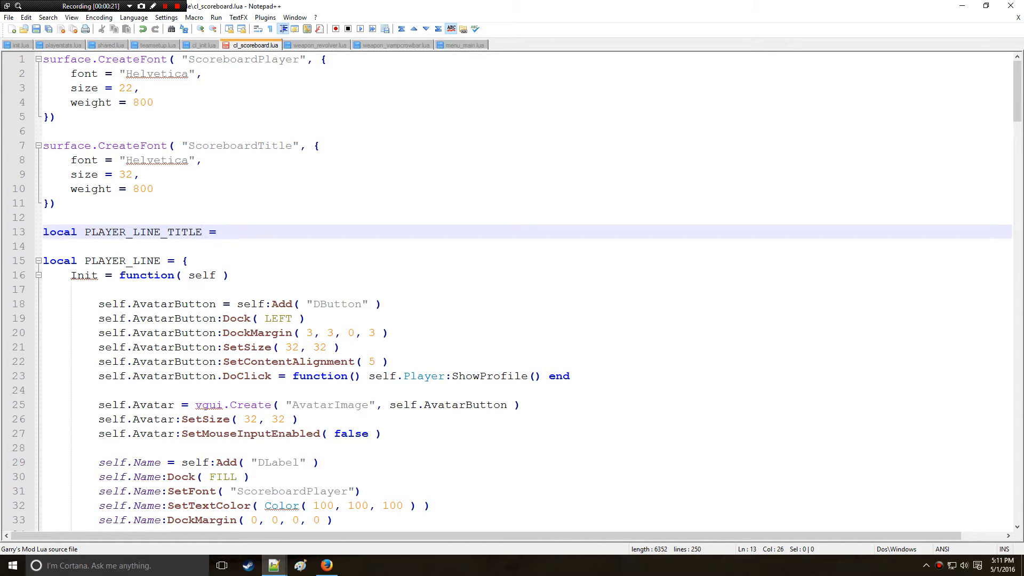
text({})
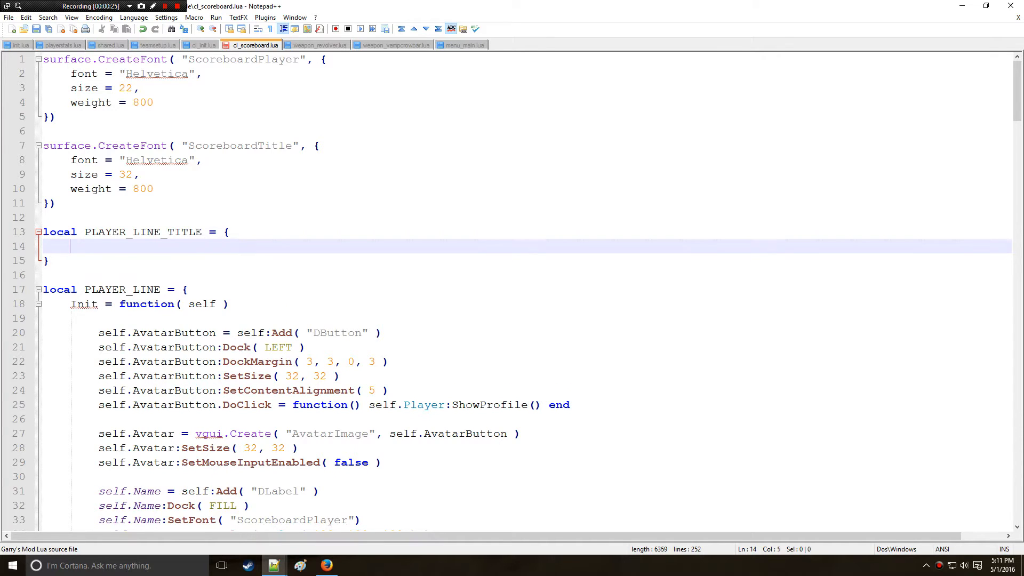
text(Init)
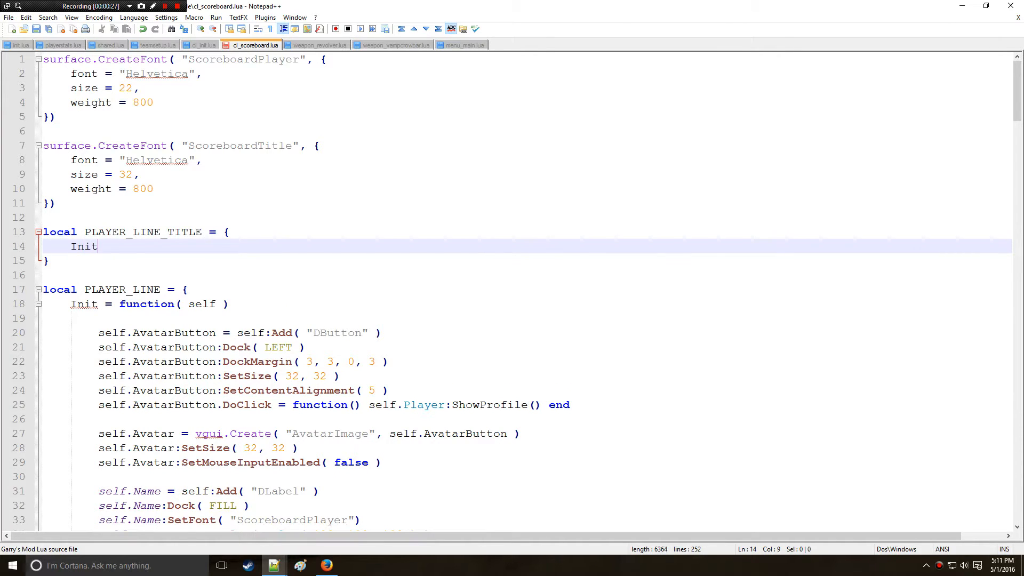
text(= function( s)
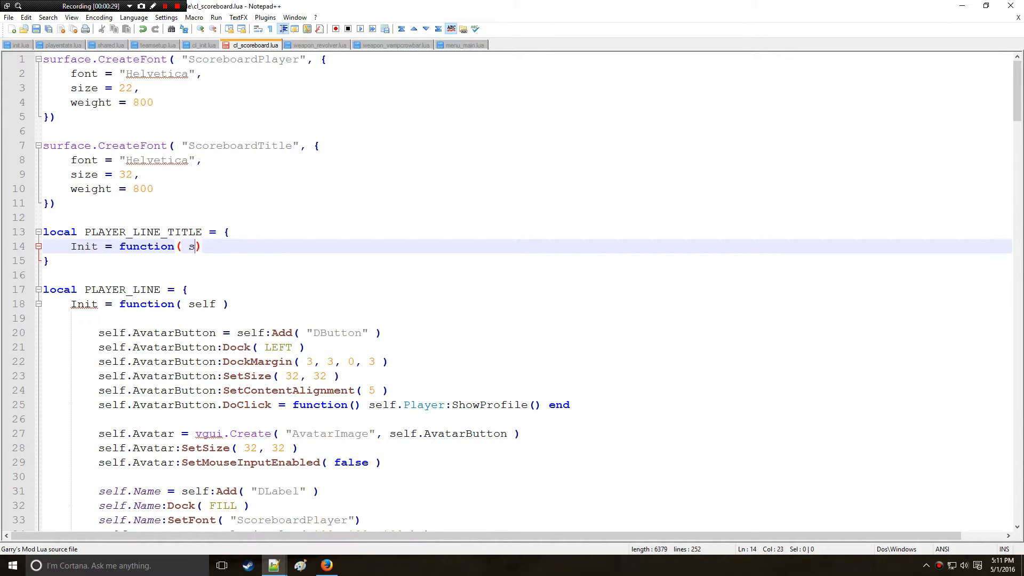
text(elf ))
text(end,)
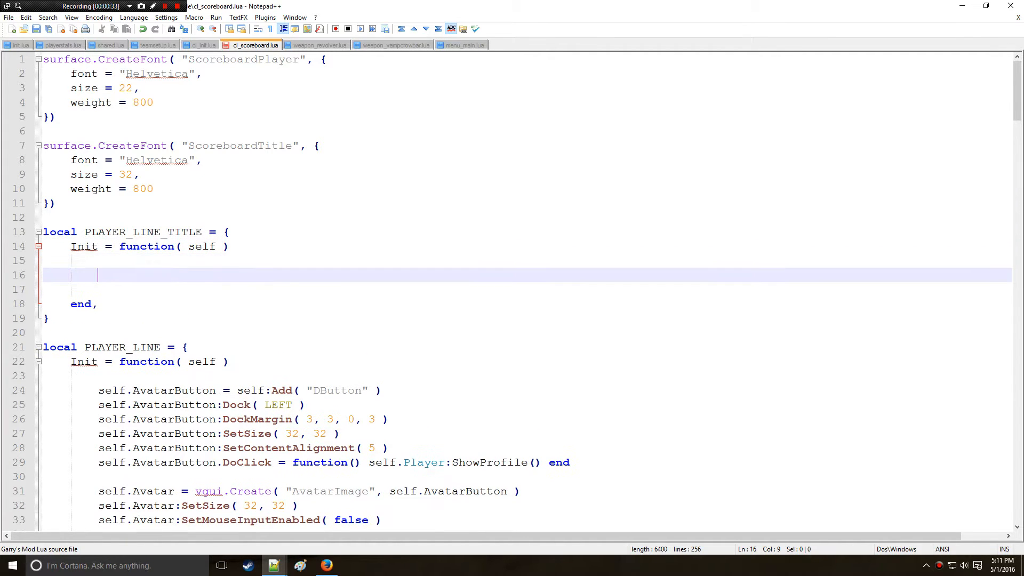
- Create self.Players as a DLabel docked to FILL using the ScoreboardPlayer font
text(self)
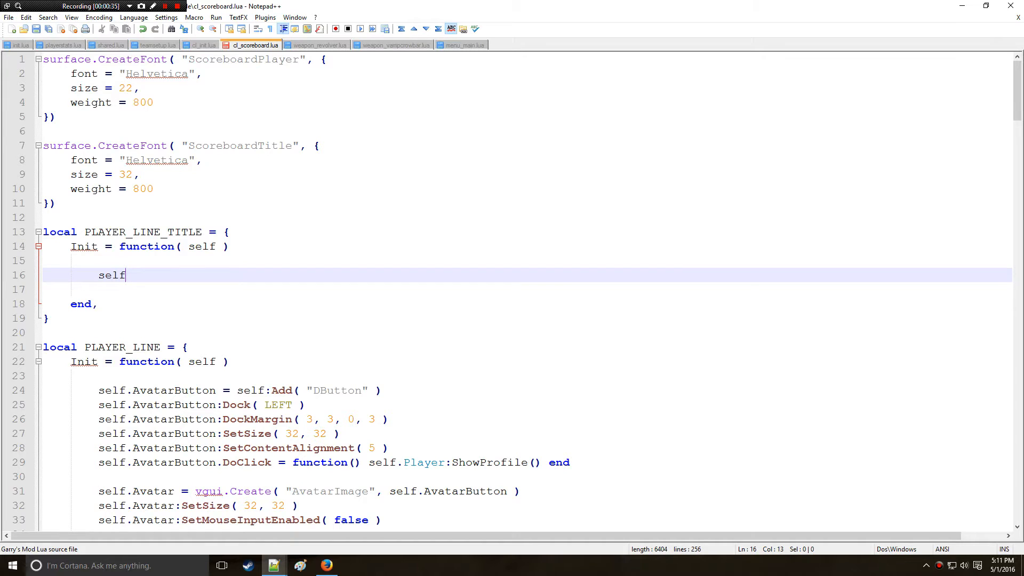
text(Players =)
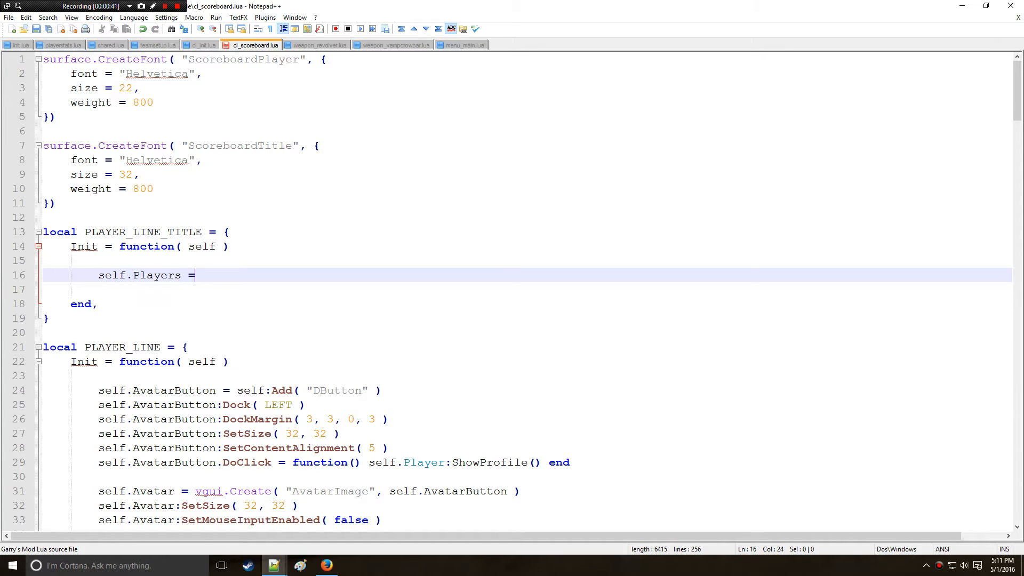
text(self:Add()
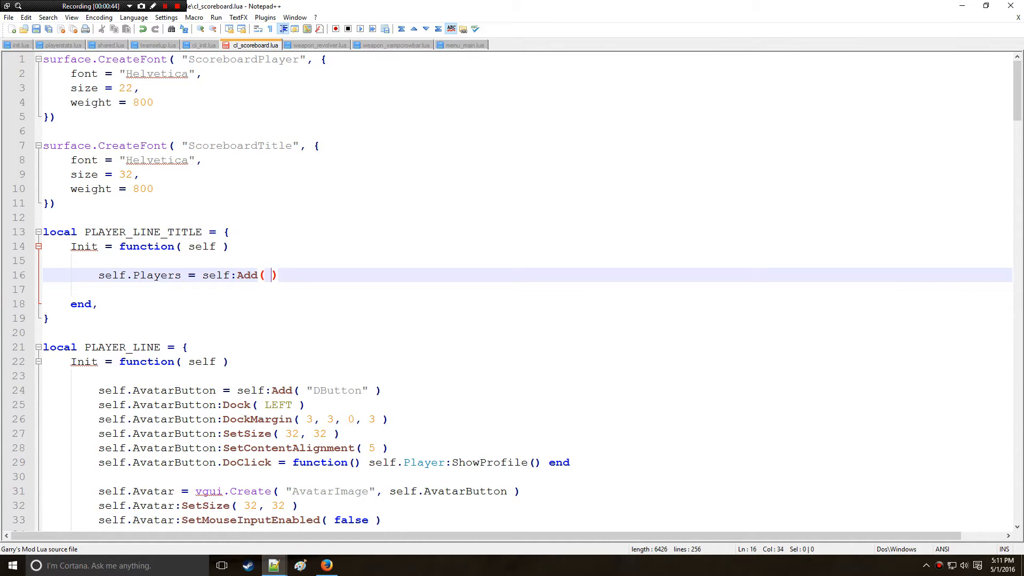
text("D")
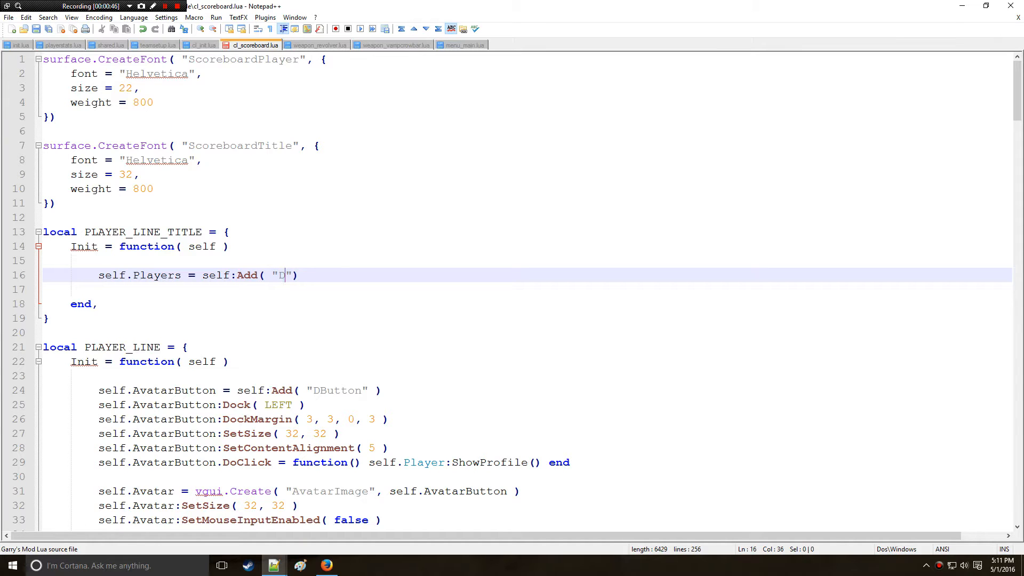
text(Label)
click(527, 290)
text(self)
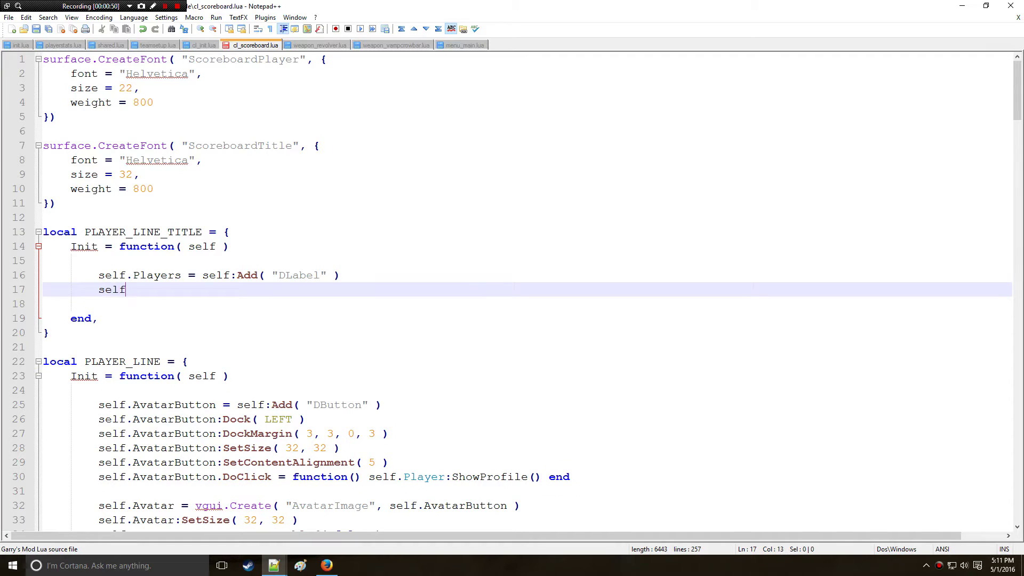
text(.Players:)
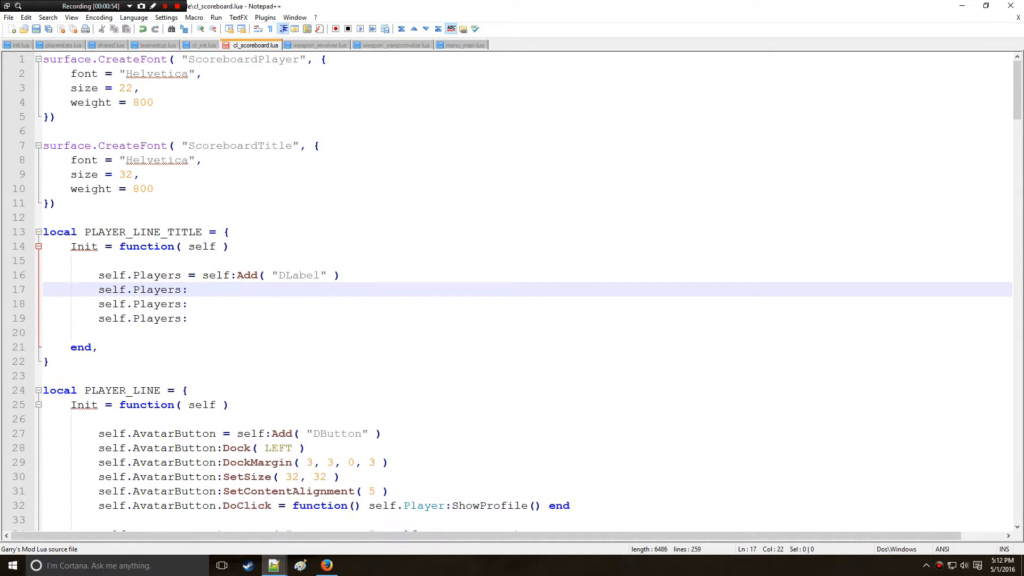
text(Dock ())
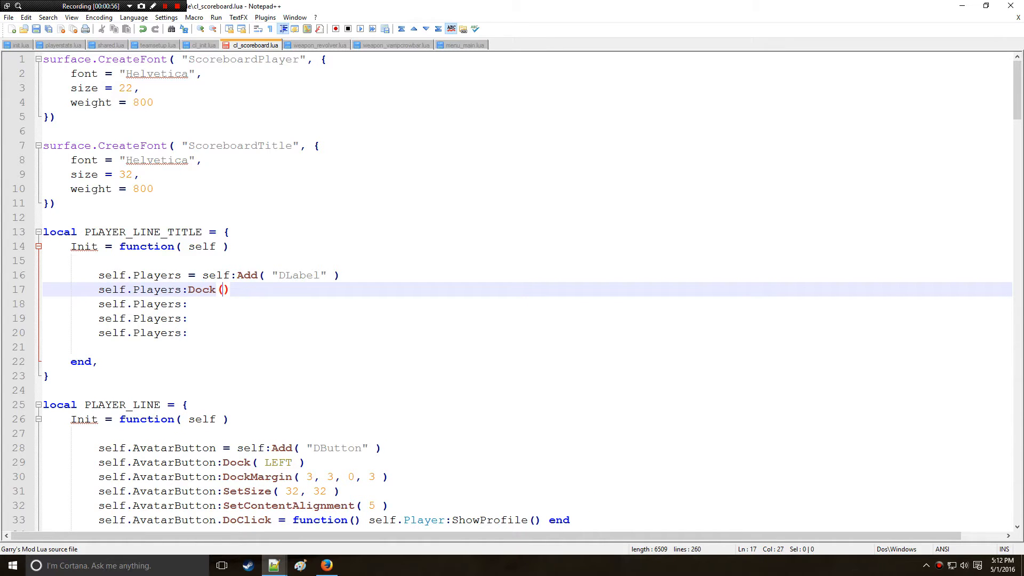
text(FILL)
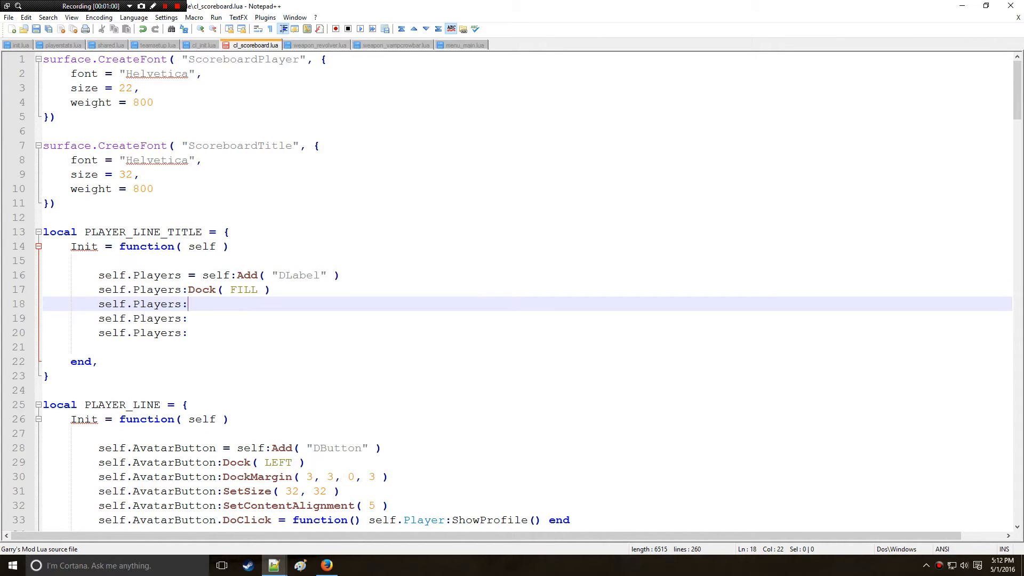
text(Set)
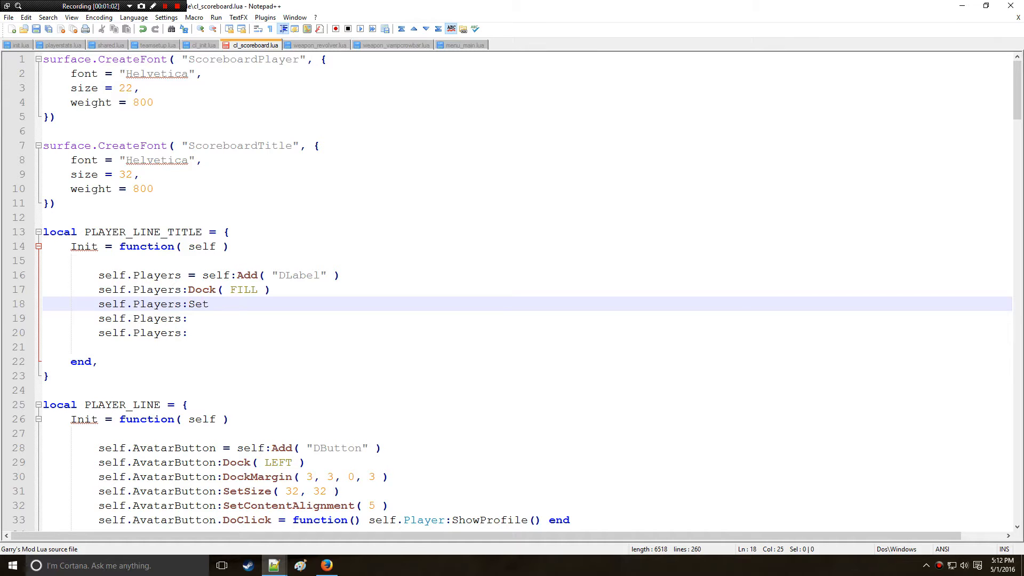
text(Fonr)
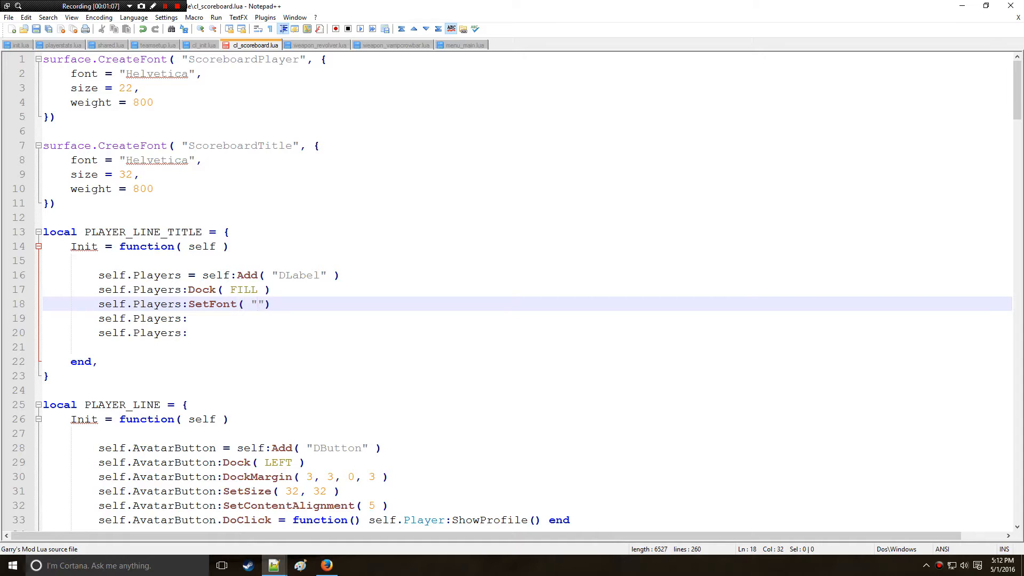
text(Scoreboard)
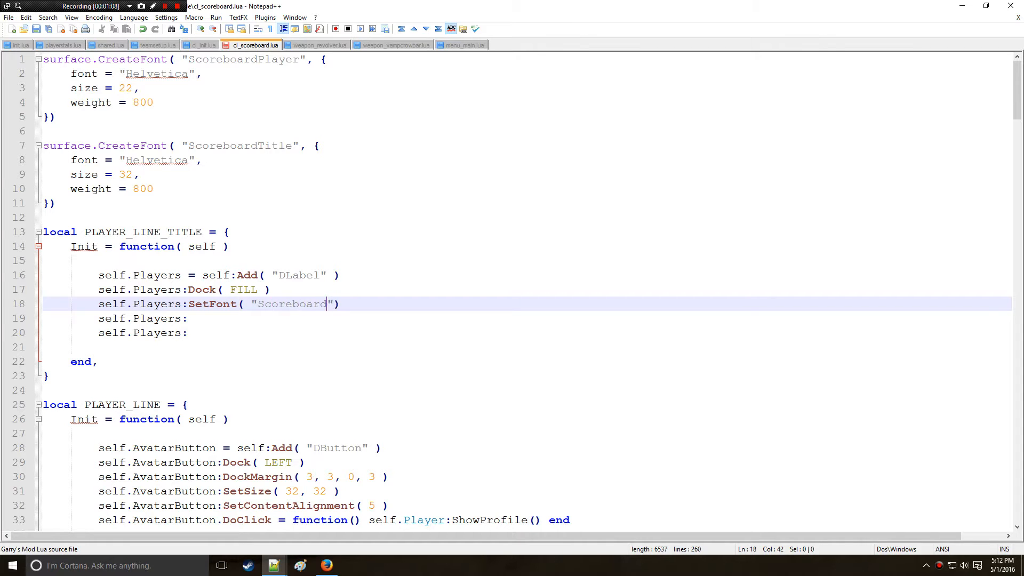
text(Player)
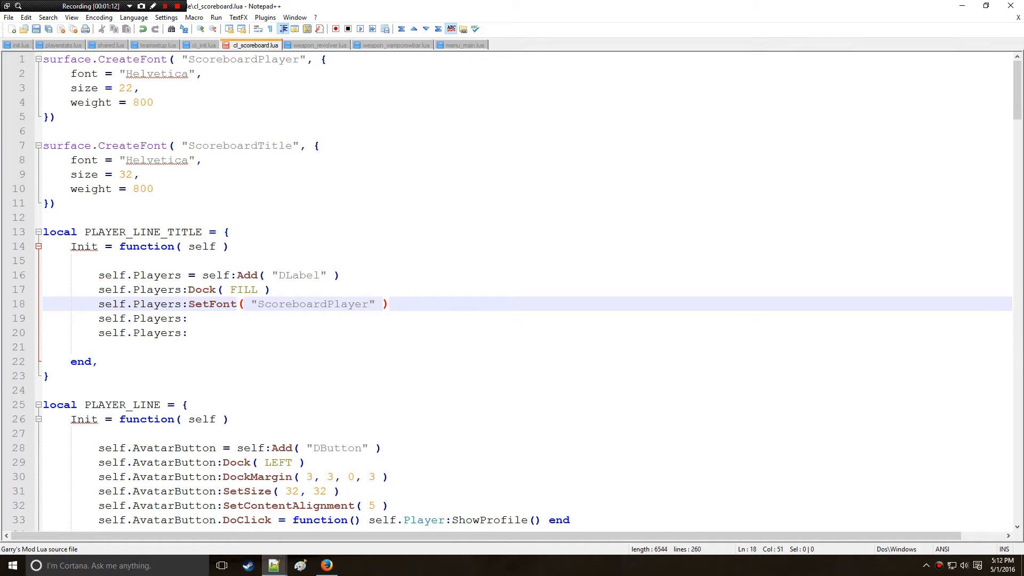
- Give the Players label white text color and DockMargin( 0, 0, 0, 0 )
click(188, 318)
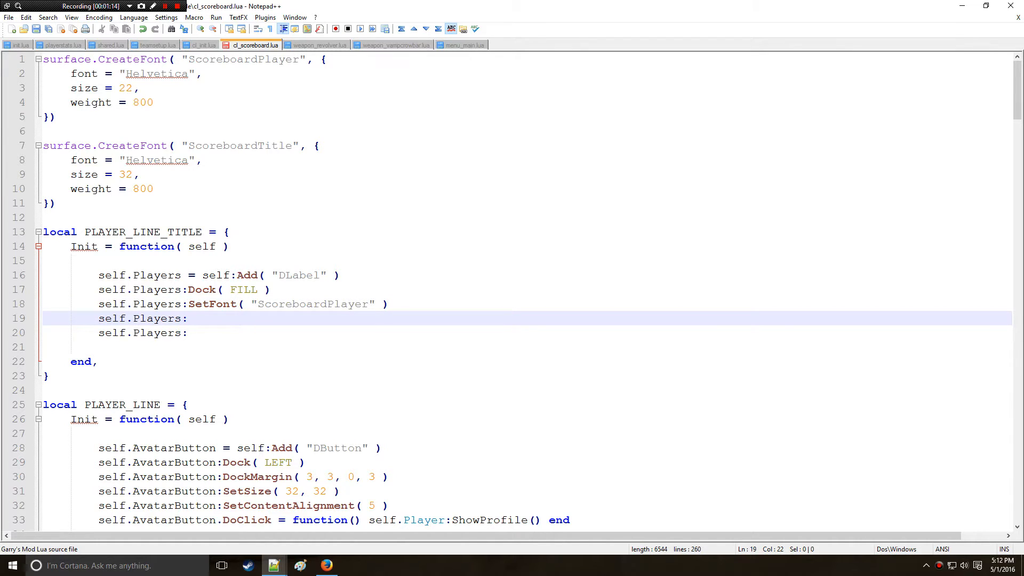
text(SetT)
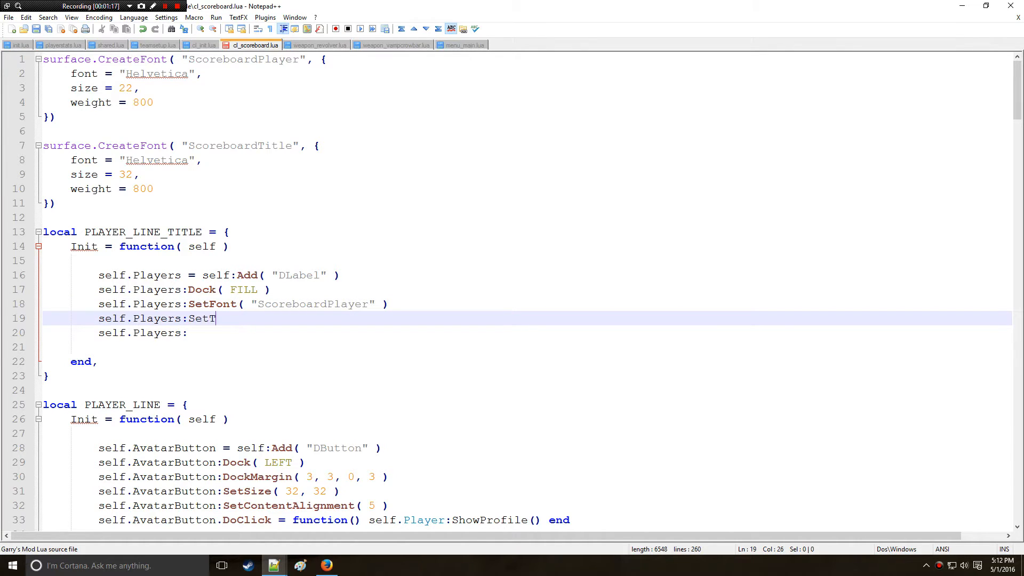
text(extColor ())
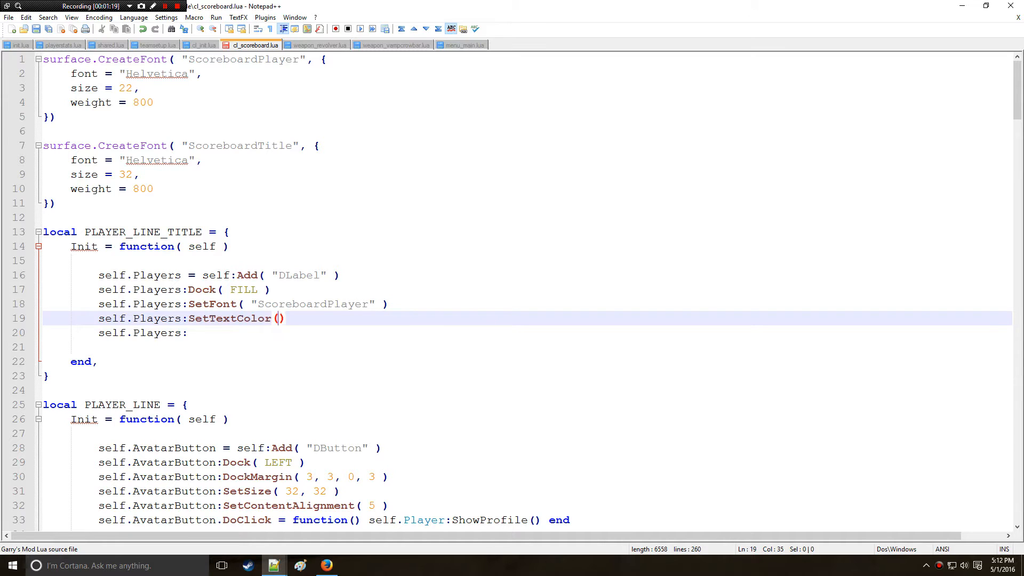
text(Color( 255, 255, 255)
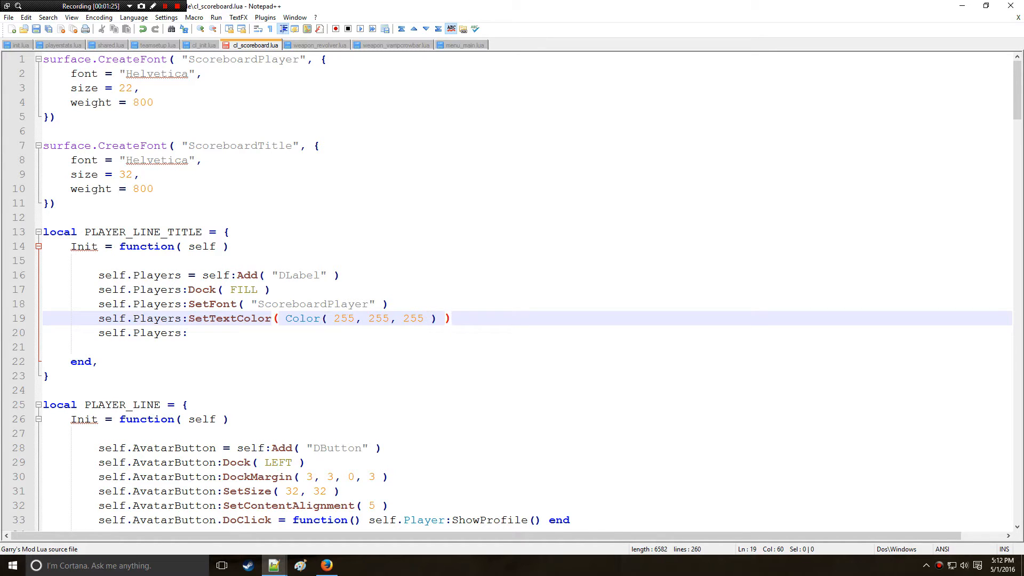
click(187, 333)
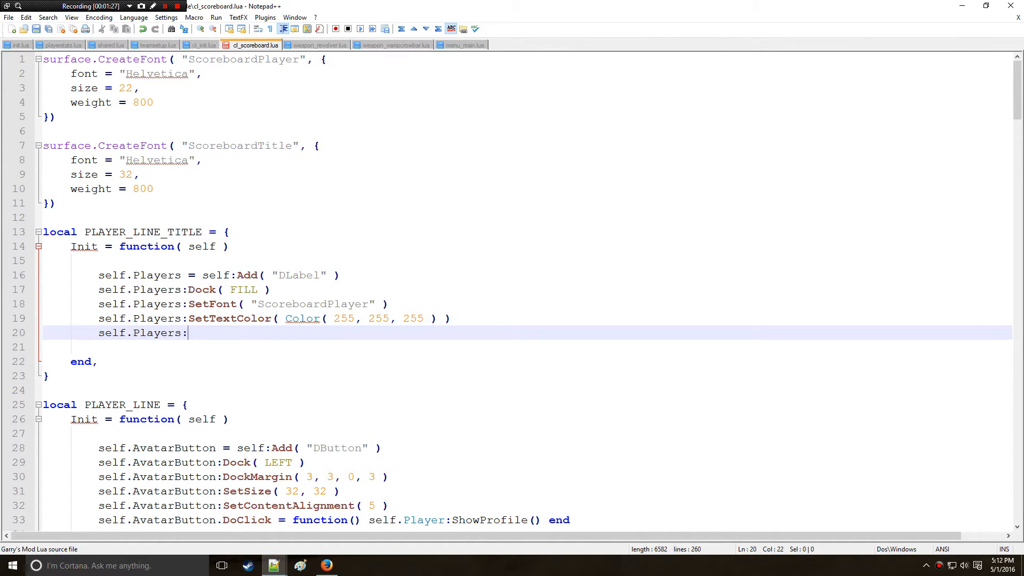
text(DockMar)
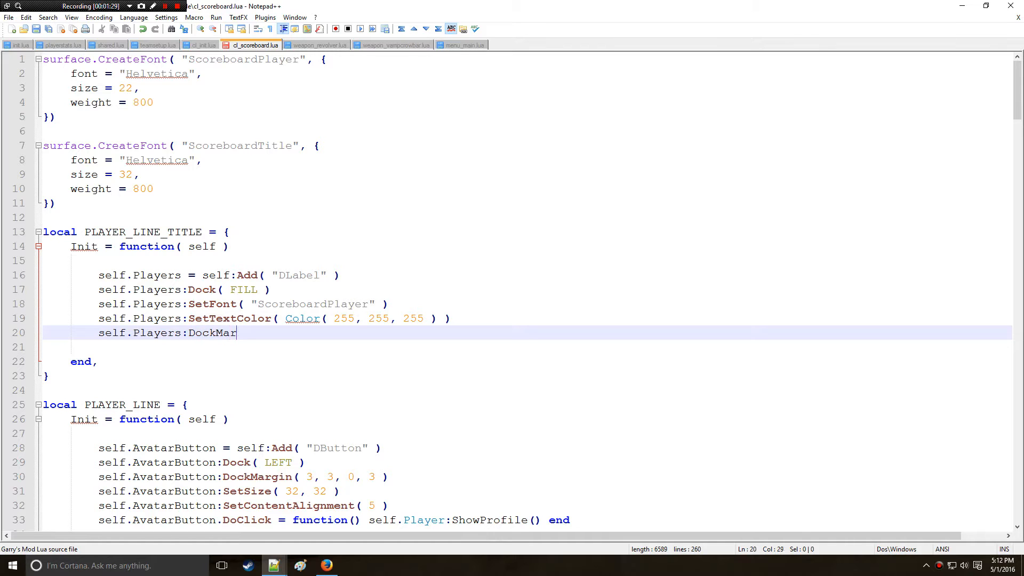
text(gin ())
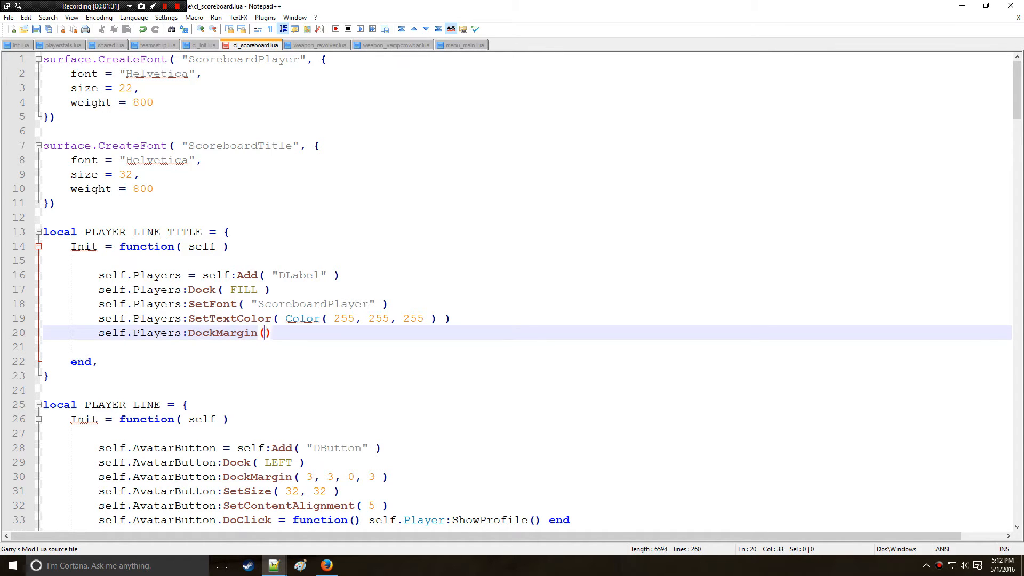
text(0, 0, 0,)
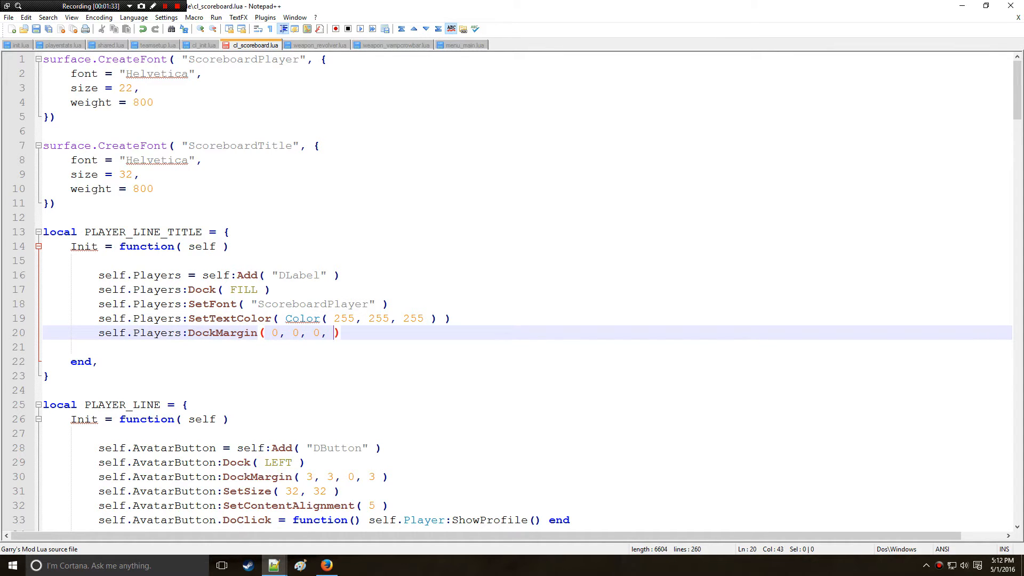
text(0 ))
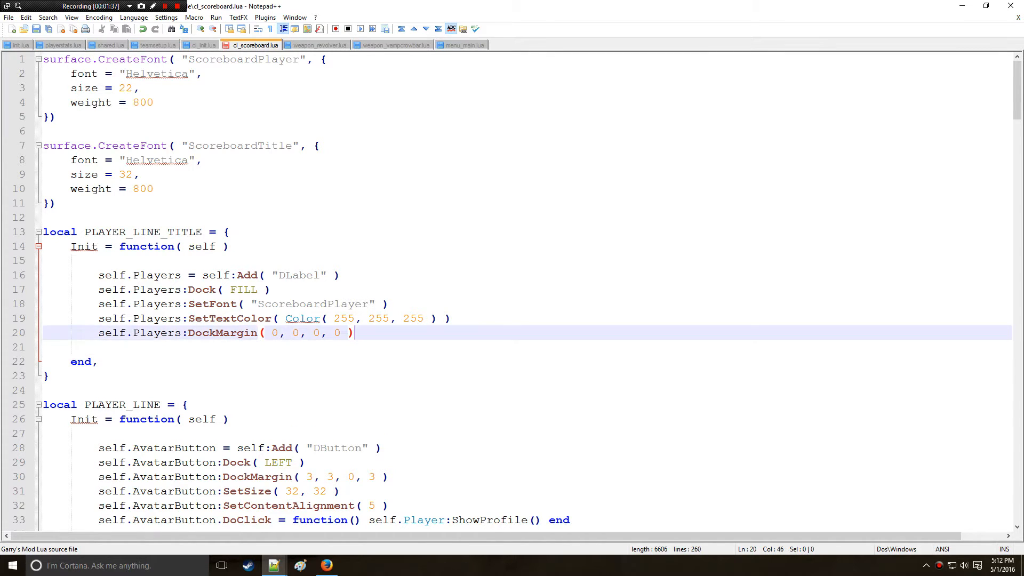
text(self.Pri)
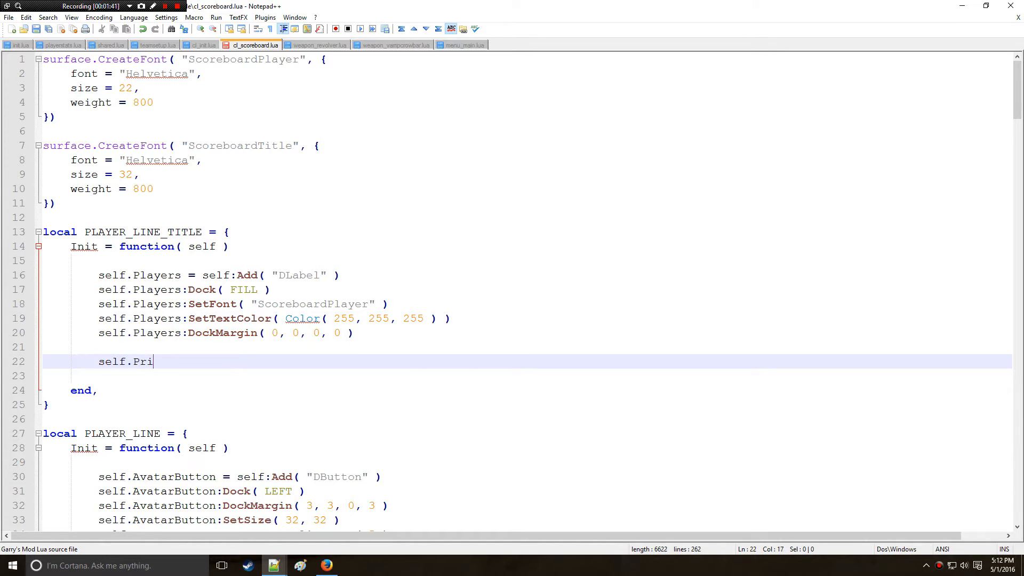
- Add a self.Ping DLabel docked RIGHT with ScoreboardPlayer font, white text, margins 0, 0, 20, 0
text(ng =)
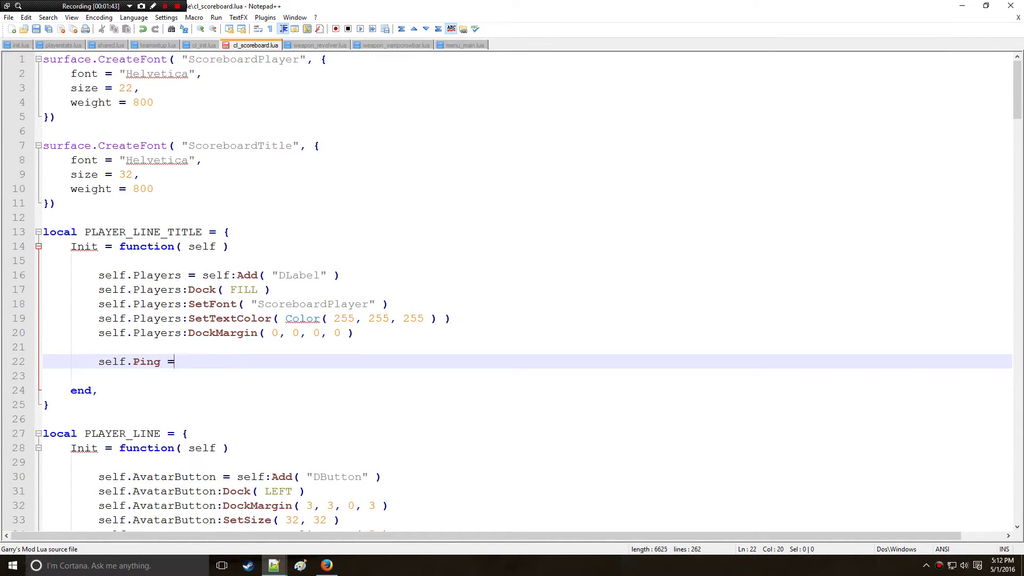
text(self:Add())
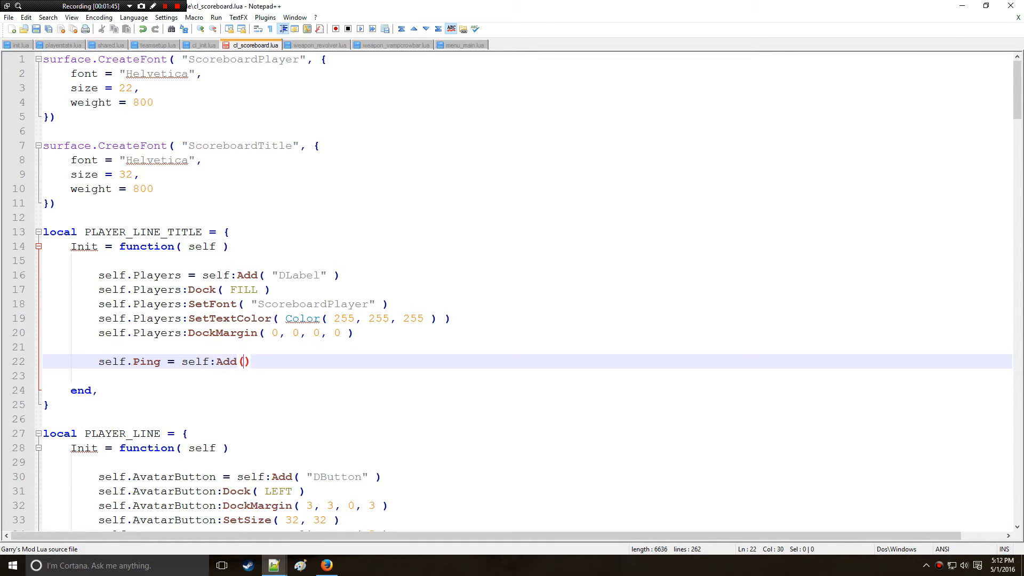
text("D")
click(528, 376)
text(self.)
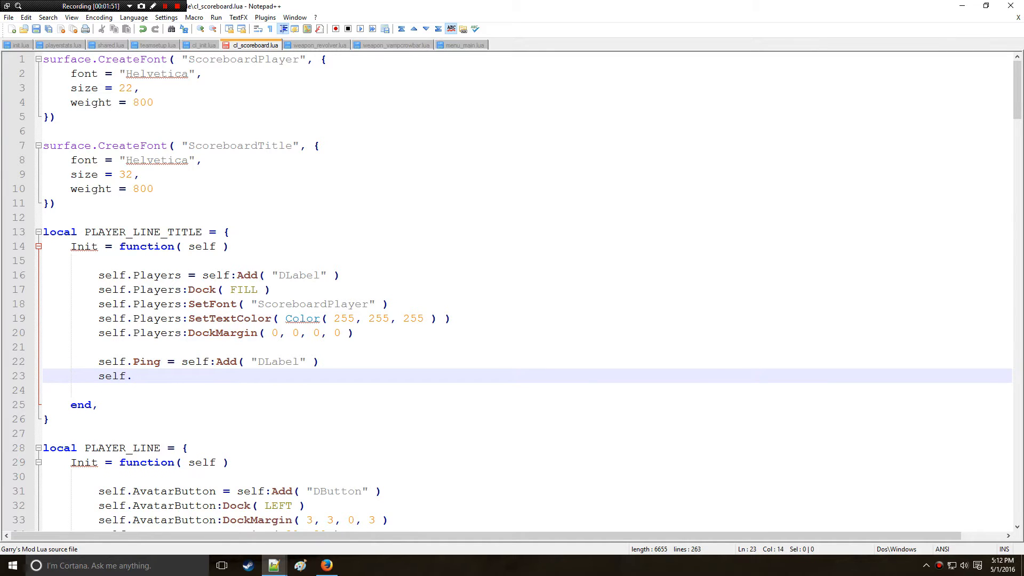
text(Print)
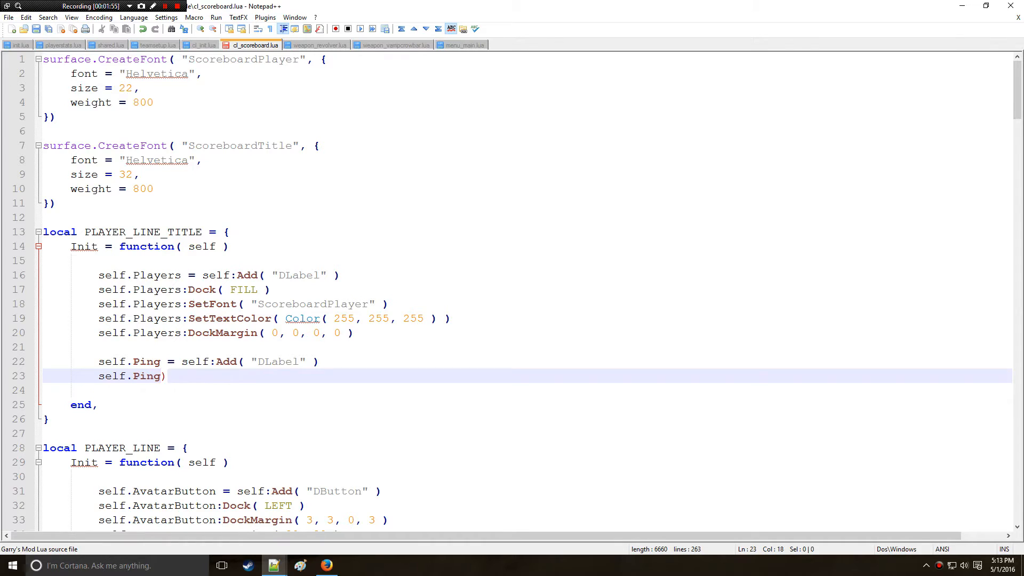
text(:Do)
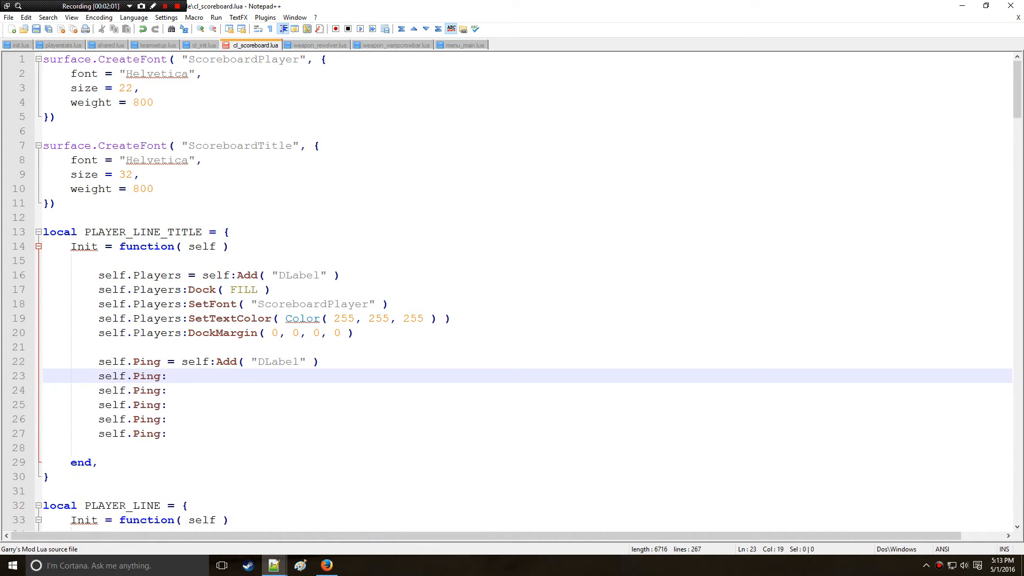
text(Dock( RIG)
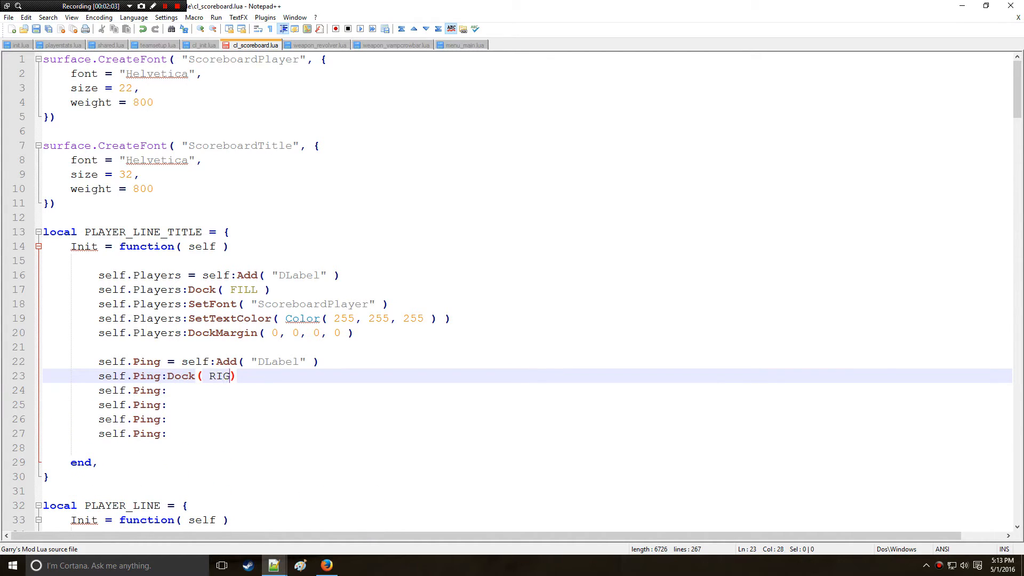
text(HT ))
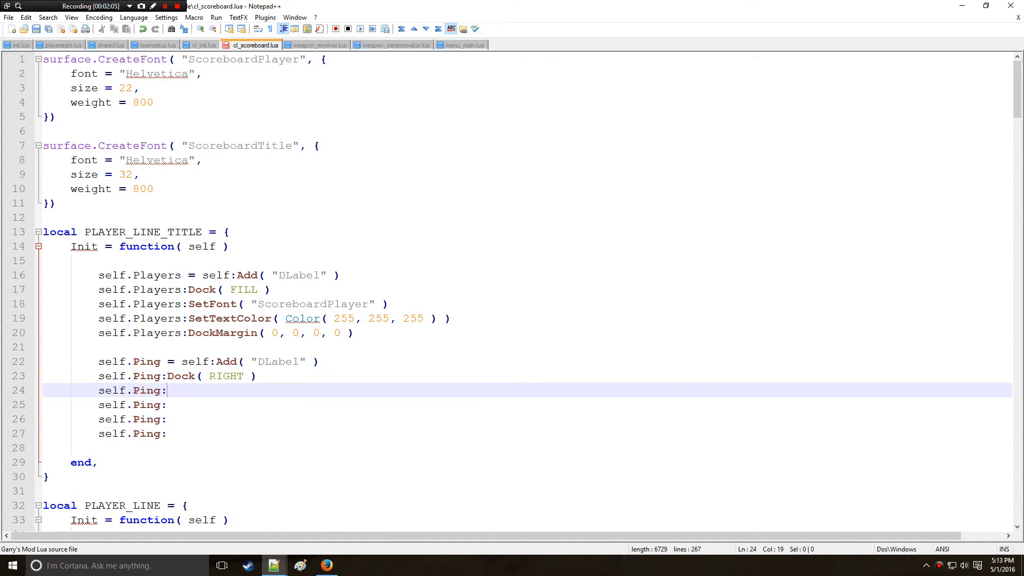
text(SetFont( "Scareboar)
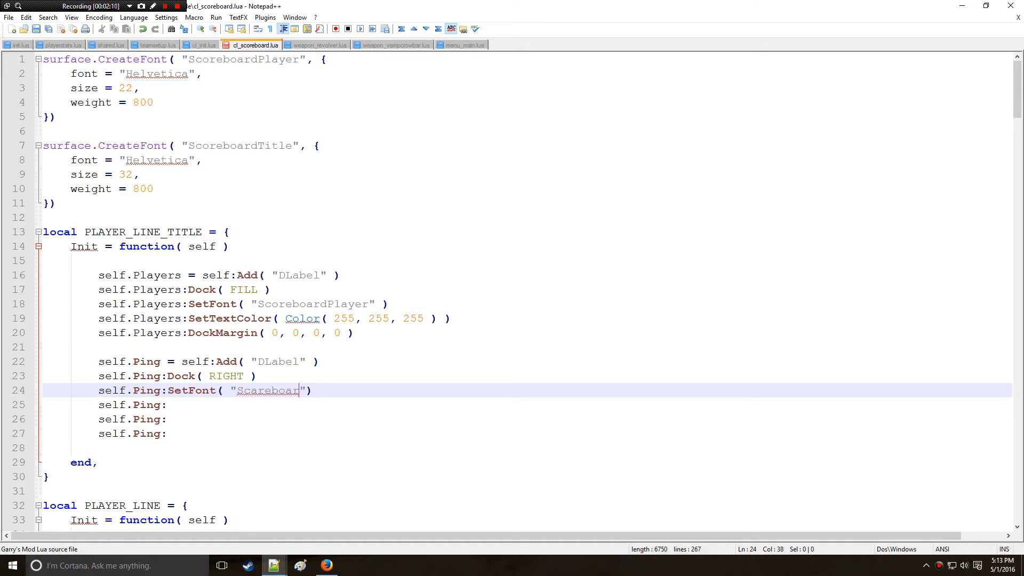
key(BackSpace)
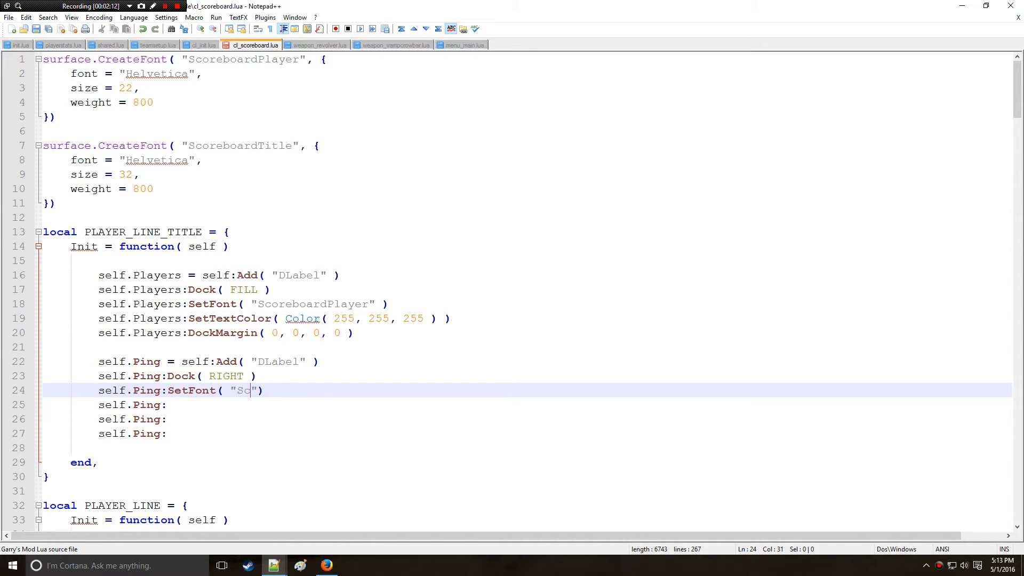
text(oreboard)
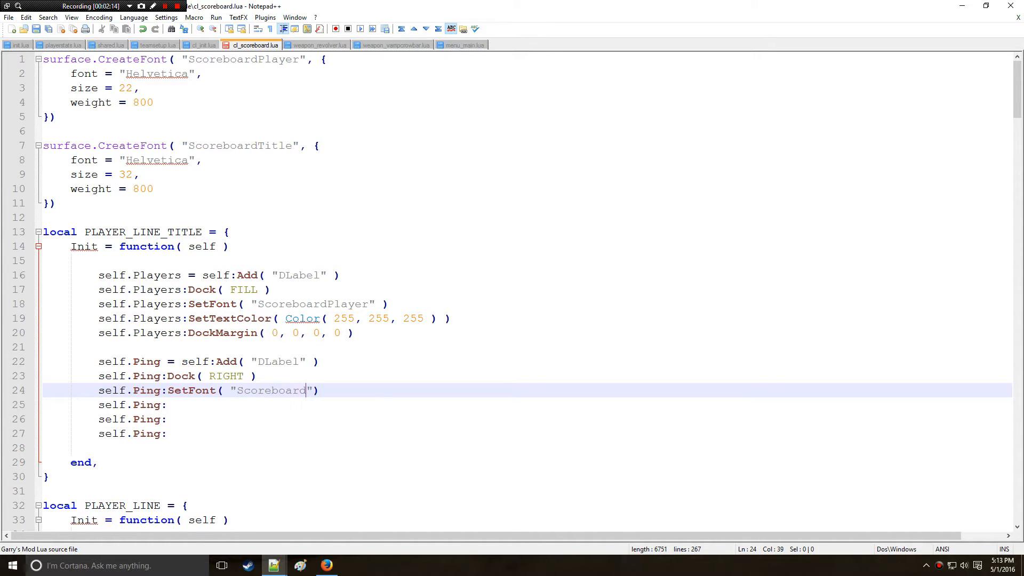
text(Player)
click(528, 419)
text(DockMargin( 0, 0, 0, 0 )
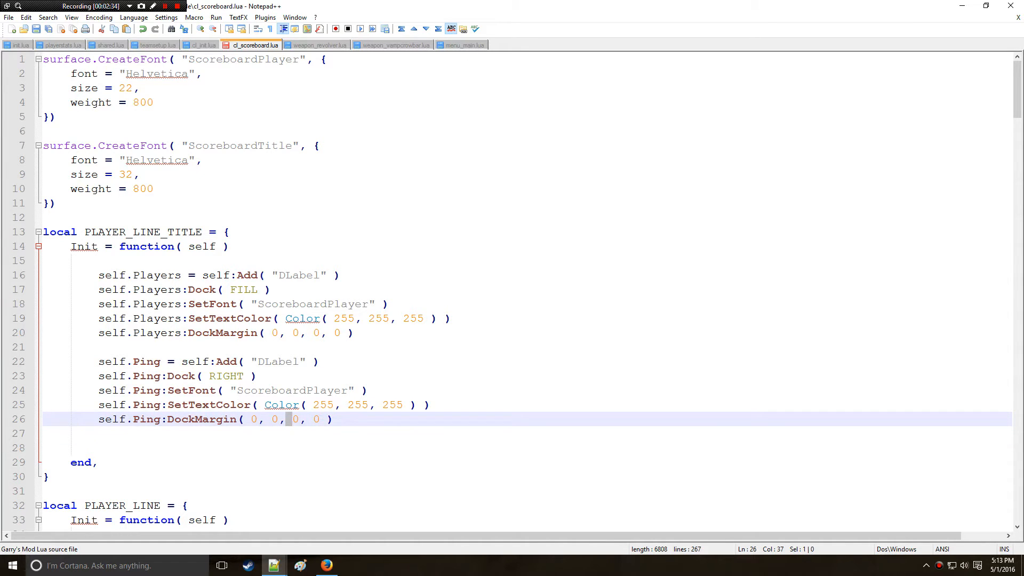
text(20)
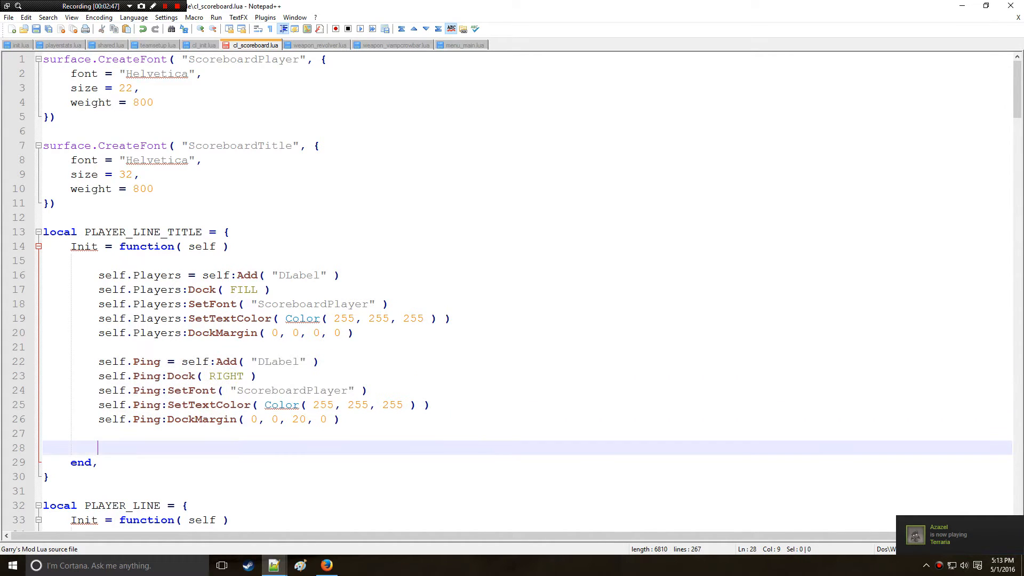
- Duplicate the Ping label lines as a Score label, dropping its DockMargin line
text(self.Ping = self:Add( "DLabel" ))
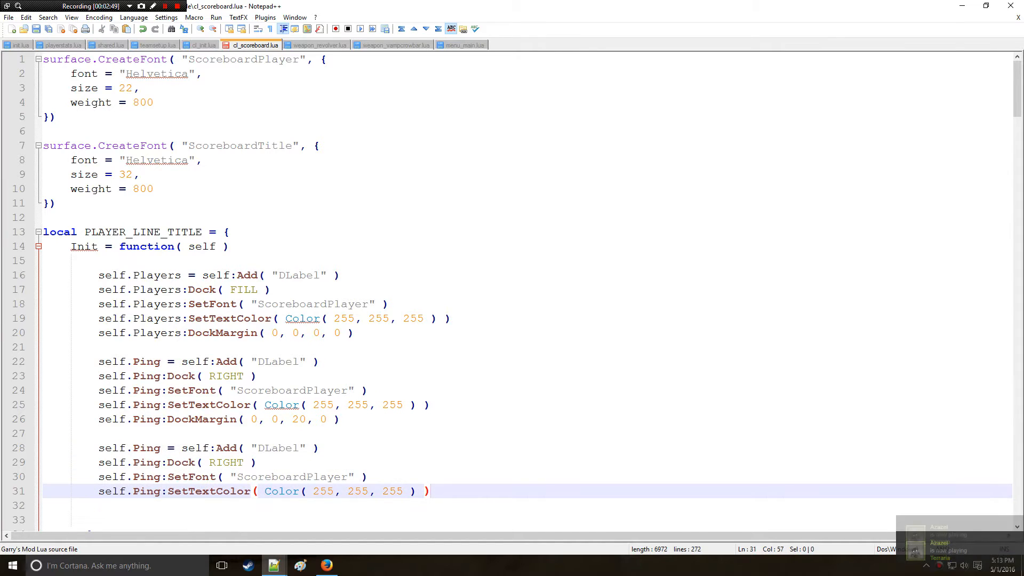
text(Score)
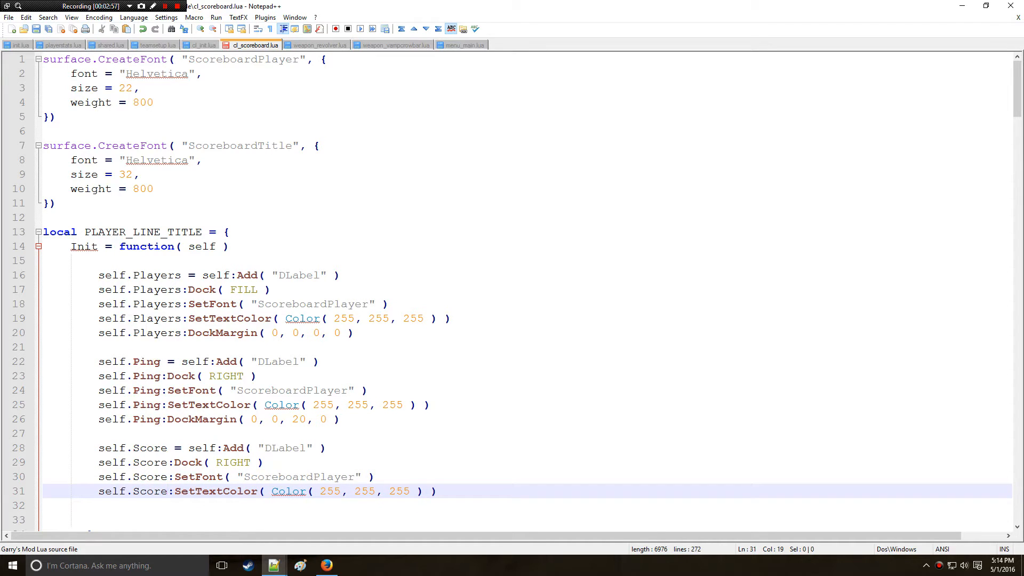
scroll(down, 3)
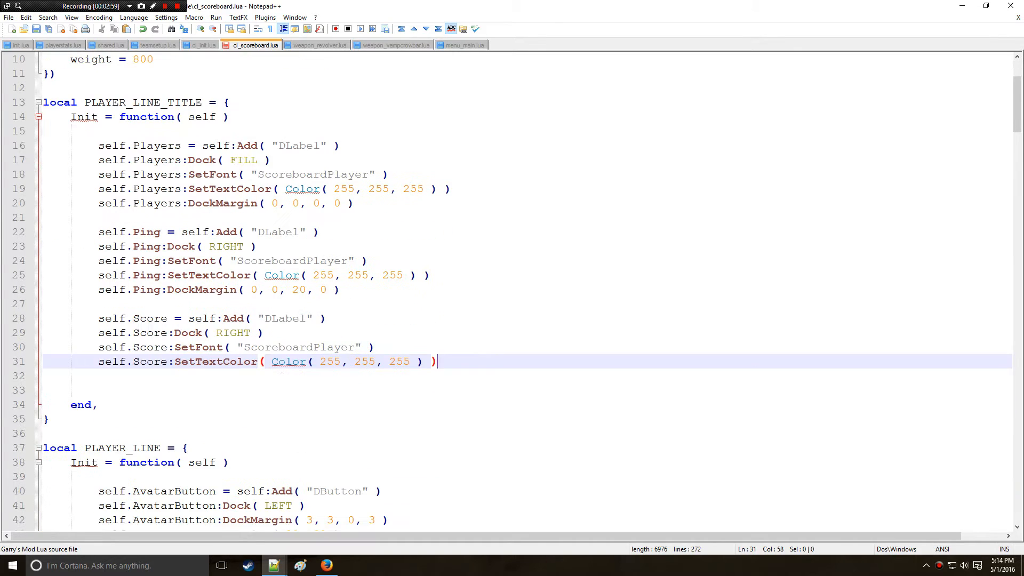
text(self:Dock()
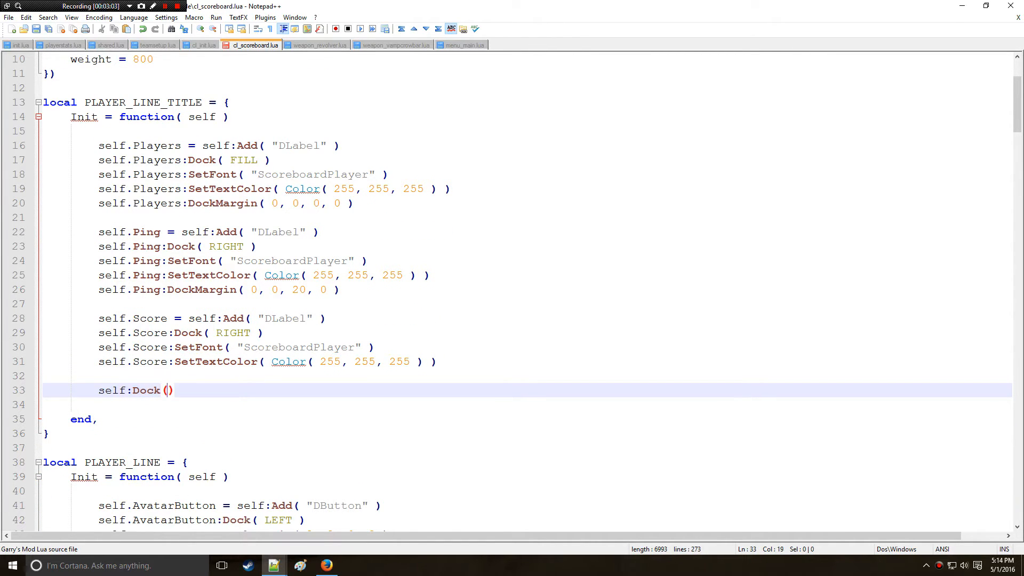
- Dock the title panel to TOP with DockPadding( 3, 3, 3, 3 ) and height 38
text(TOP)
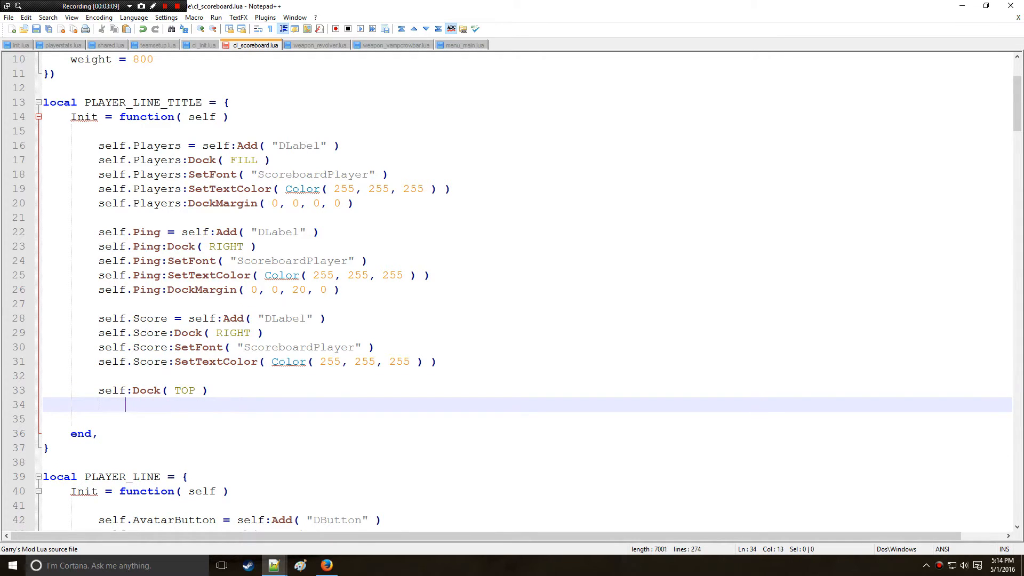
text(self:)
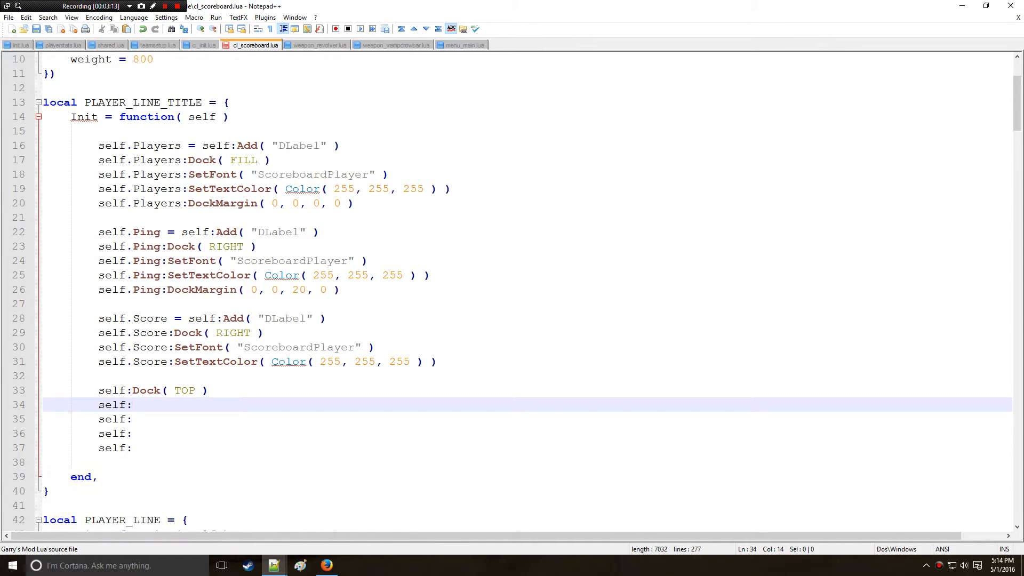
text(DockP)
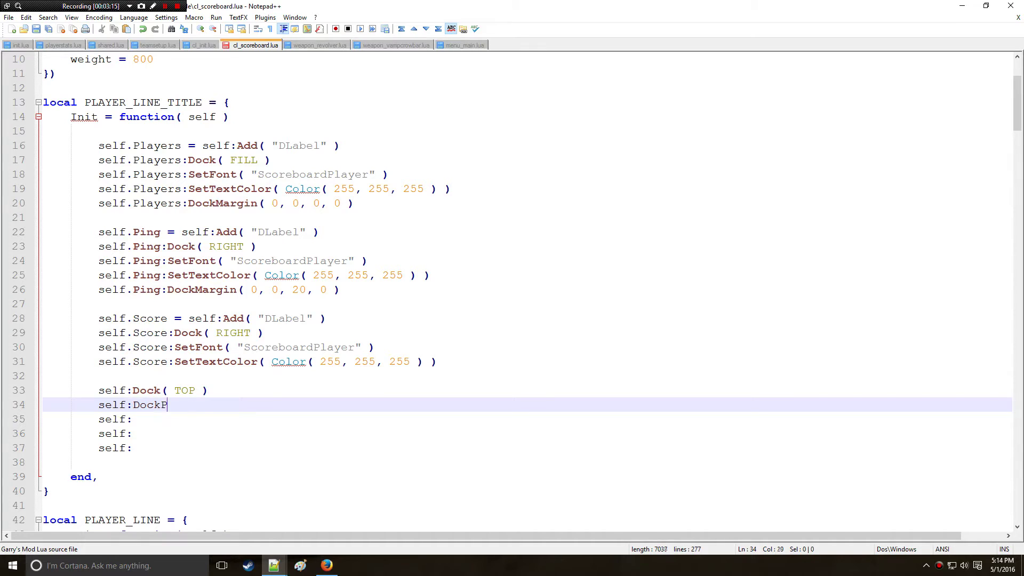
text(adding( 3, 3))
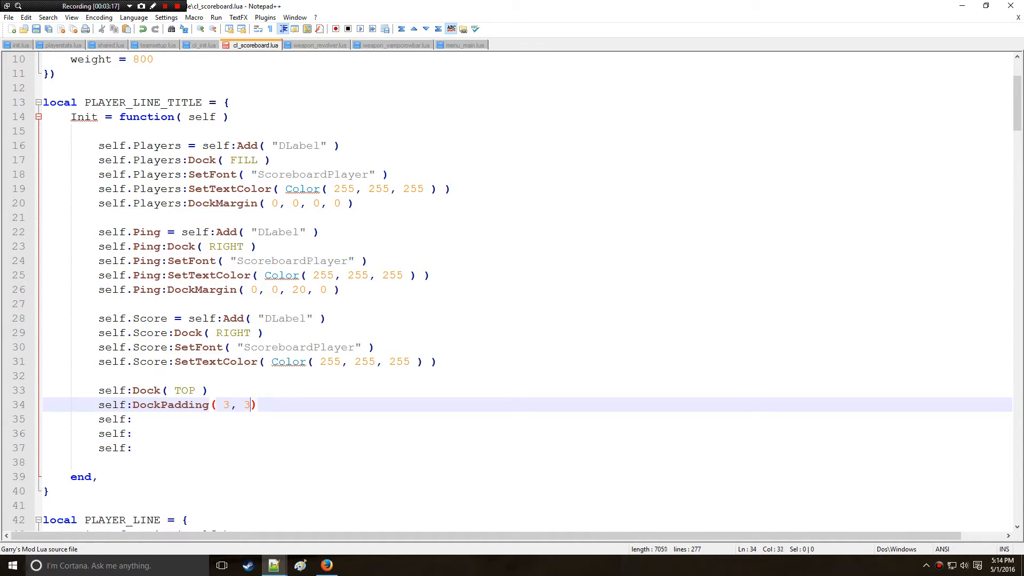
text(, 3, 3 ))
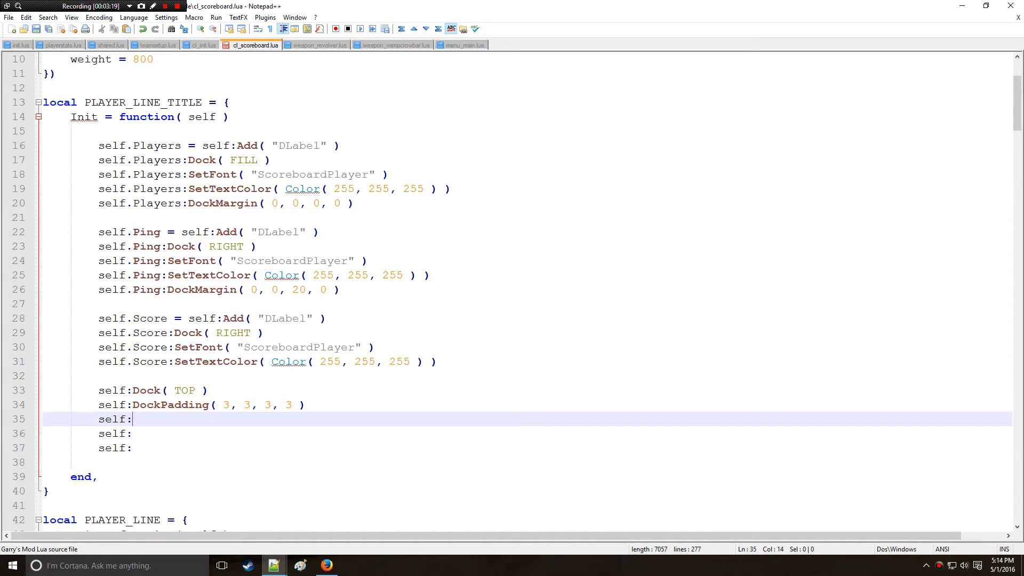
text(SetHe)
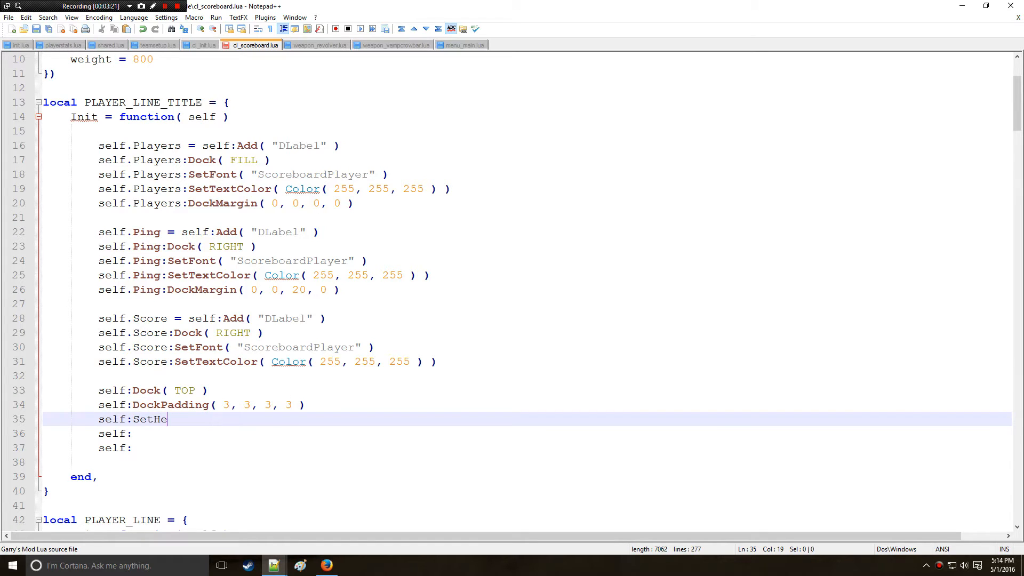
text(ight( ))
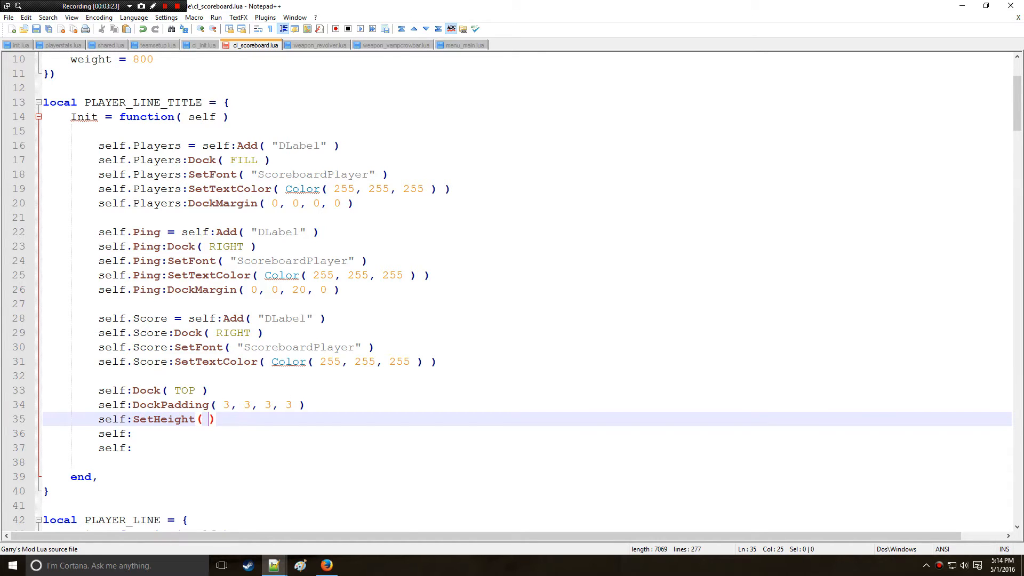
text(38)
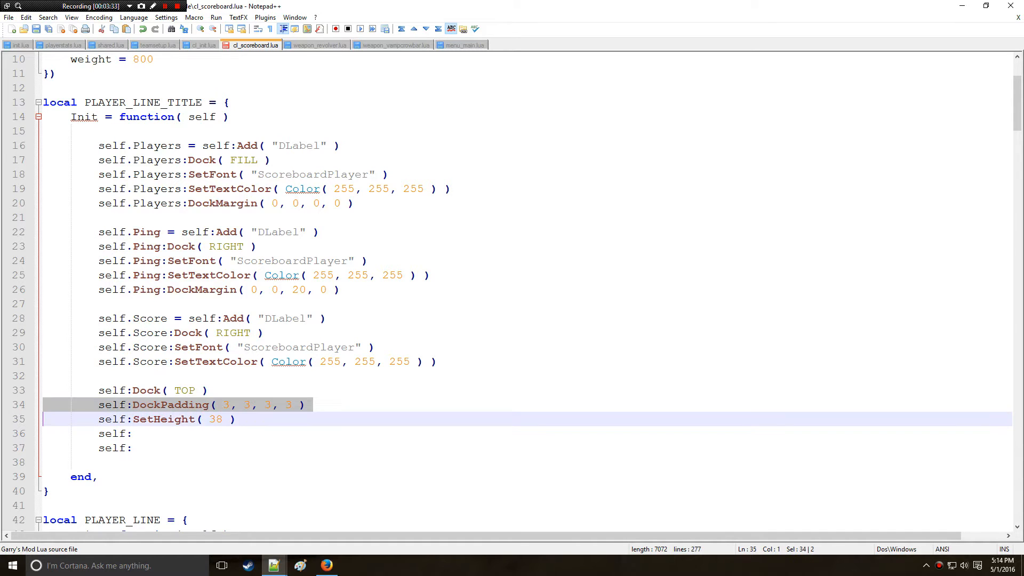
- Set the title panel's DockMargin to 10, 0, 10, 2
click(251, 405)
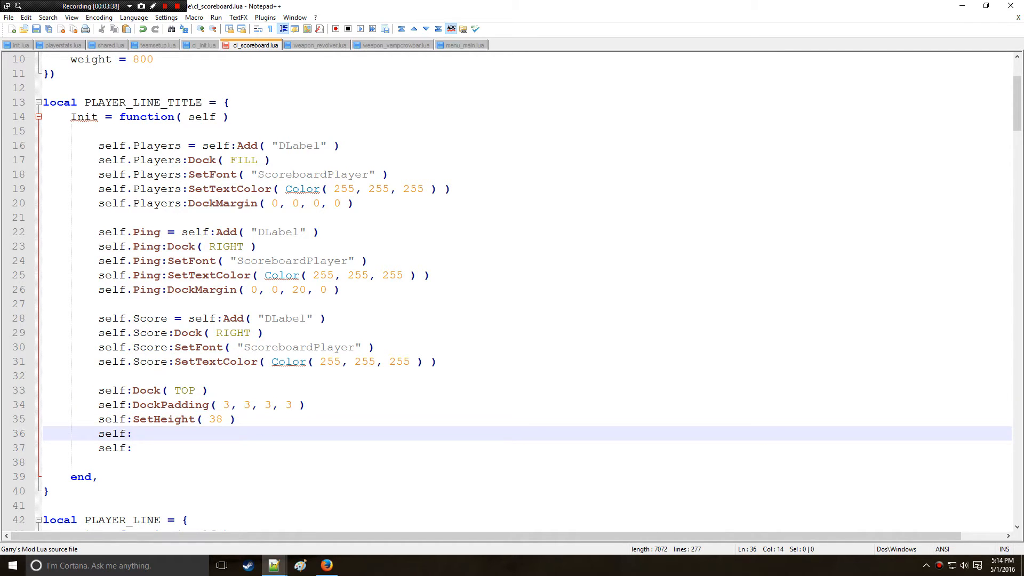
text(DockMargin()
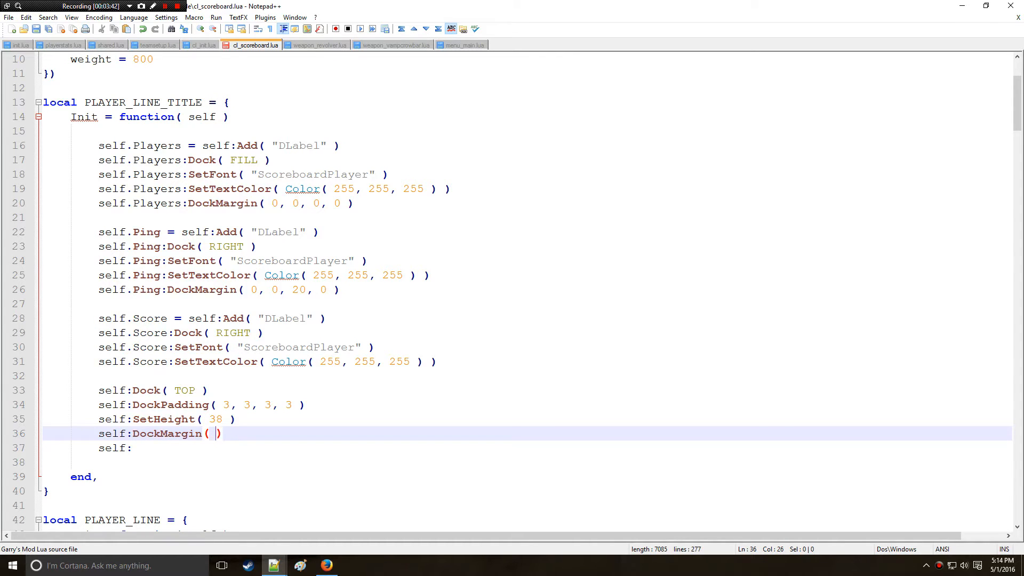
text(10, 0 ,)
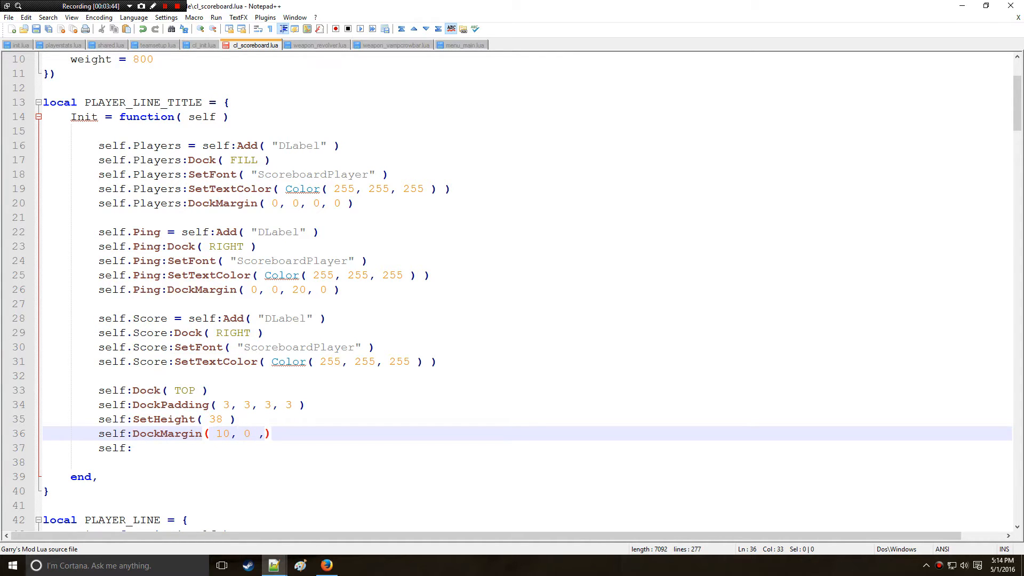
text(10,)
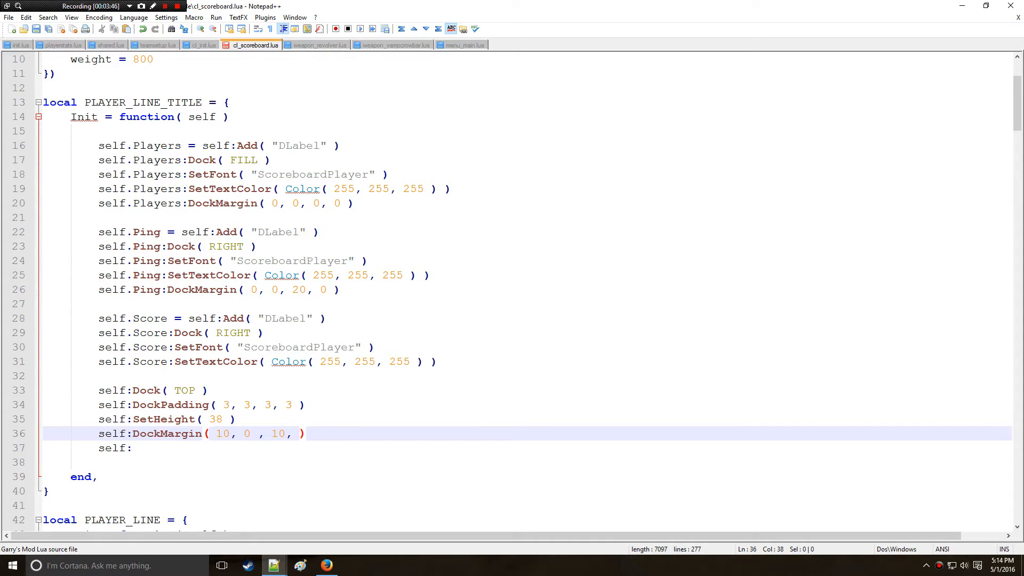
text(2)
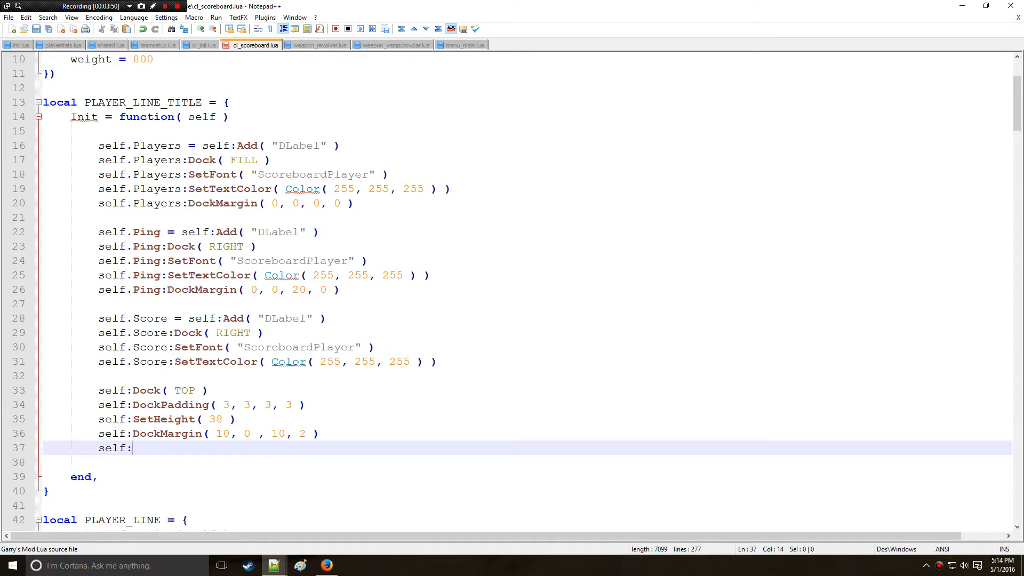
key(Enter)
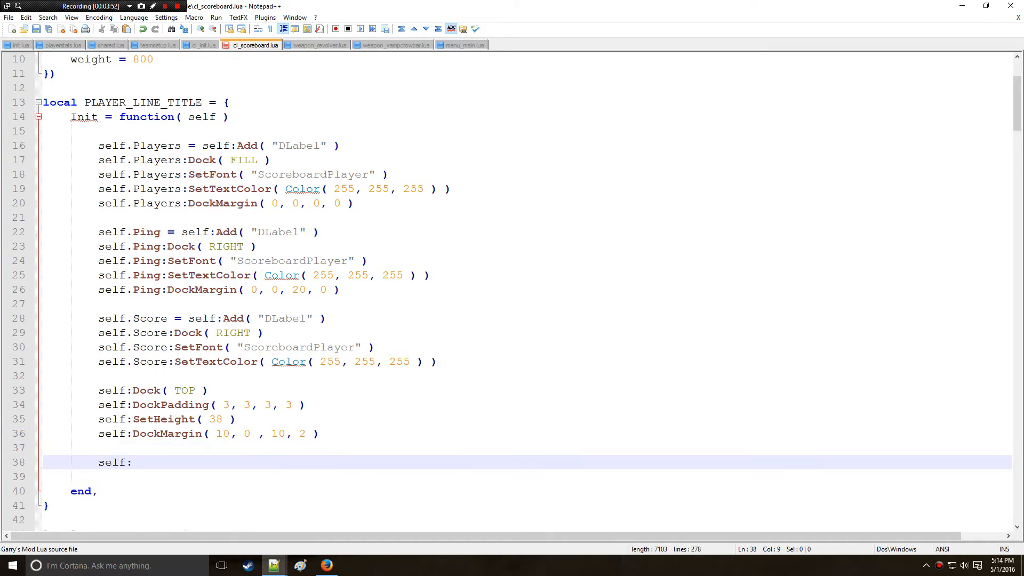
- Set the title panel's z-position with self:SetZPos( -8000 ) in Init
scroll(down, 3)
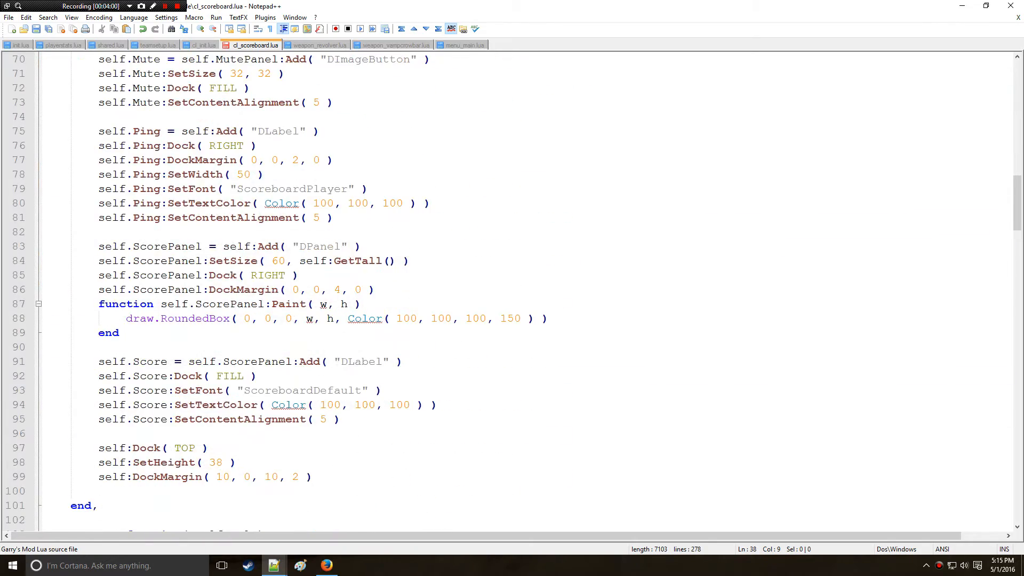
scroll(down, 3)
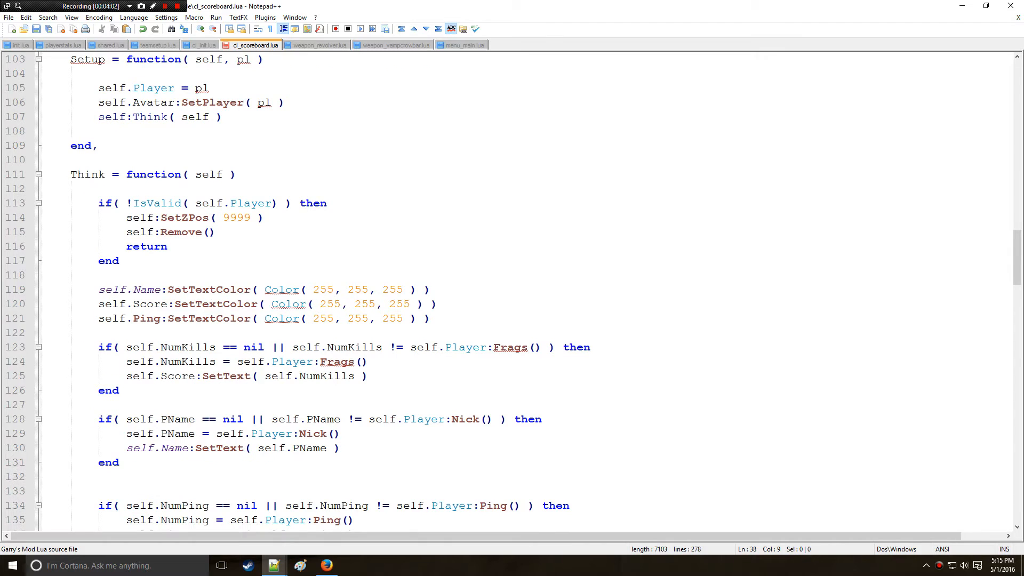
scroll(down, 3)
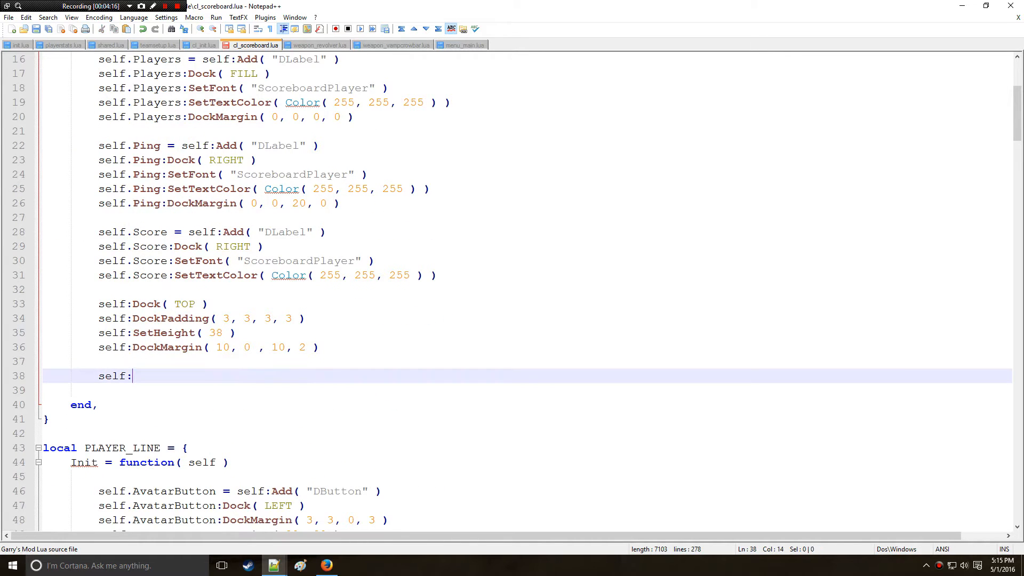
text(Set)
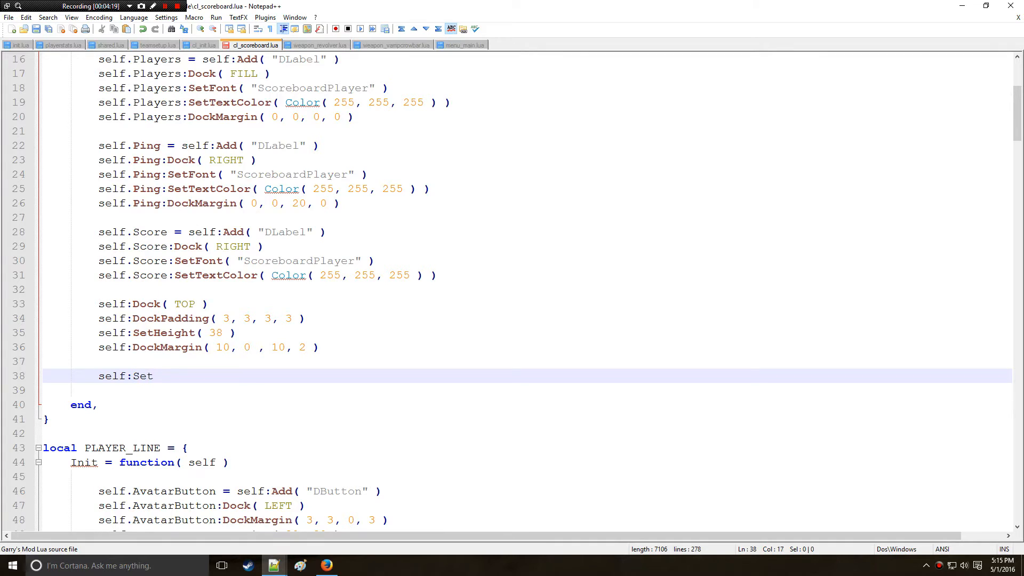
text(ZPos( 0)
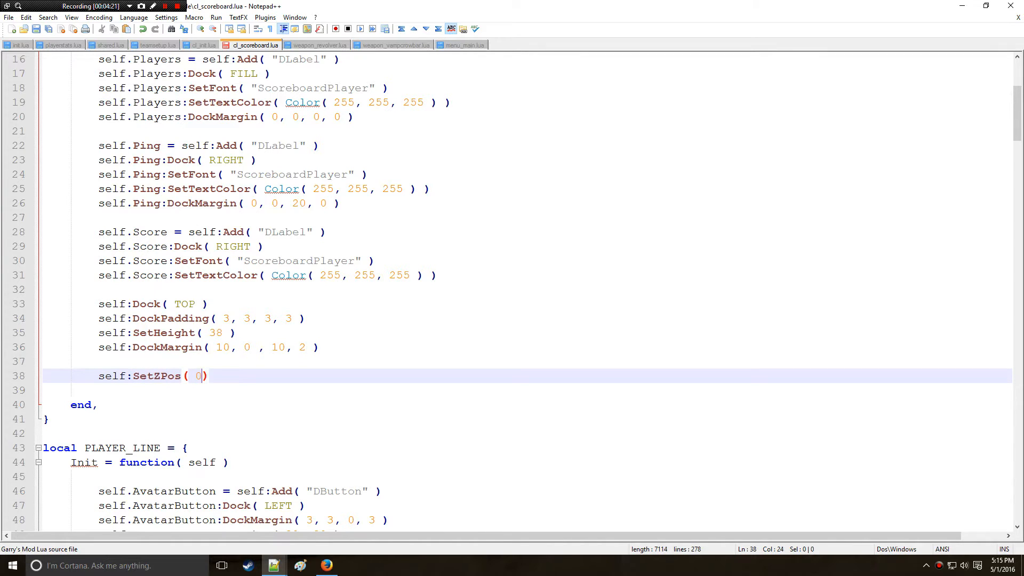
text(-600)
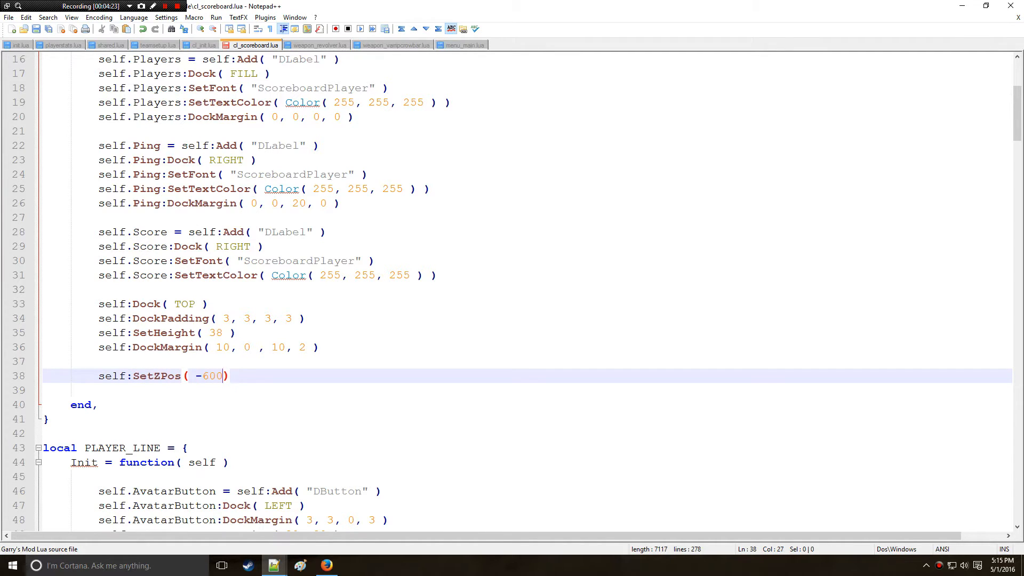
text(0)
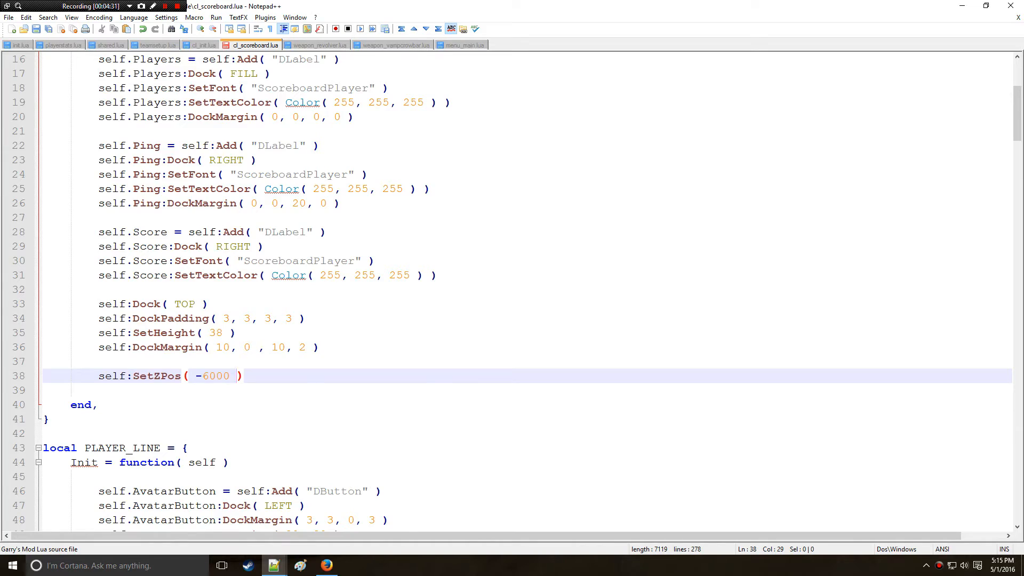
- Add a 2000 offset to the spectator rows' SetZPos expression
scroll(down, 3)
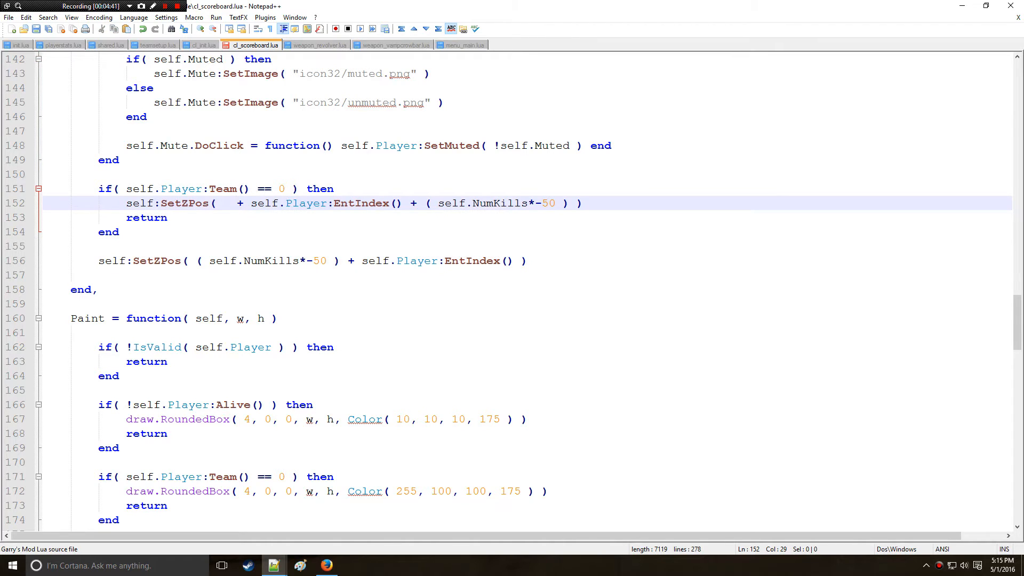
key(Left)
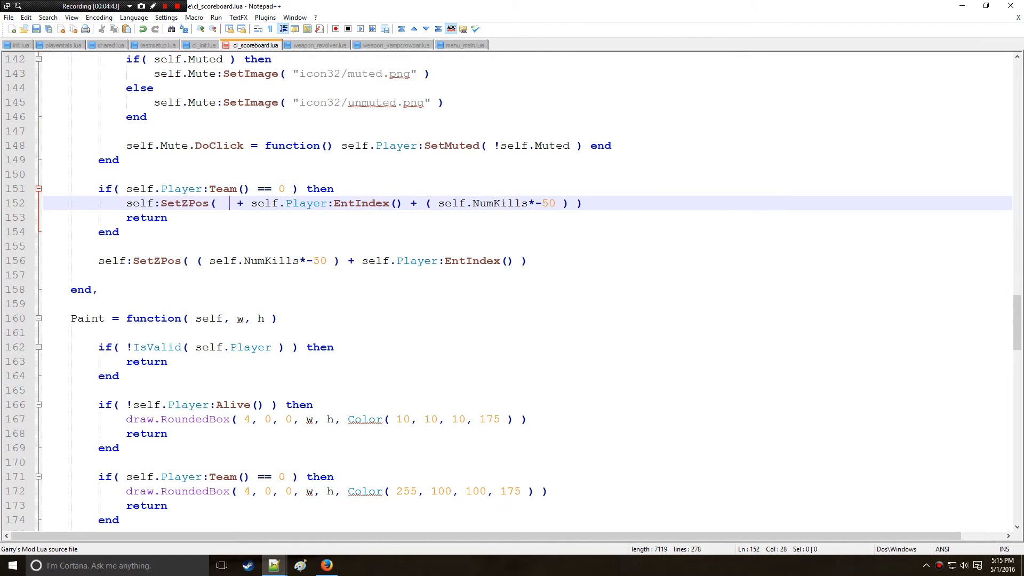
text(2000)
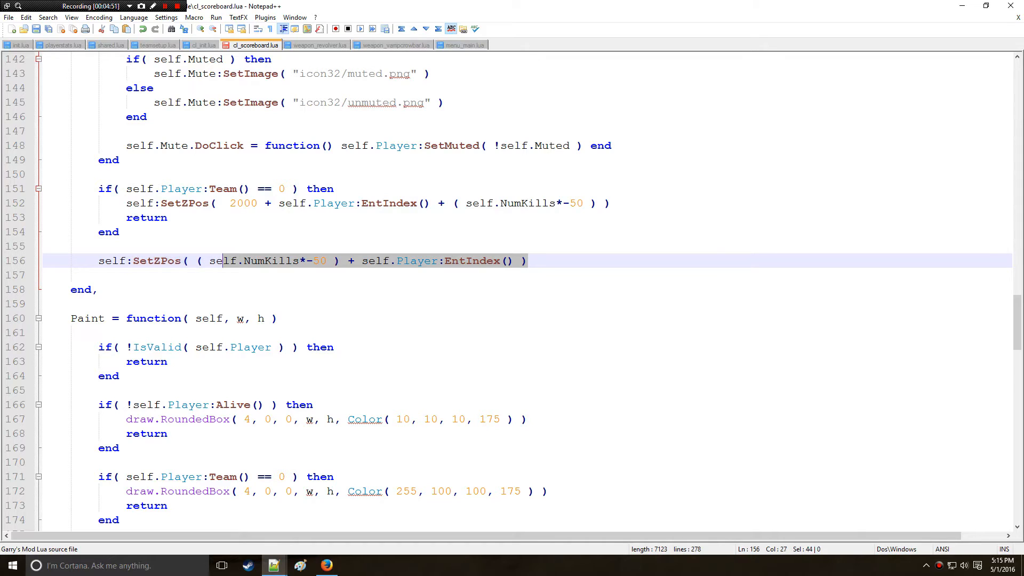
double_click(319, 261)
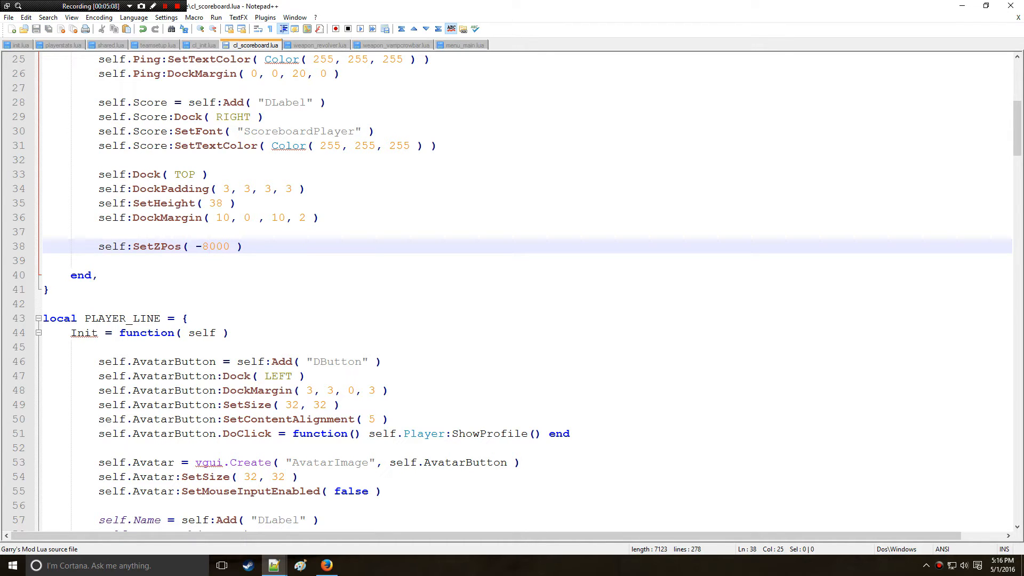
- Add a Think = function( self ) after Init, starting playerCount at 0
click(98, 275)
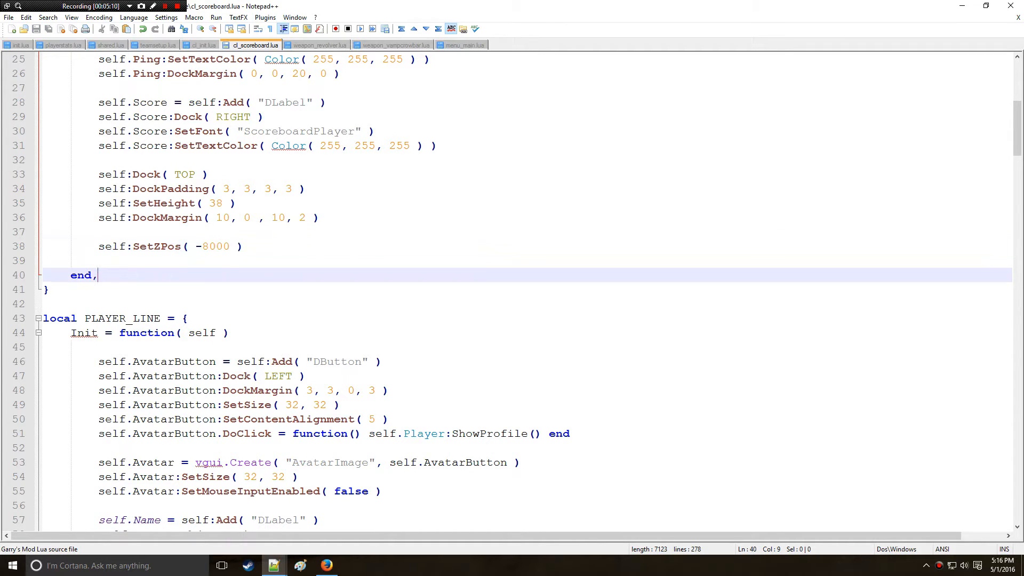
text(Thin)
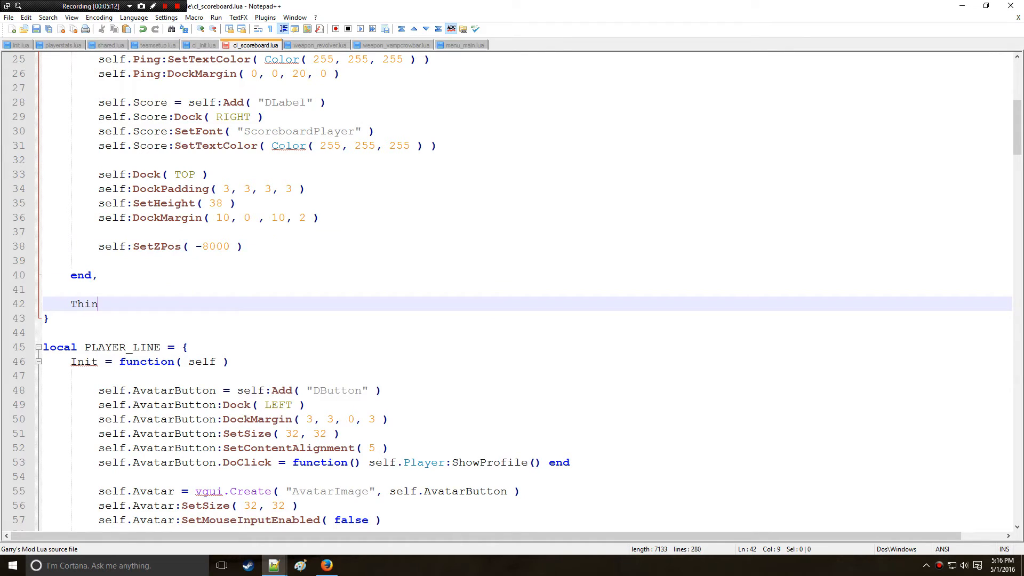
text(k = Fu)
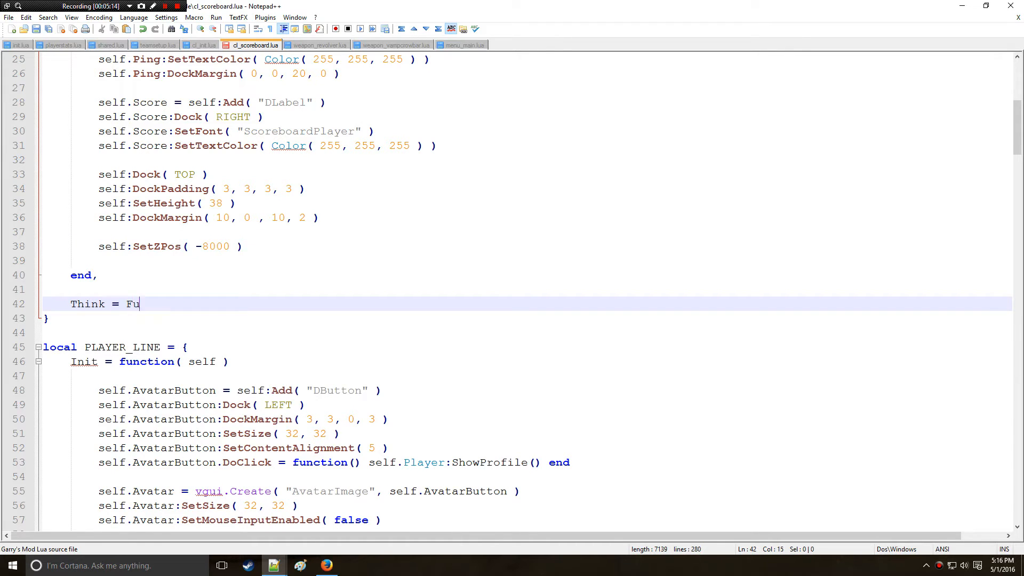
text(nction ())
text(e)
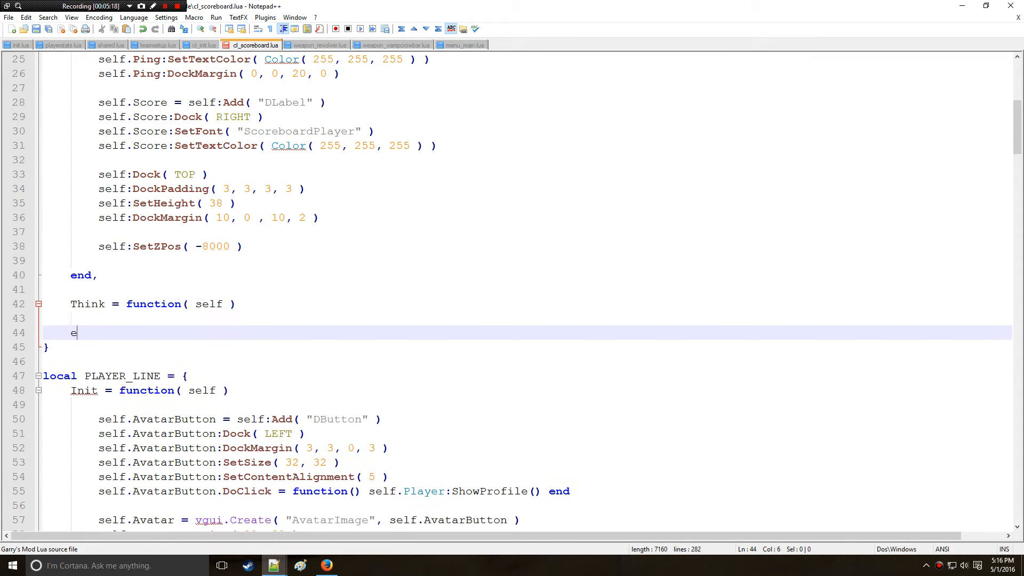
text(nd)
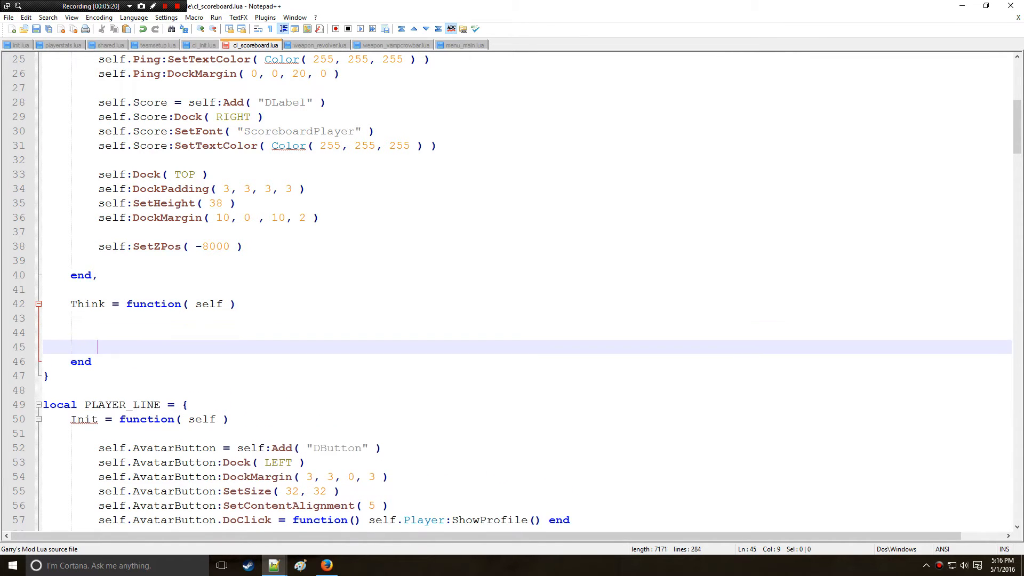
text(playerCount = 0)
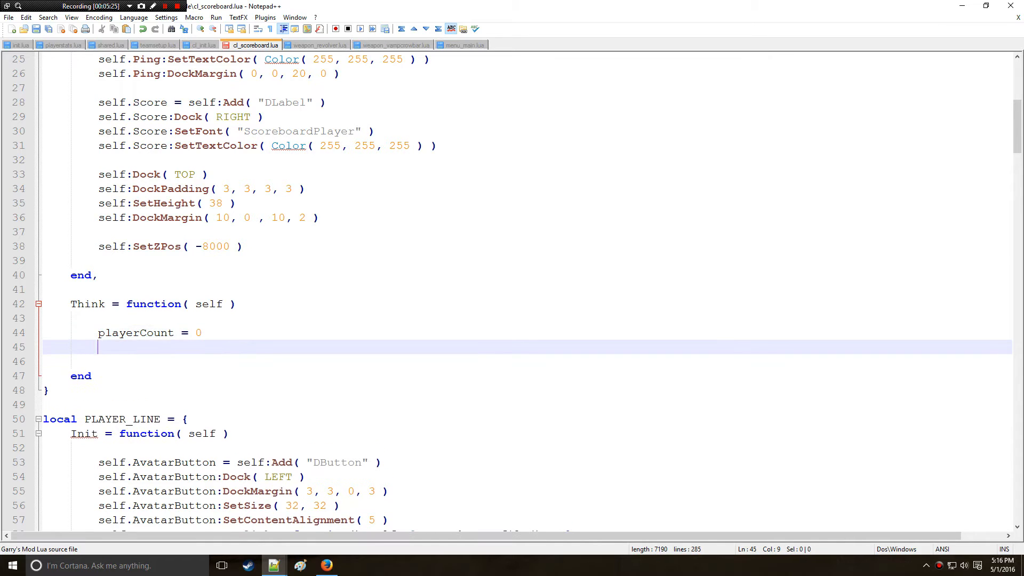
- Loop over pairs( player.GetAll() ), incrementing playerCount for each player
text(for)
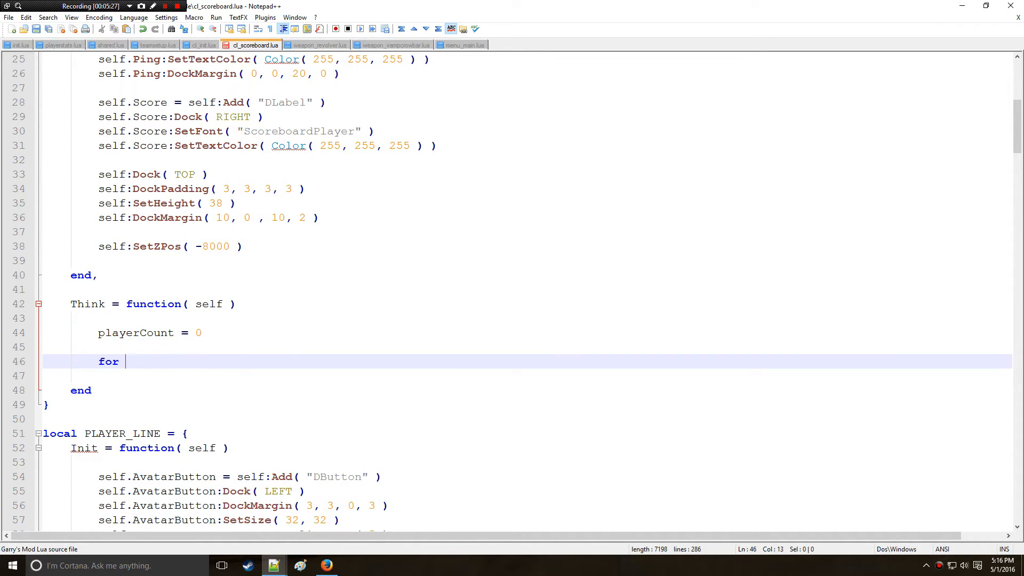
text(k, v in pairs)
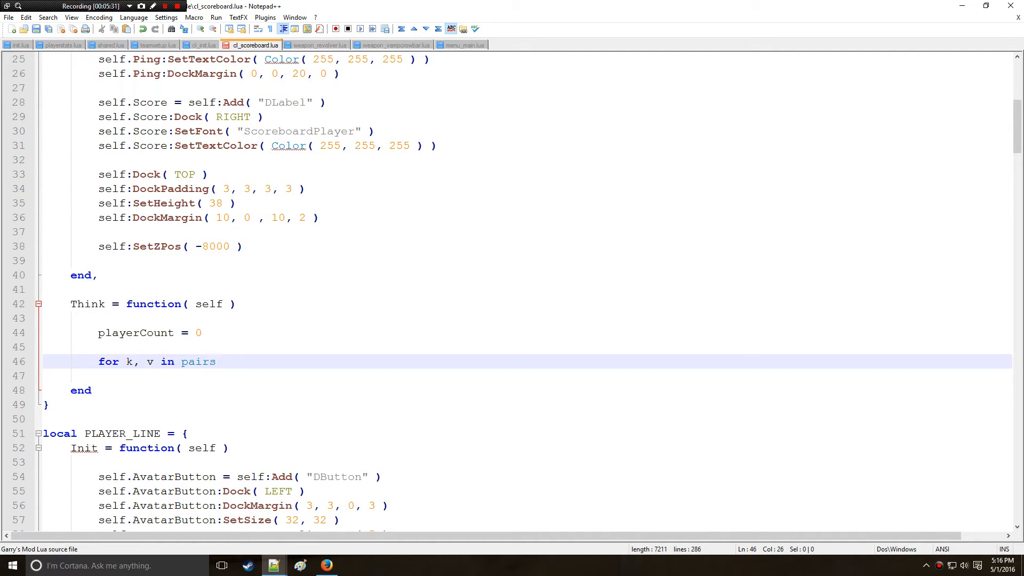
text(( player.)
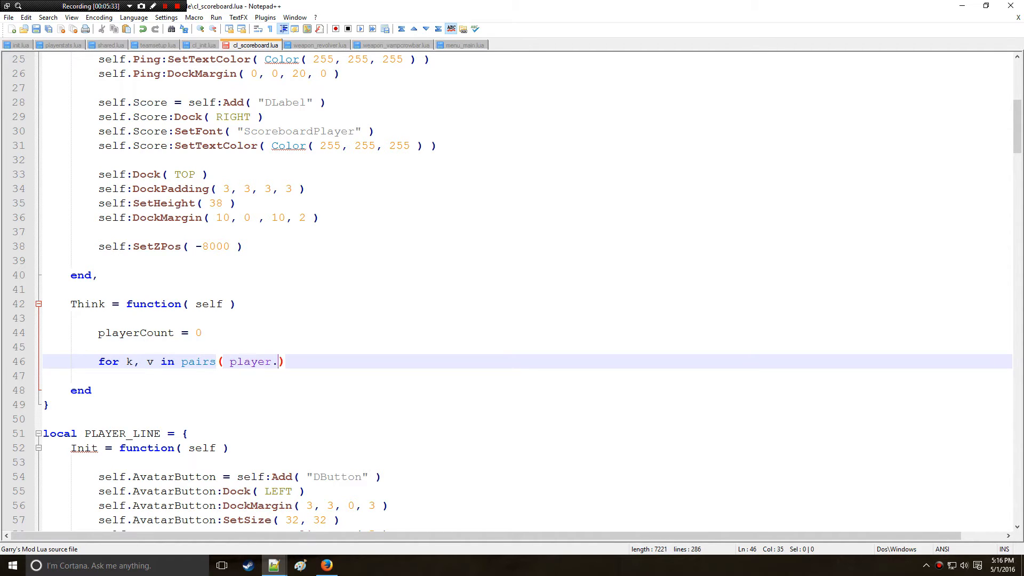
text(GEt)
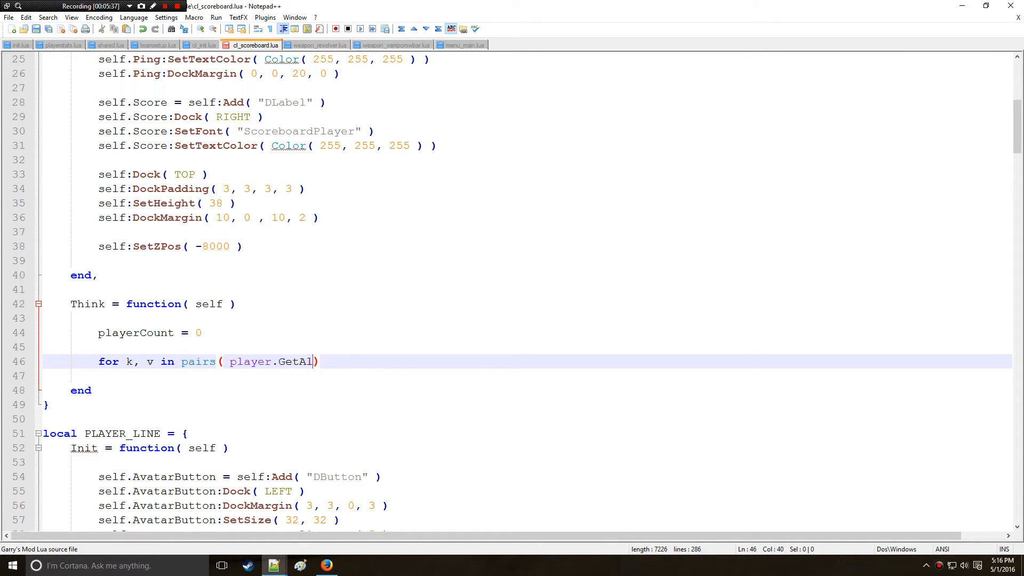
text(l() ) do)
text(end)
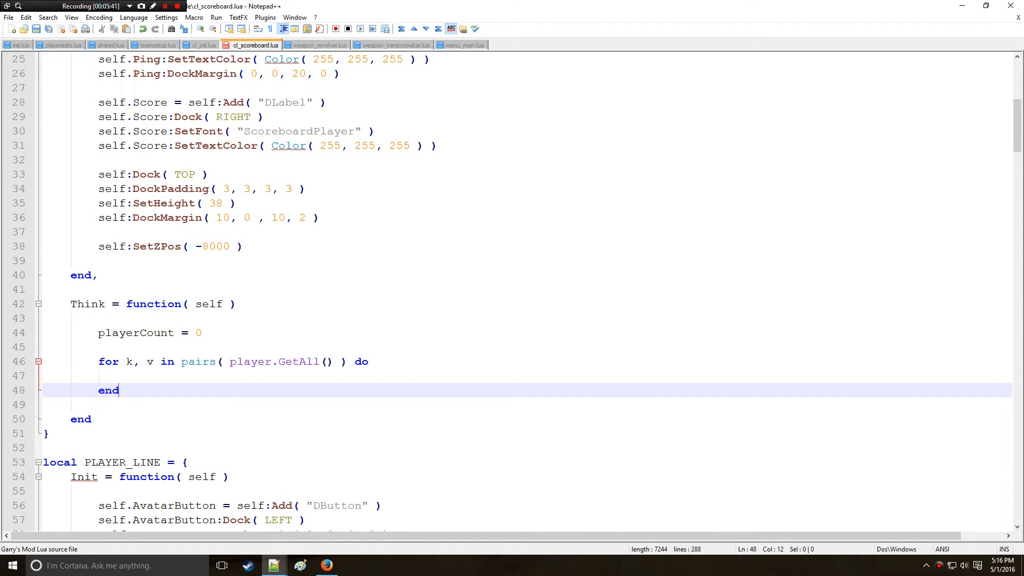
text(play)
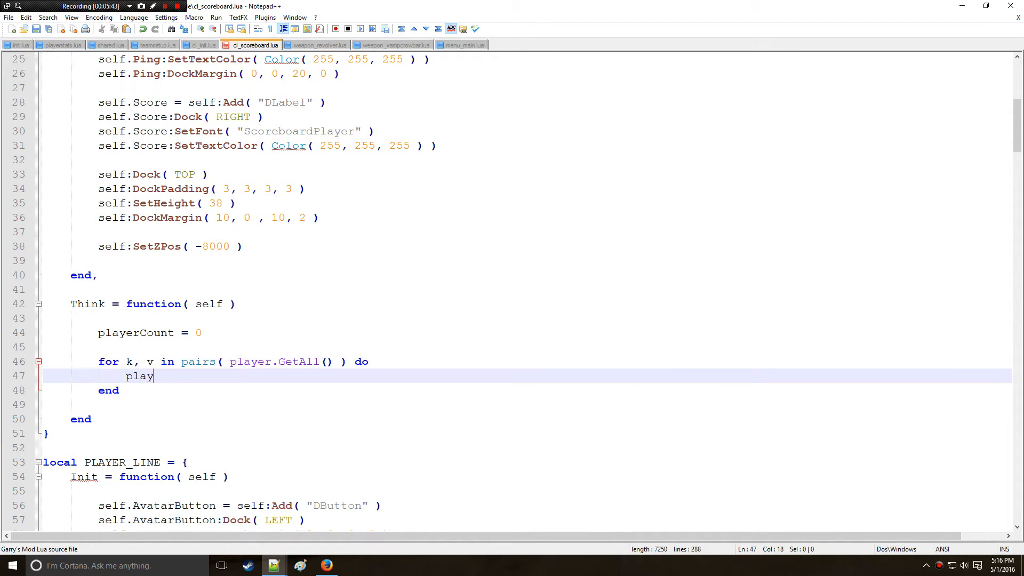
text(erCount =)
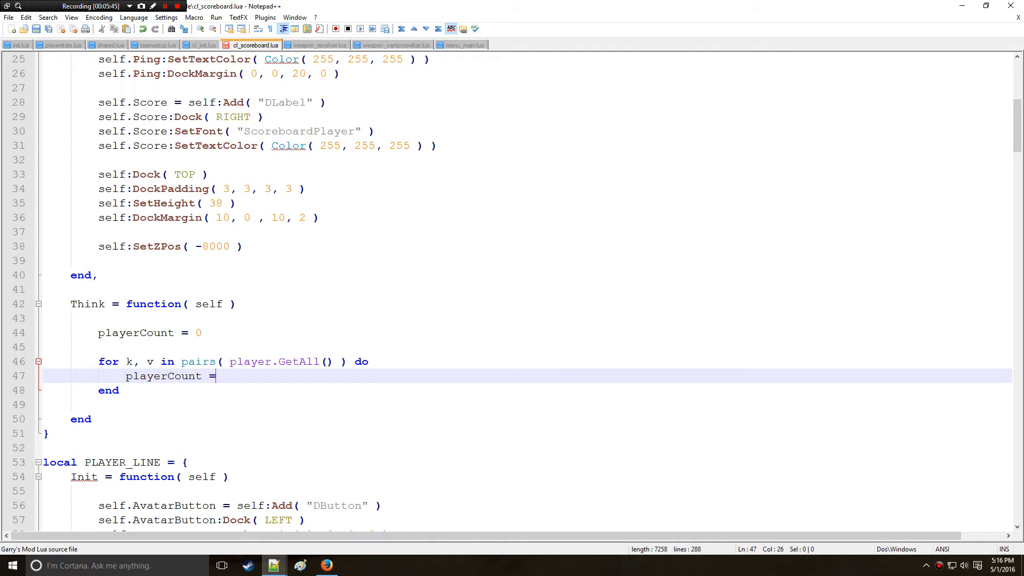
text(playerC)
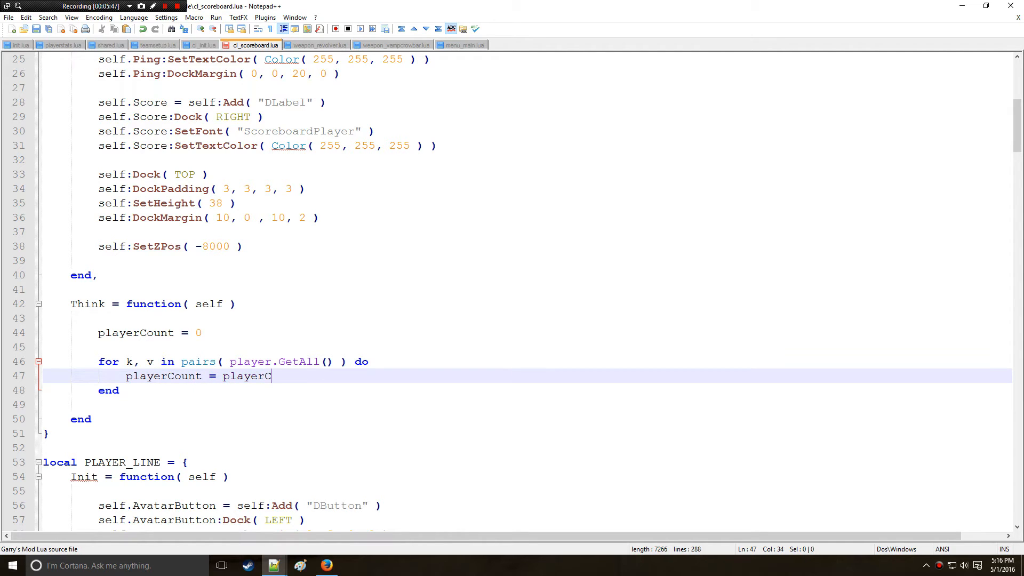
text(ount + 1)
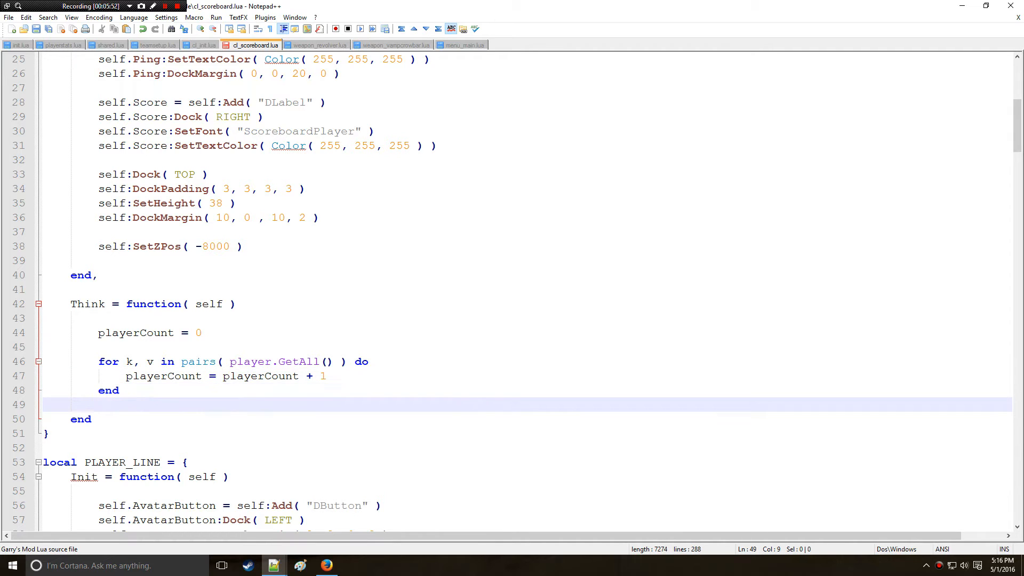
- Set the Players label text to "Players (" .. playerCount .. ")"
text(s)
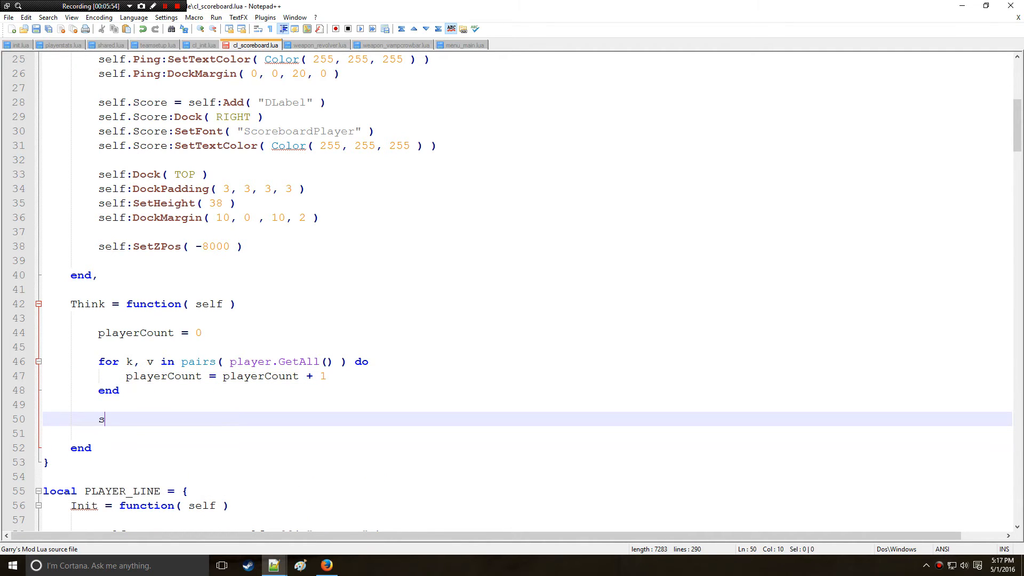
text(elf.Player)
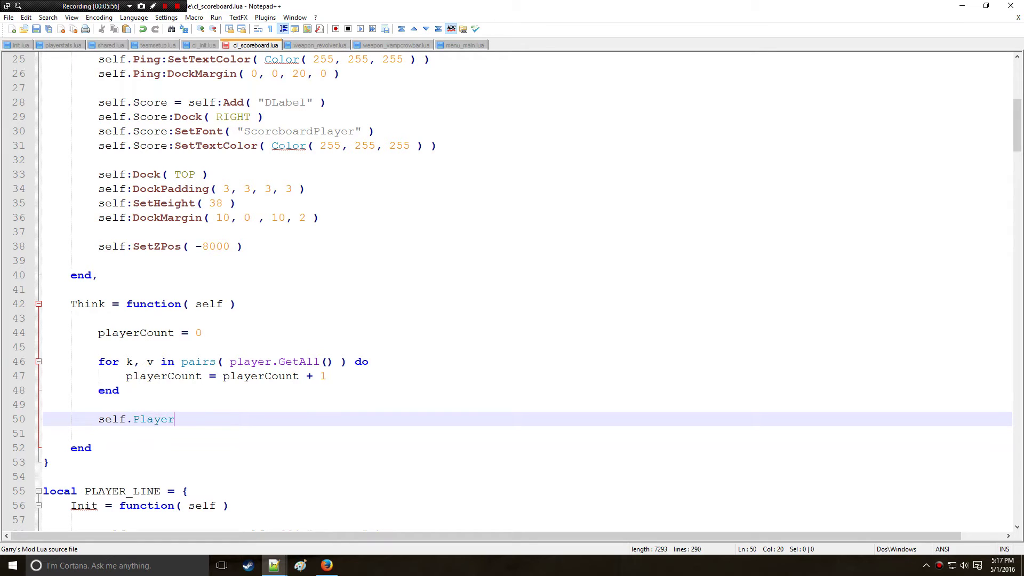
text(s:S)
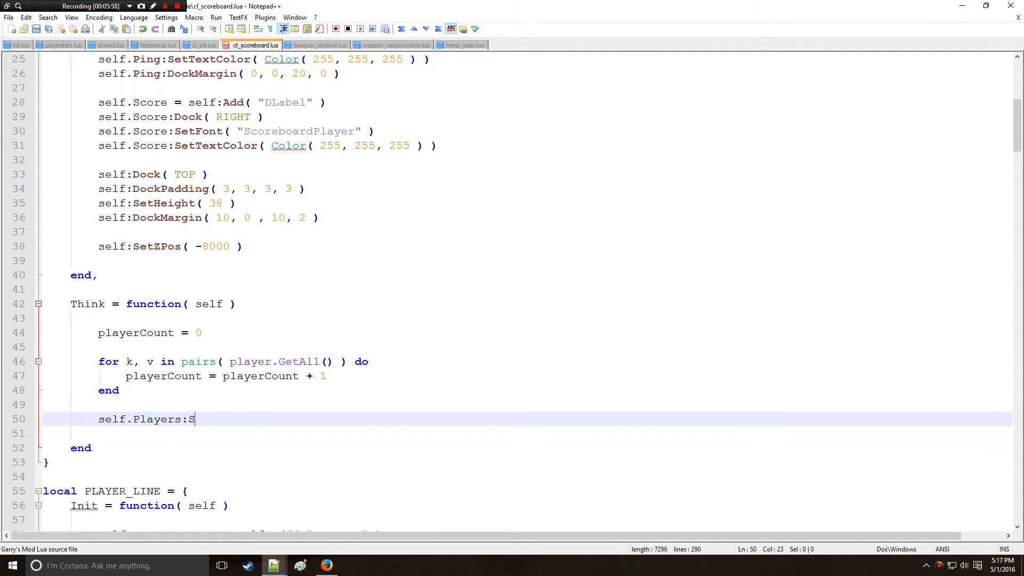
text(etText)
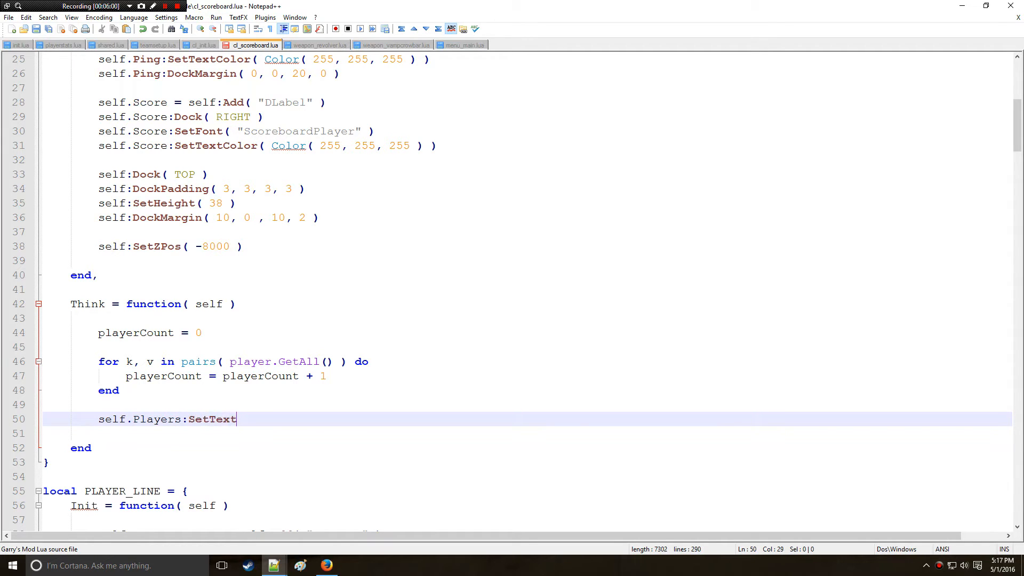
text(( "")
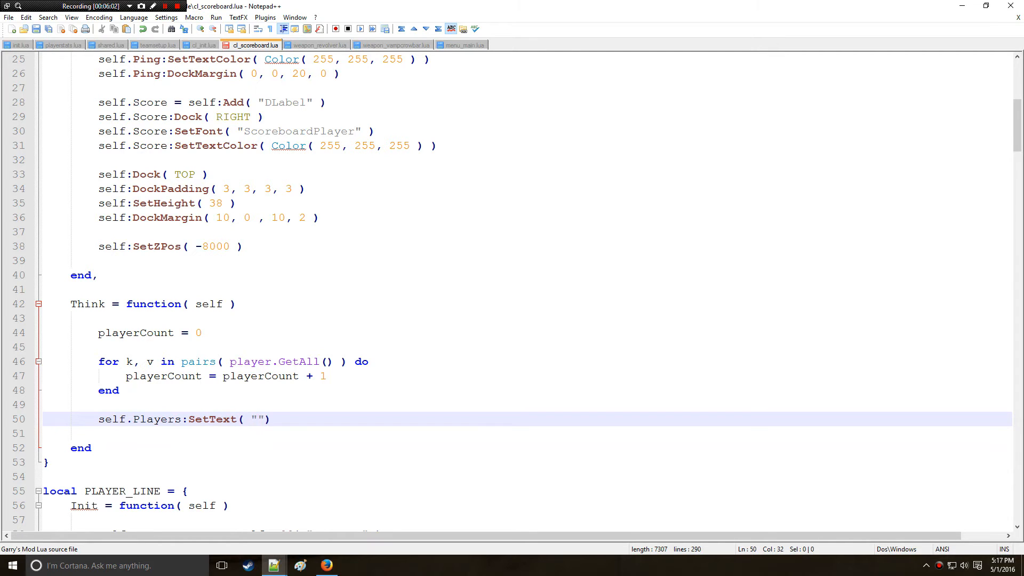
text(Players)
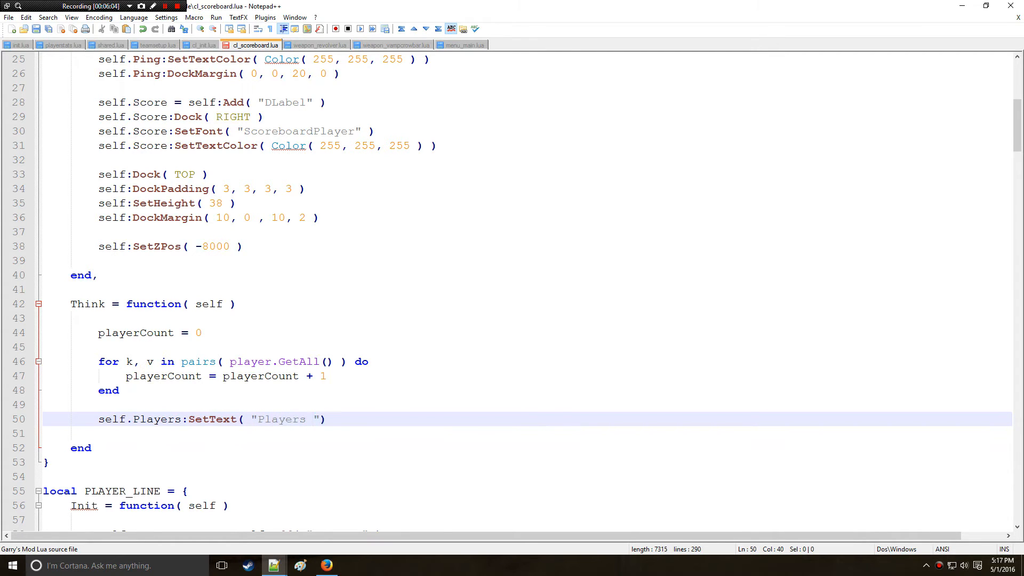
text(()
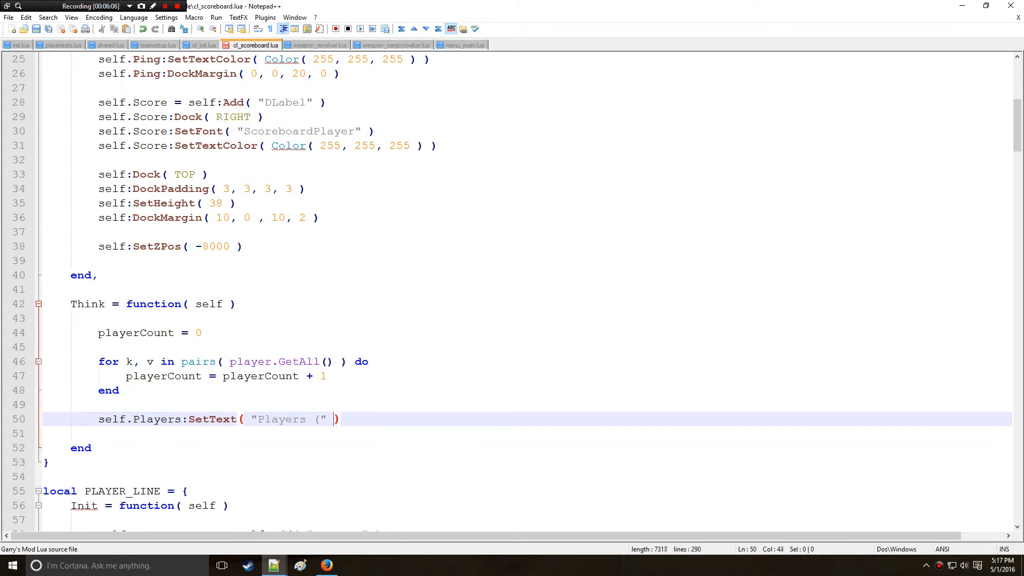
text(..)
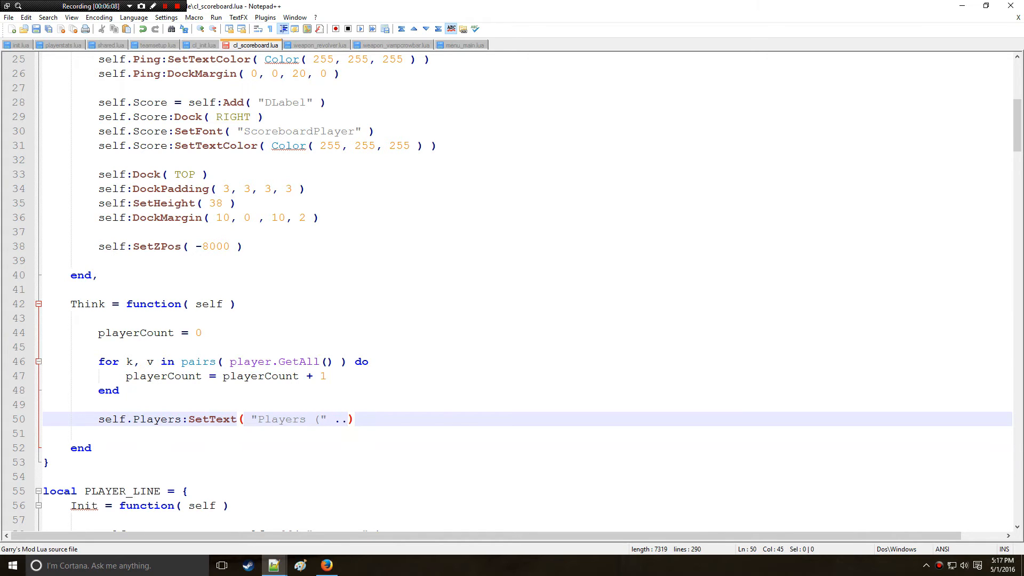
text(pl)
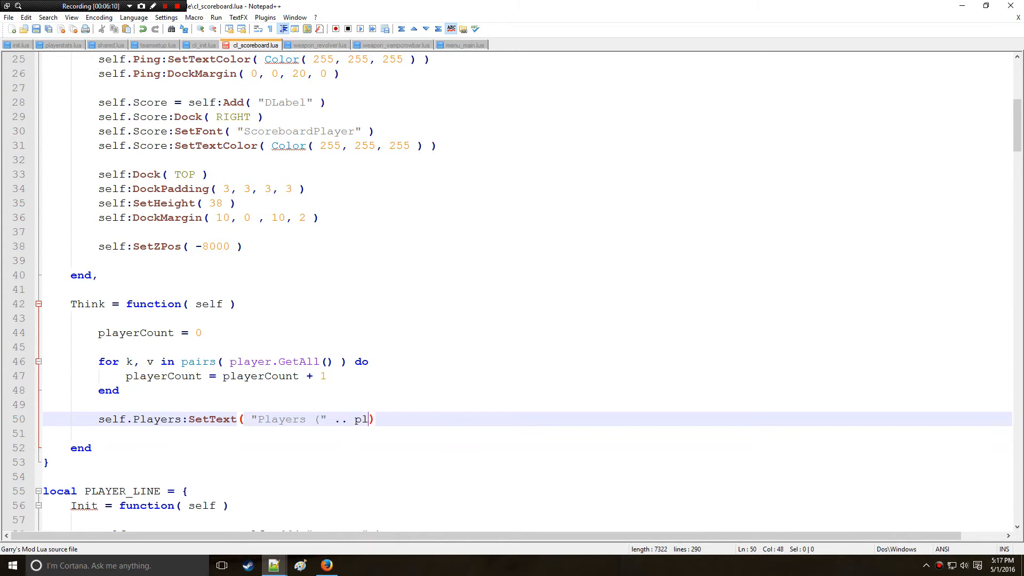
text(ayerCount)
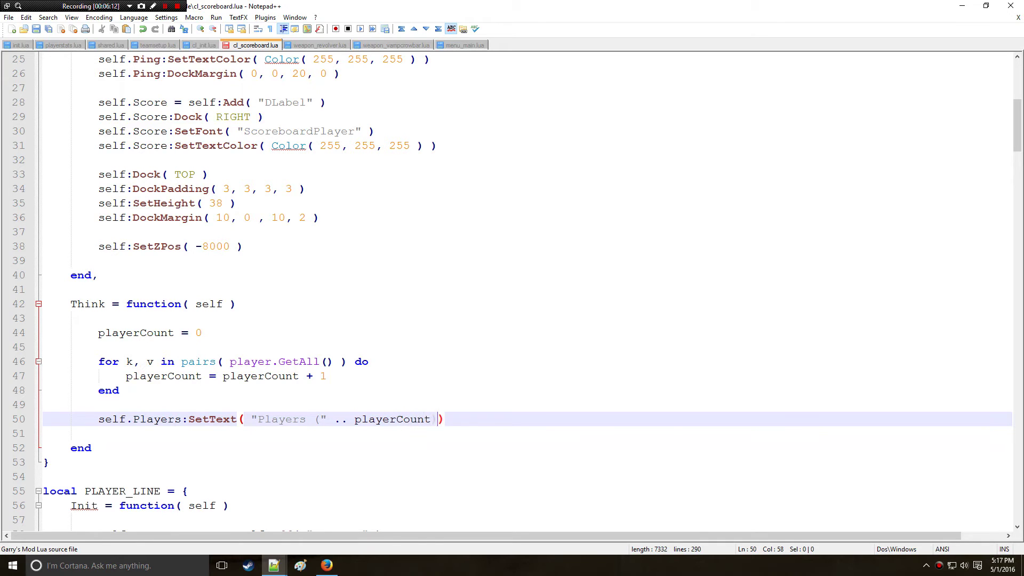
text(.. ")")
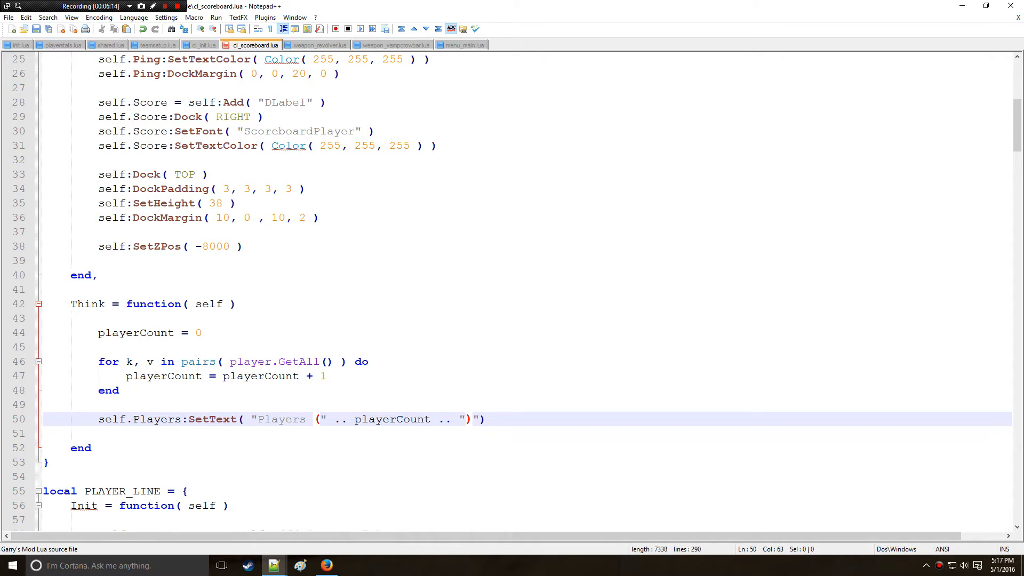
key(Enter)
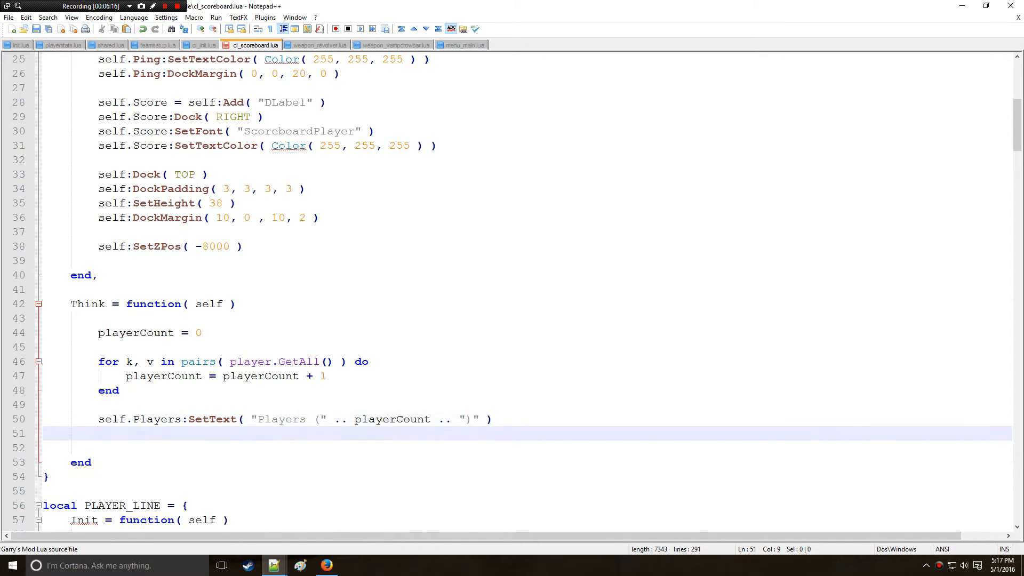
- Set the Score and Ping labels' text to "Score" and "Ping"
text(self.)
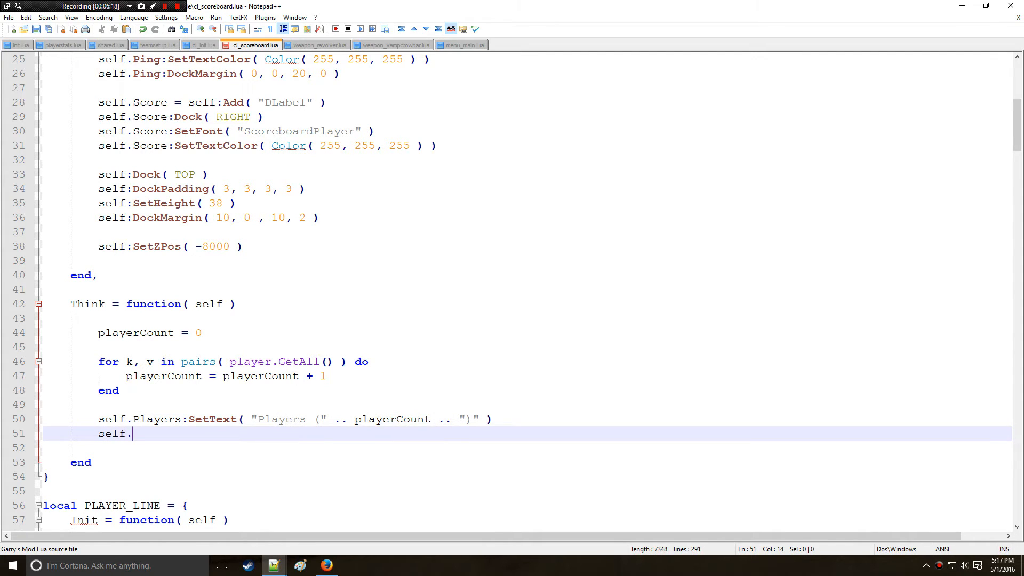
text(Score)
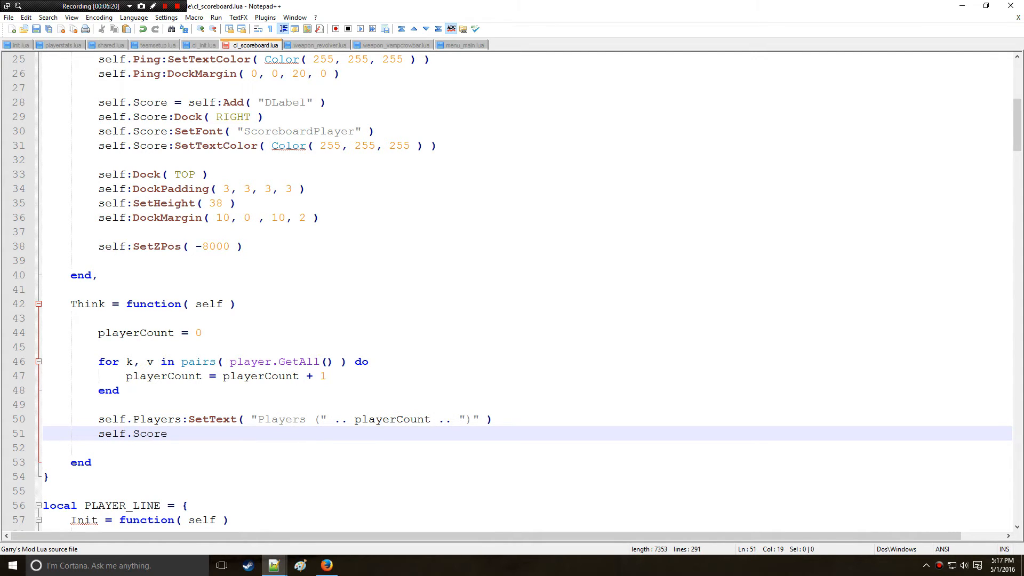
text(:Se)
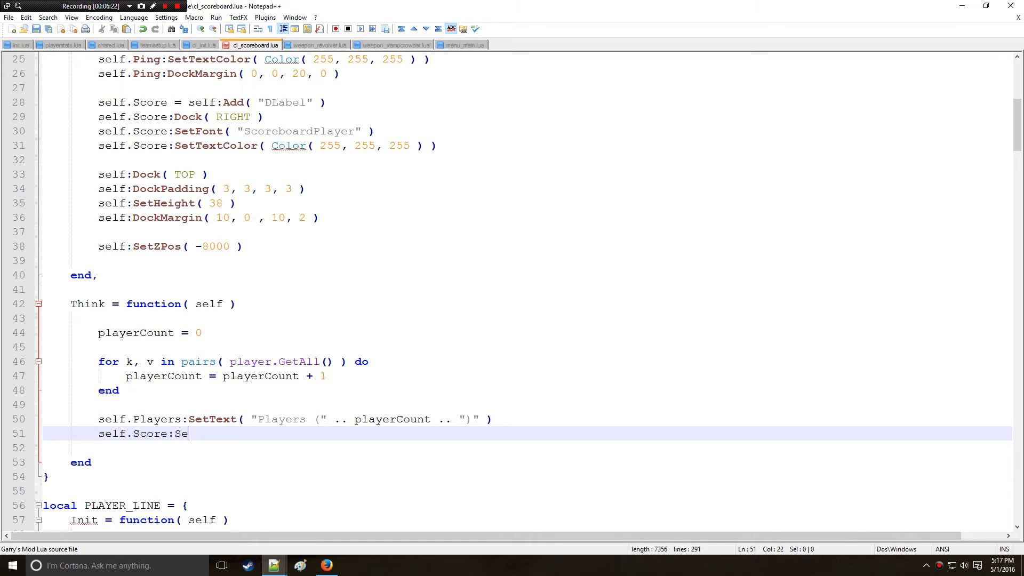
text(tText(Sc)
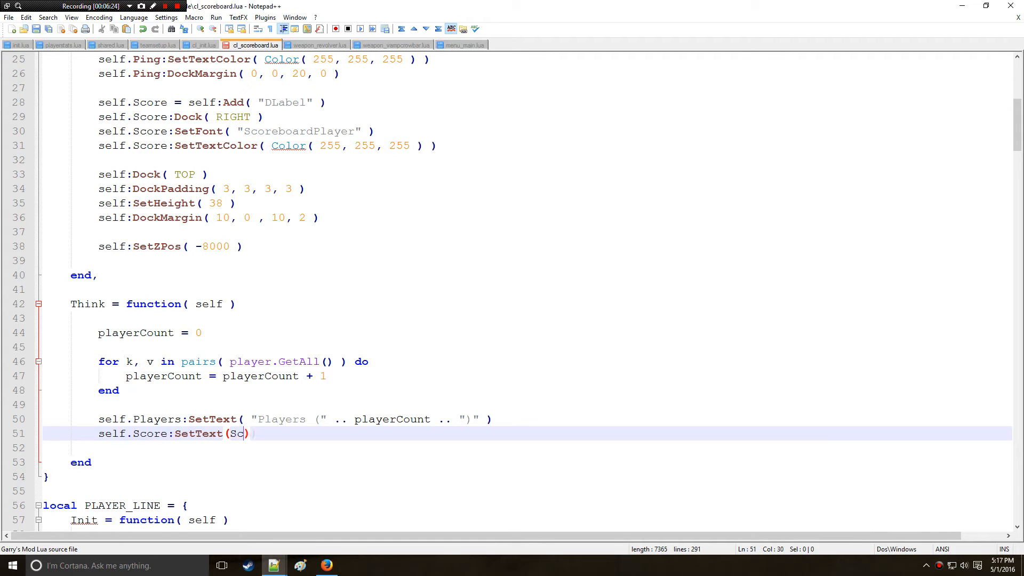
text("Score")
text(se)
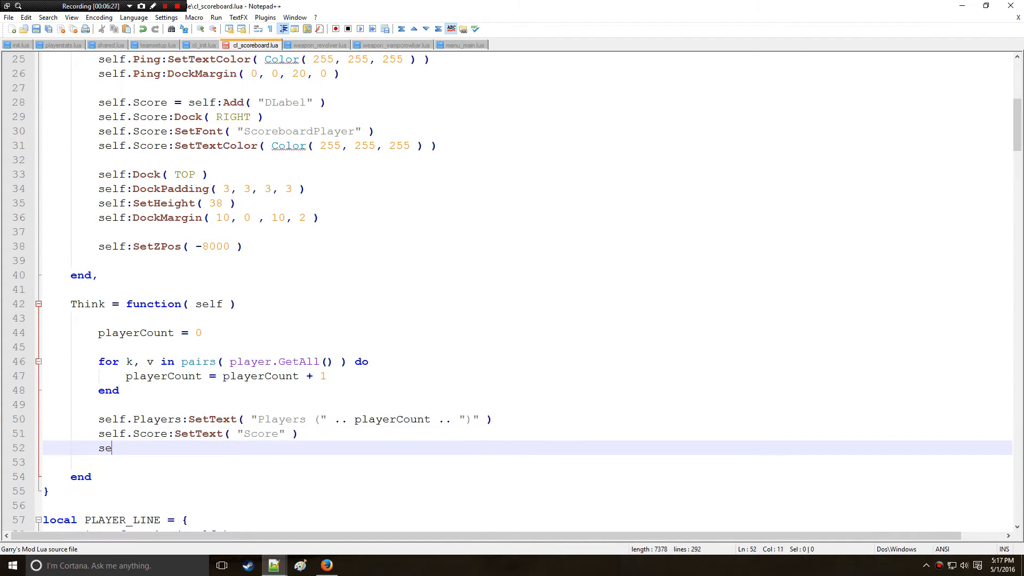
text(lf.)
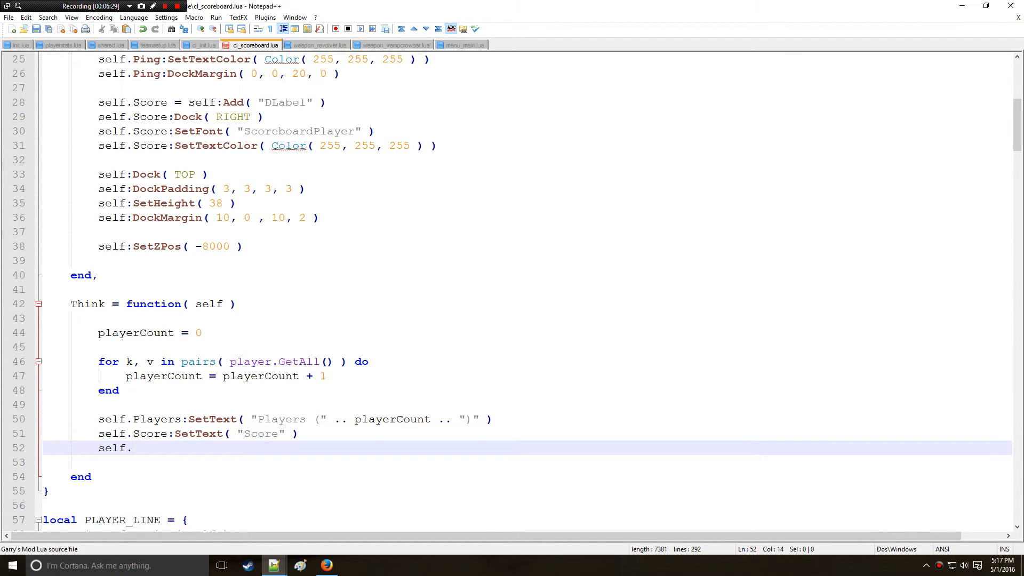
text(Ping:S)
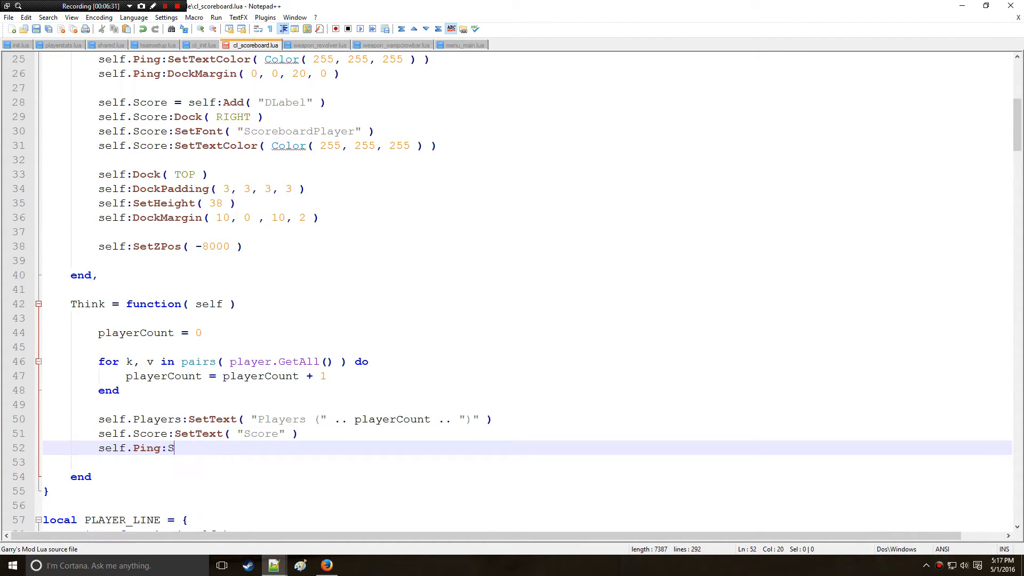
text(etText ())
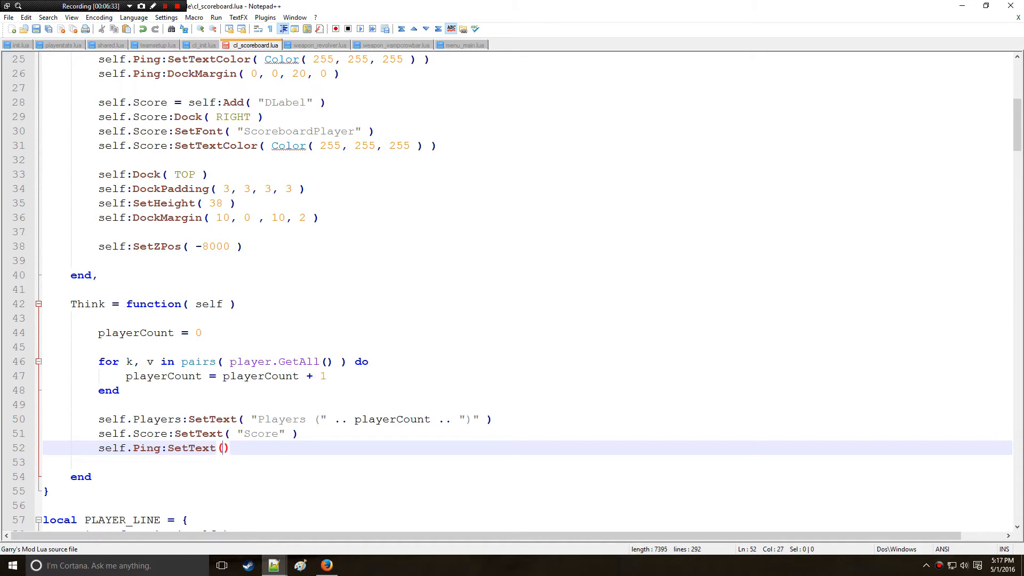
text("Ping")
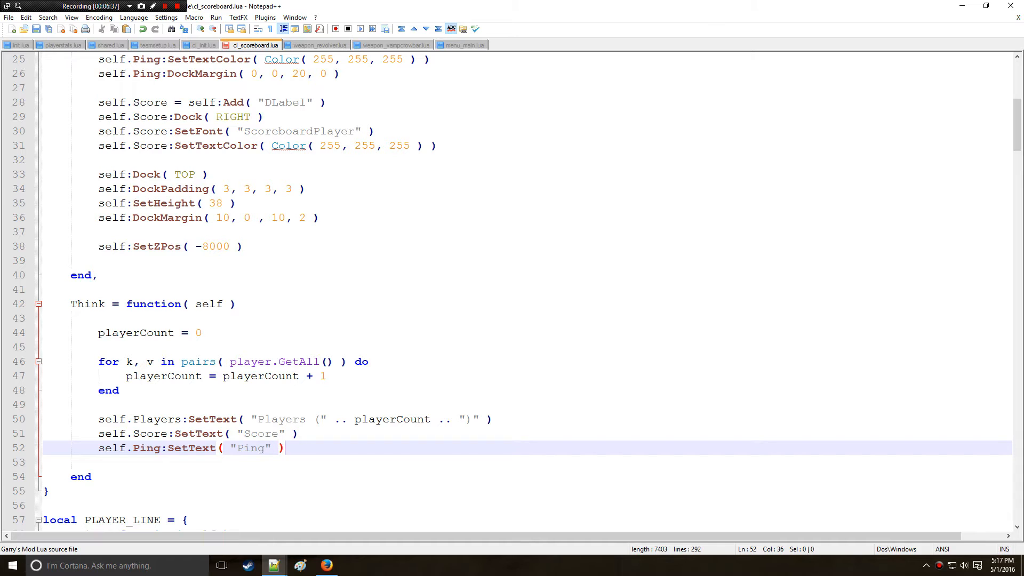
key(Enter)
text(Paint = function( s)
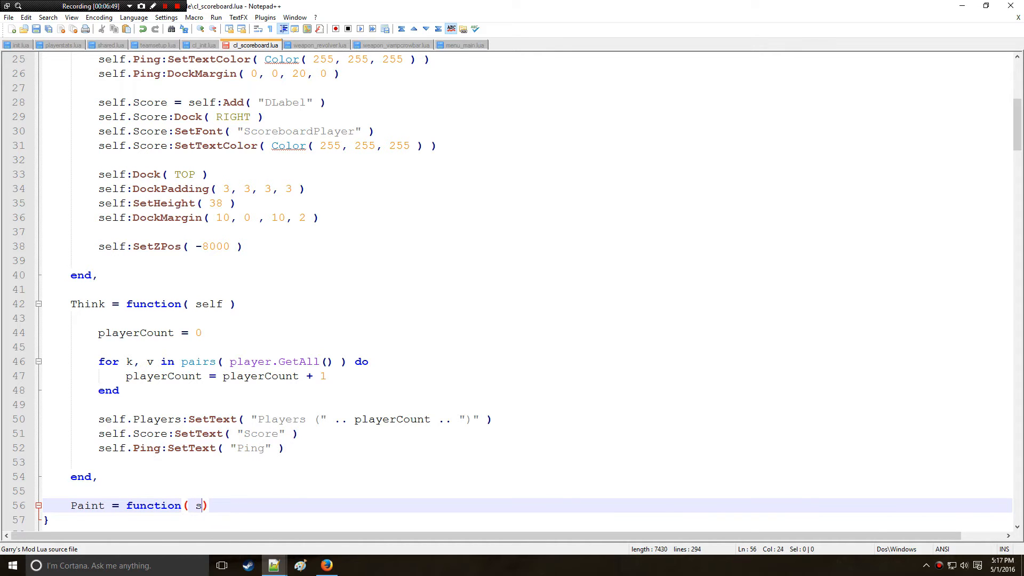
- Add Paint( self, w, h ) drawing draw.RoundedBox( 4, 0, 0, w, h ) in Color( 50, 50, 50, 175 )
text(elf, w, h)
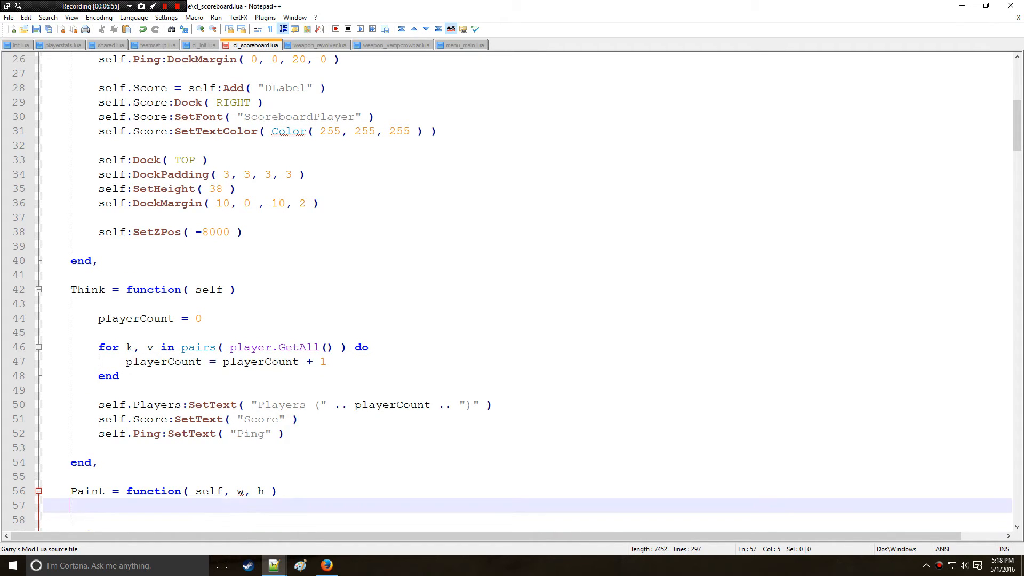
text(draw)
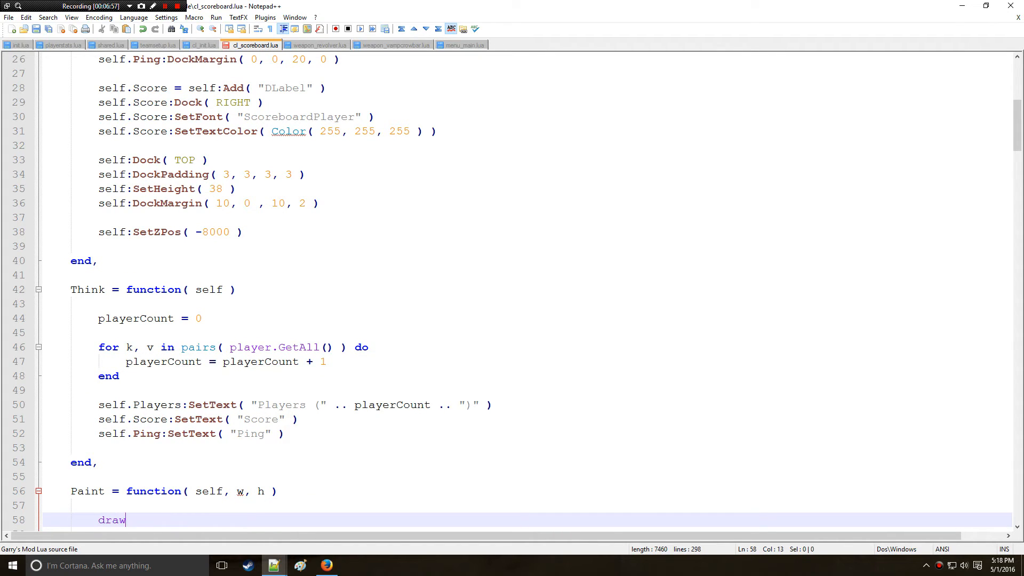
text(.RoundedBox()
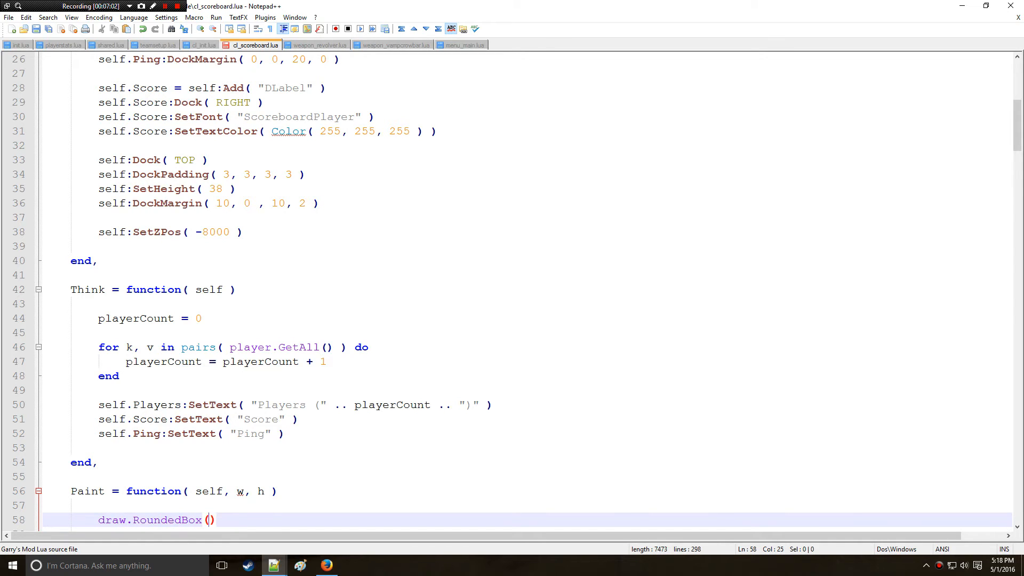
text(4,)
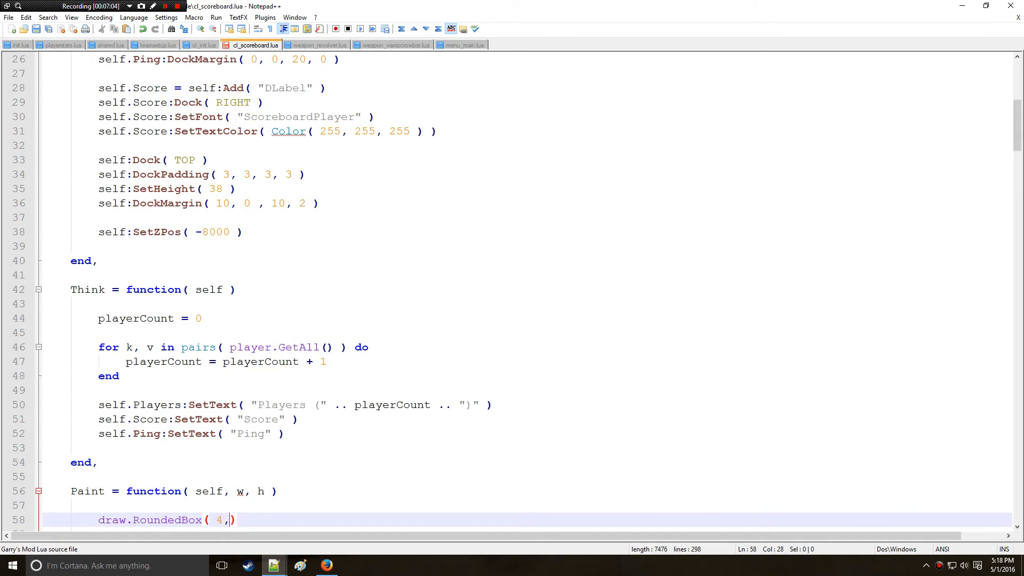
text(0,0)
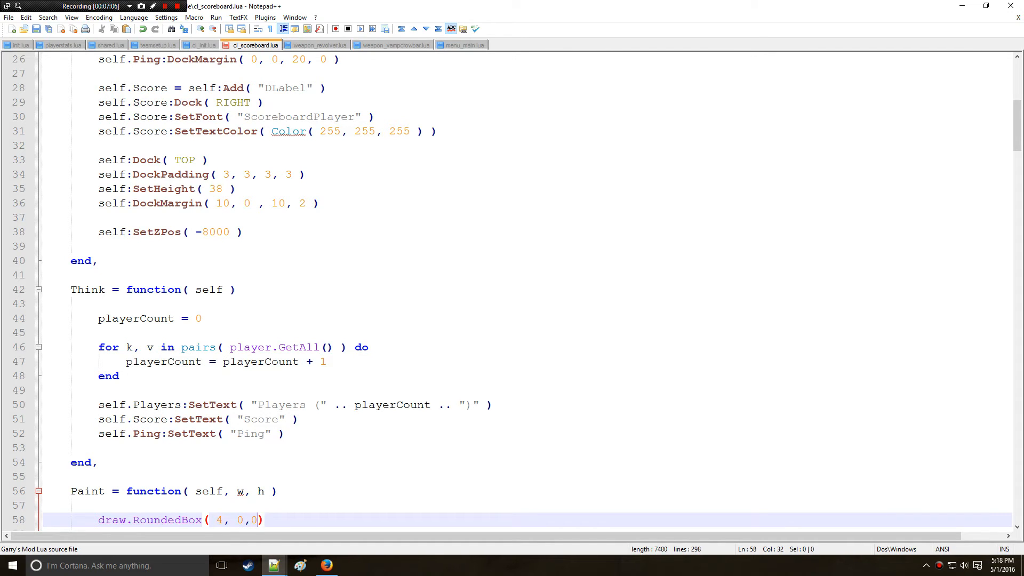
text(, w)
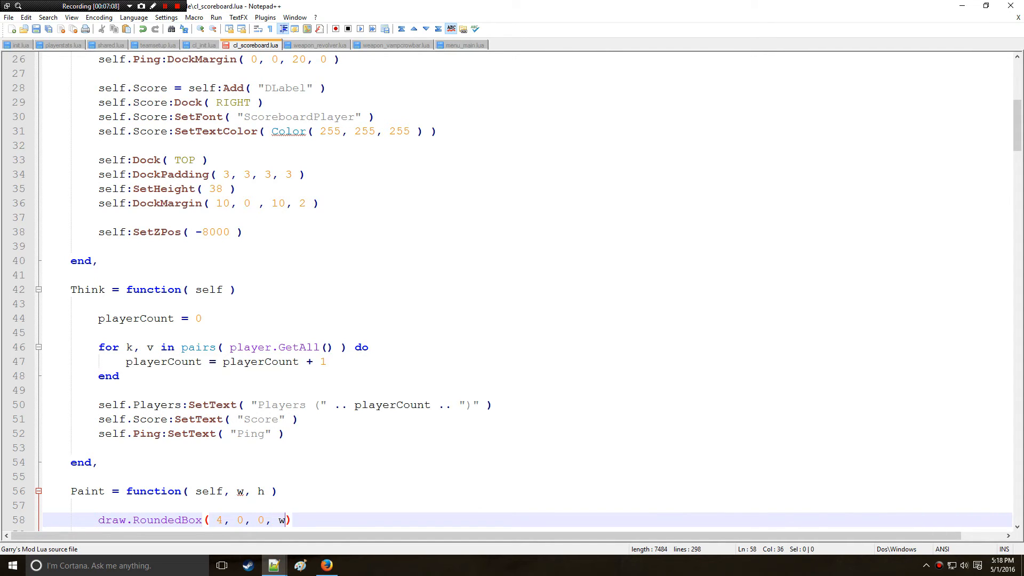
text(, h))
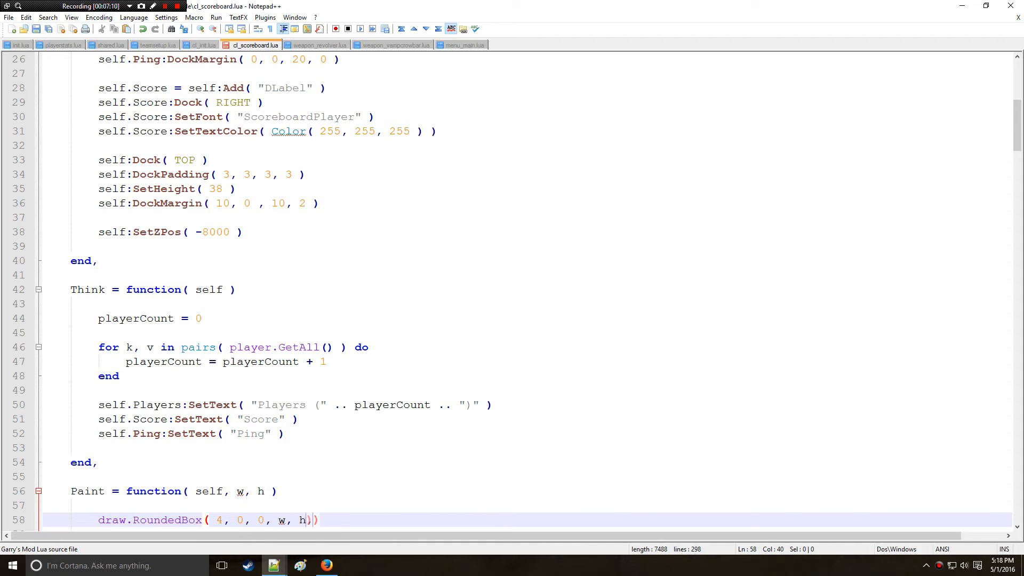
text(,)
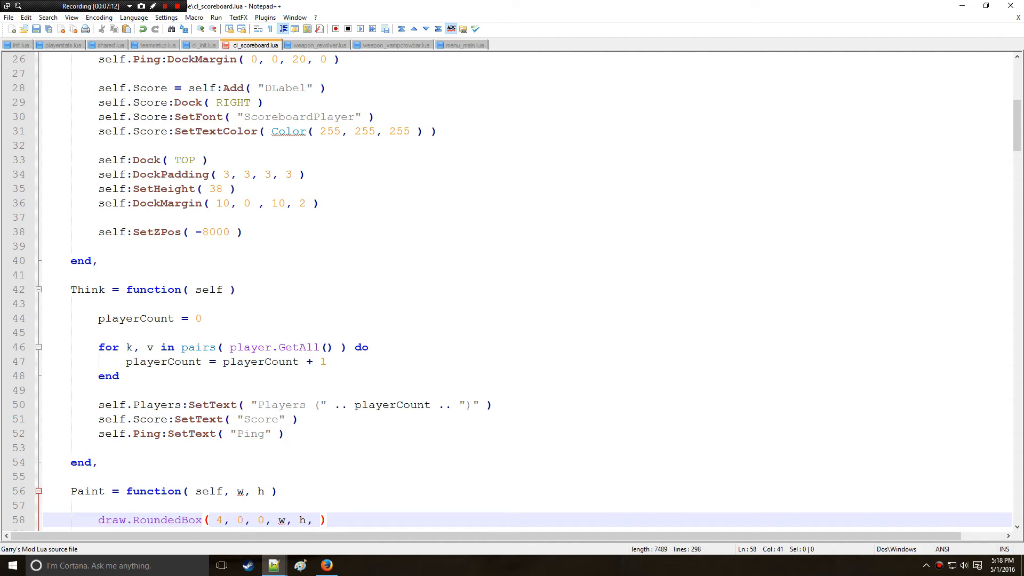
text(Color ()
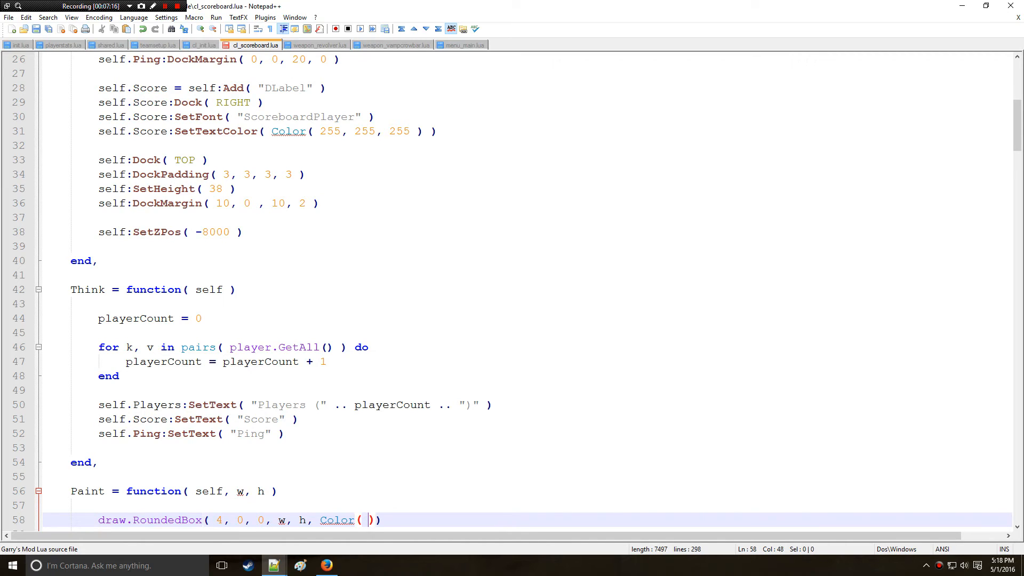
text(50, 50,)
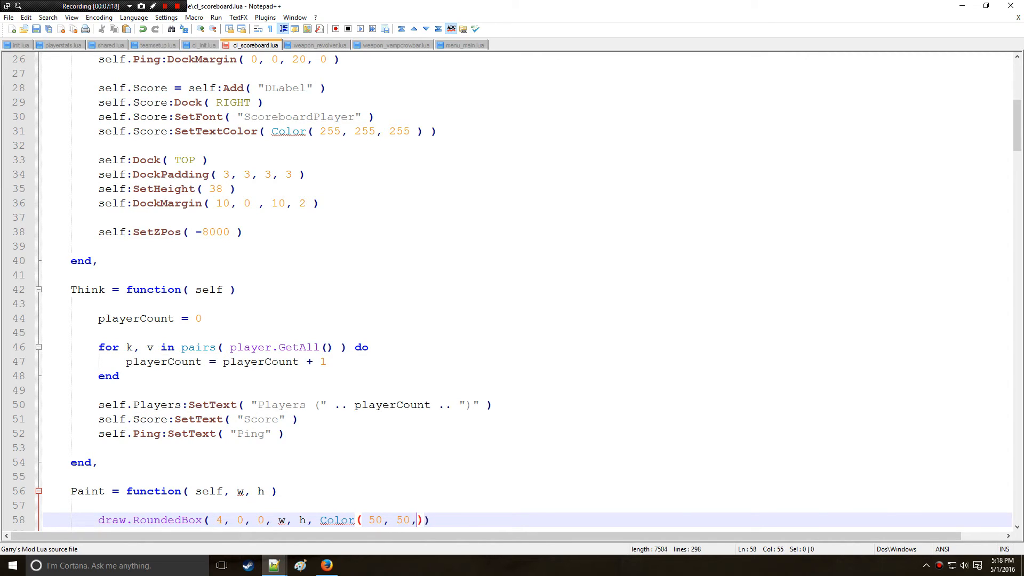
text(50, 175)
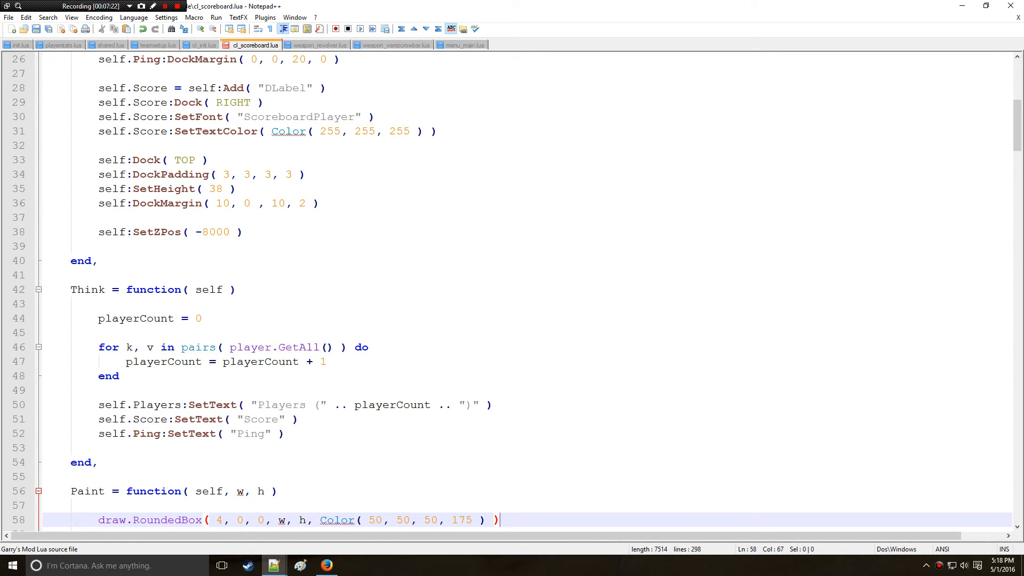
scroll(down, 3)
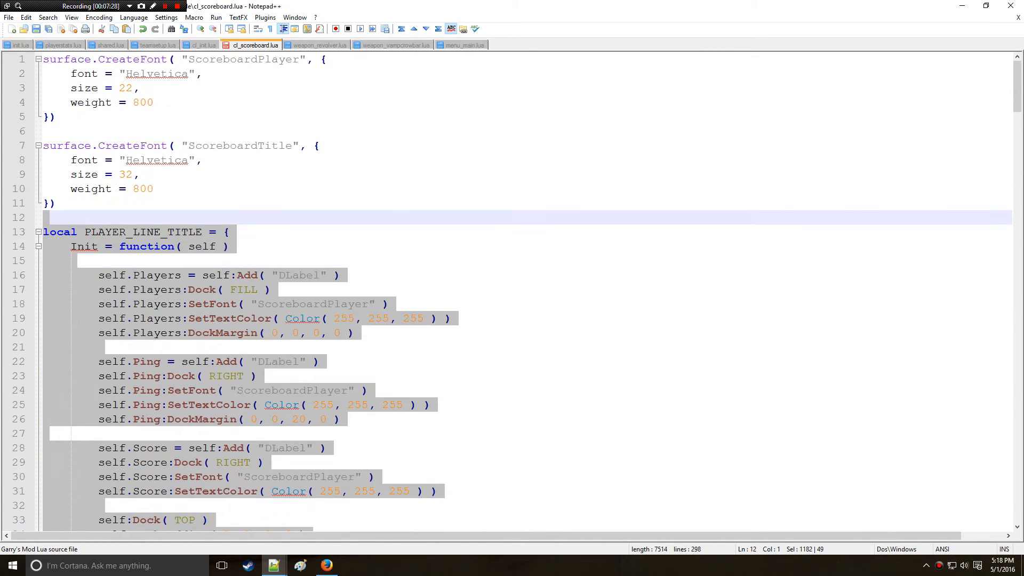
scroll(down, 3)
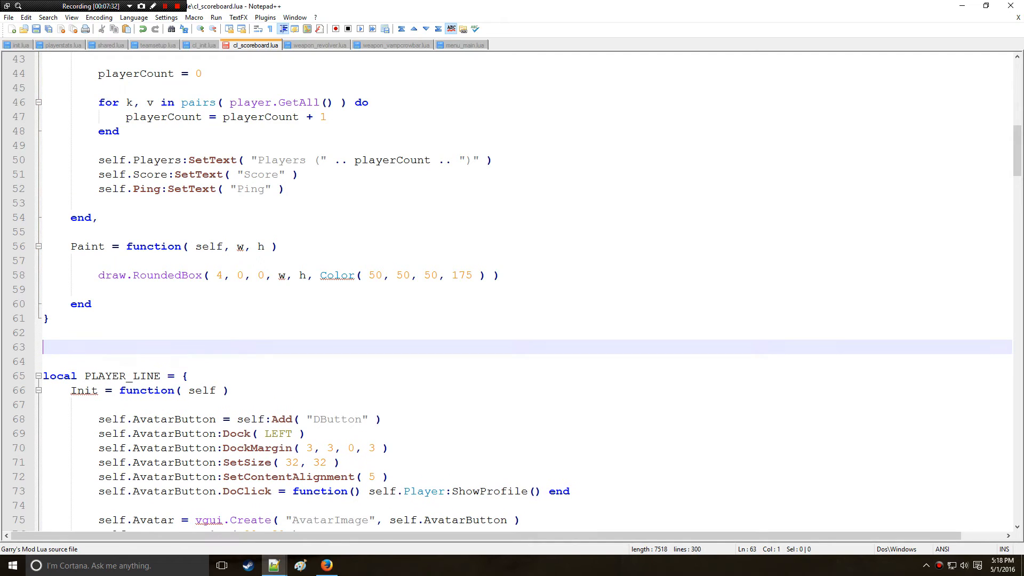
- Write PLAYER_LINE_TITLE = vgui.RegisterTable( PLAYER_LINE_TITLE, "DPanel" ) below the table
text(Pla)
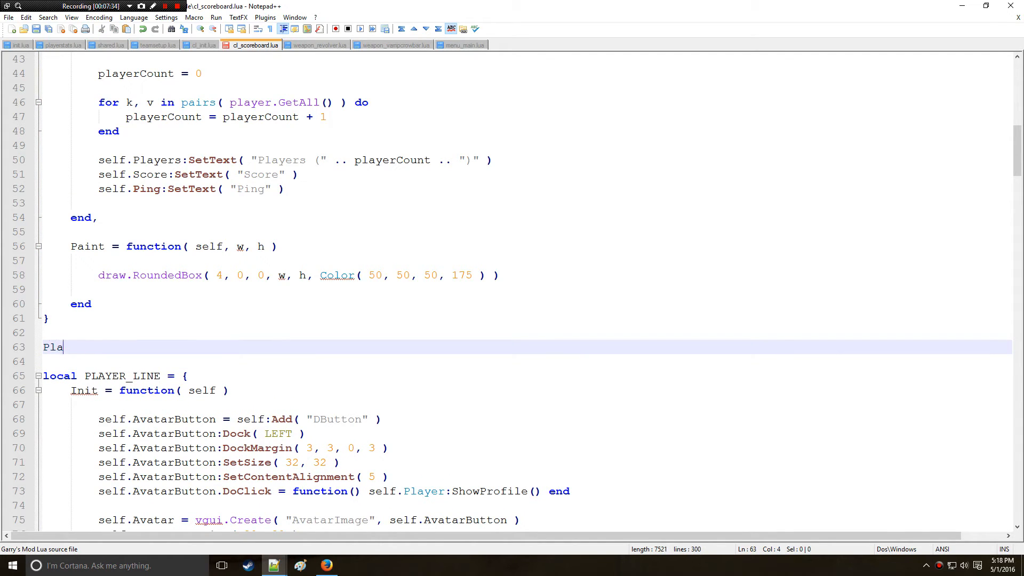
text(YER)
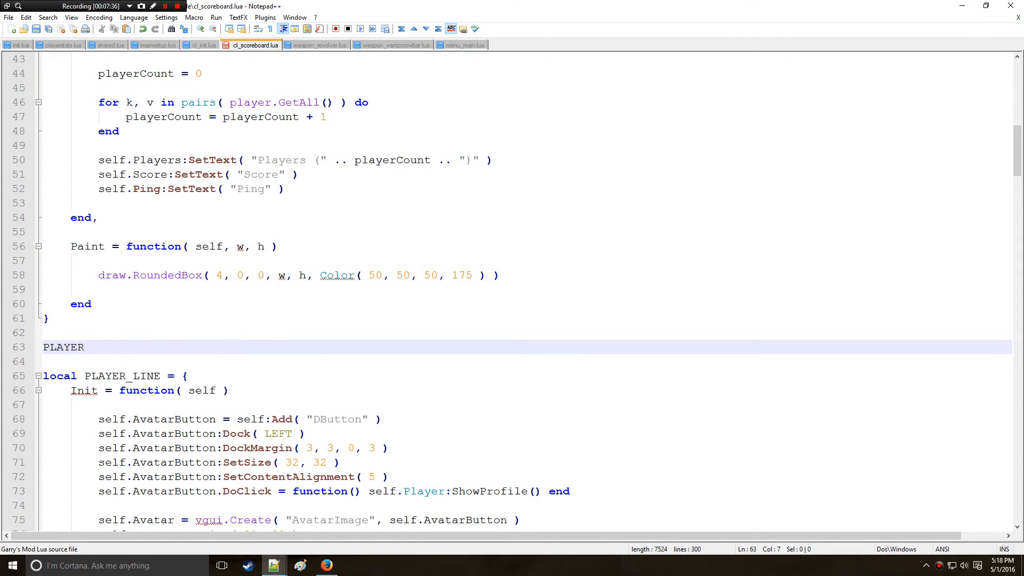
text(_LINE_TA)
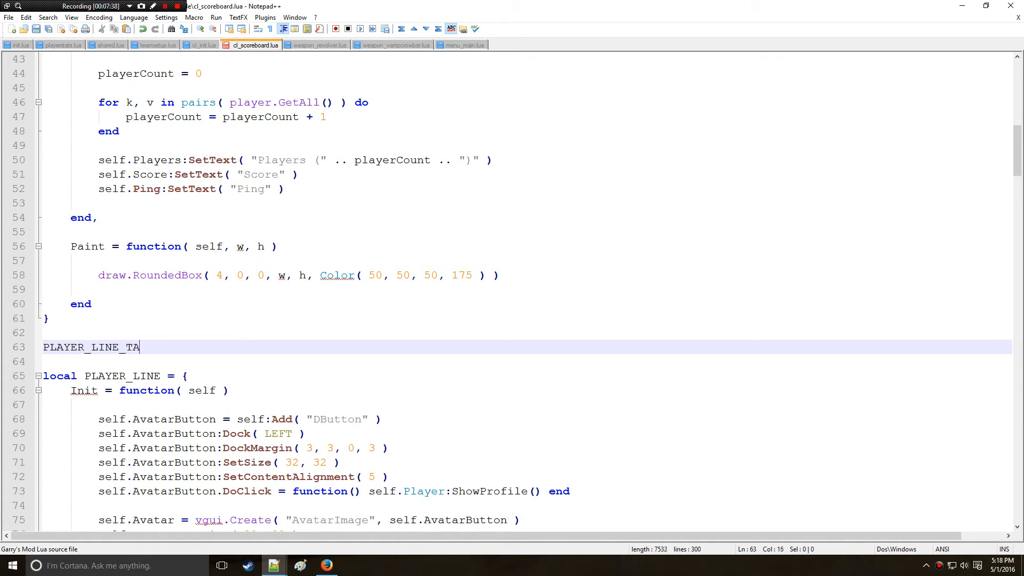
text(TLE =)
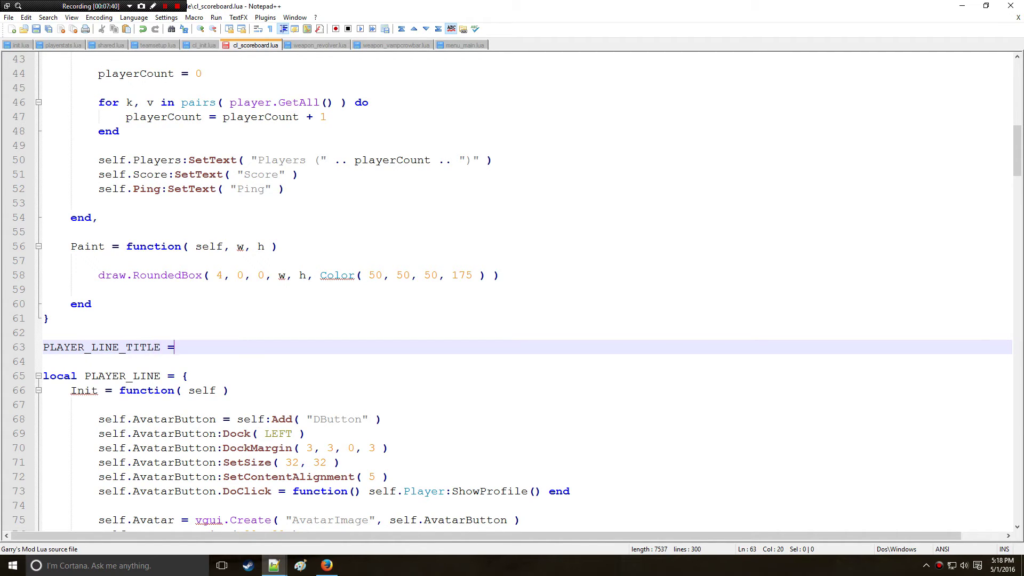
text(bf)
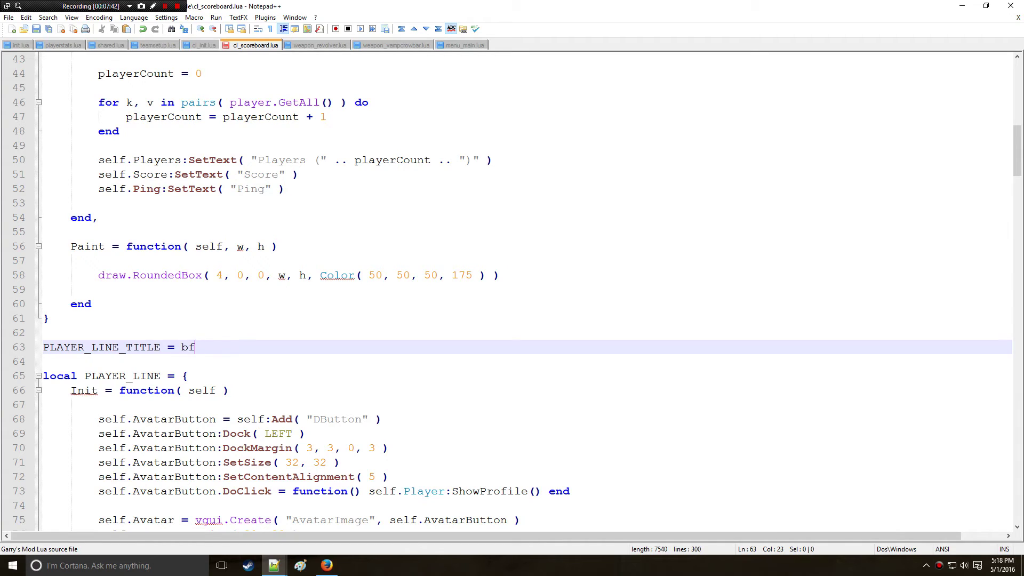
text(vgui.R)
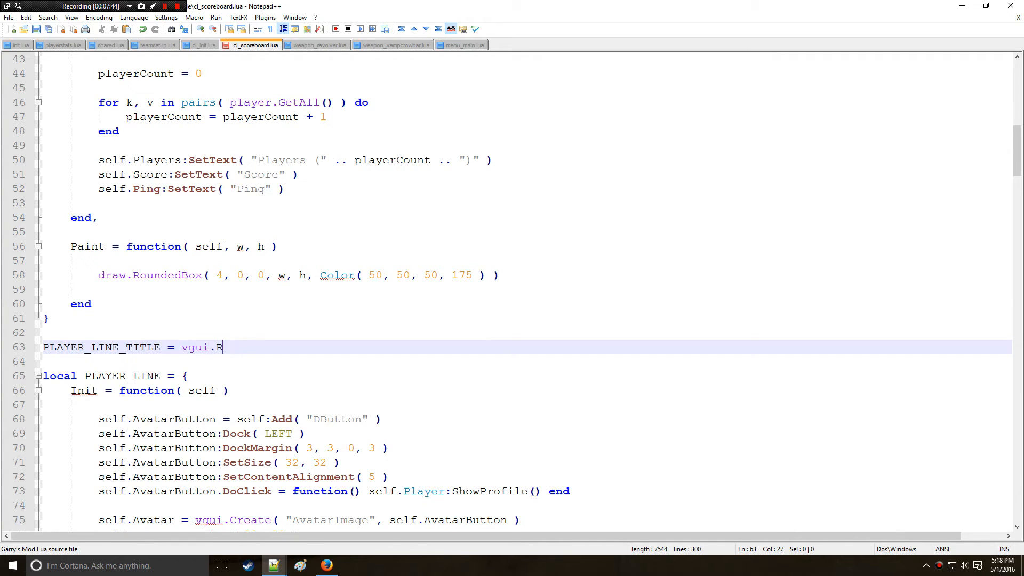
text(egister)
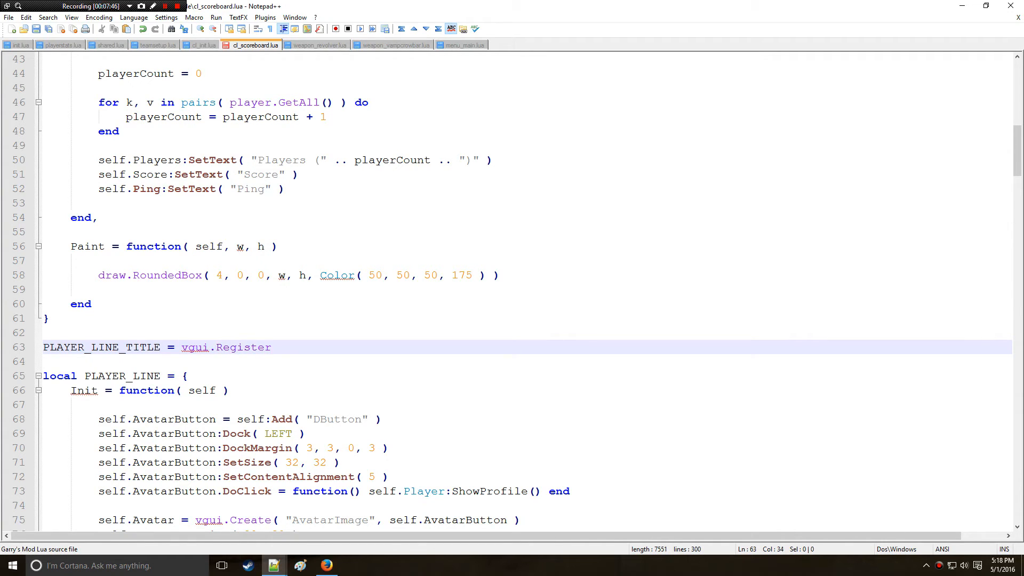
text(Table())
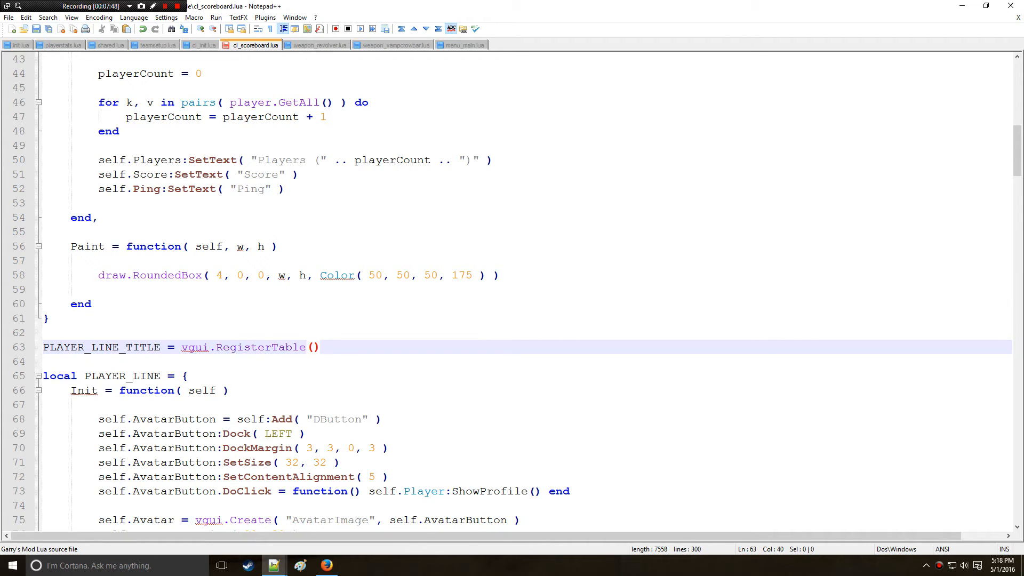
text(PLAYER_LIN)
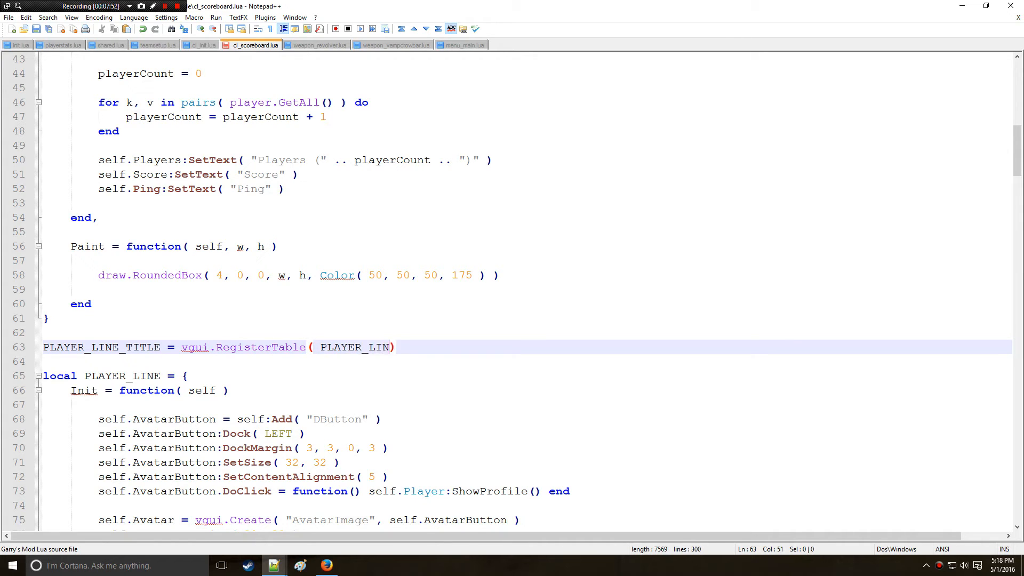
text(E_TITLE, "")
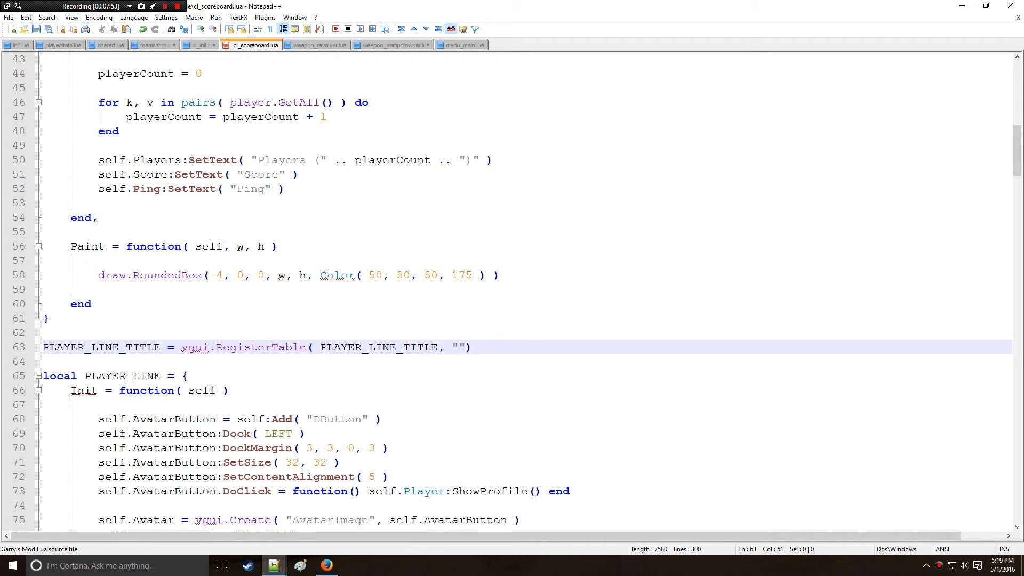
text(D)
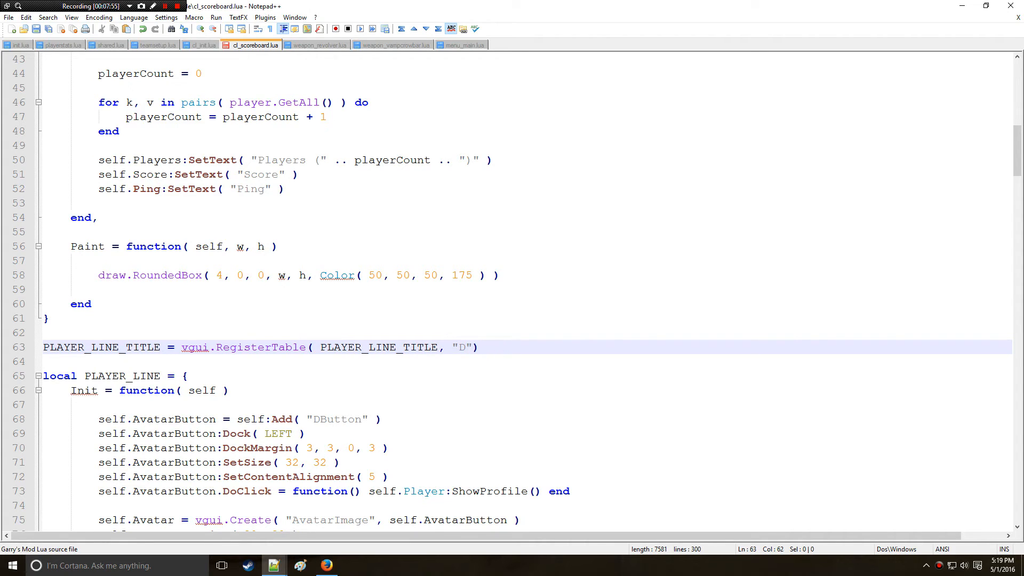
text(Panel)
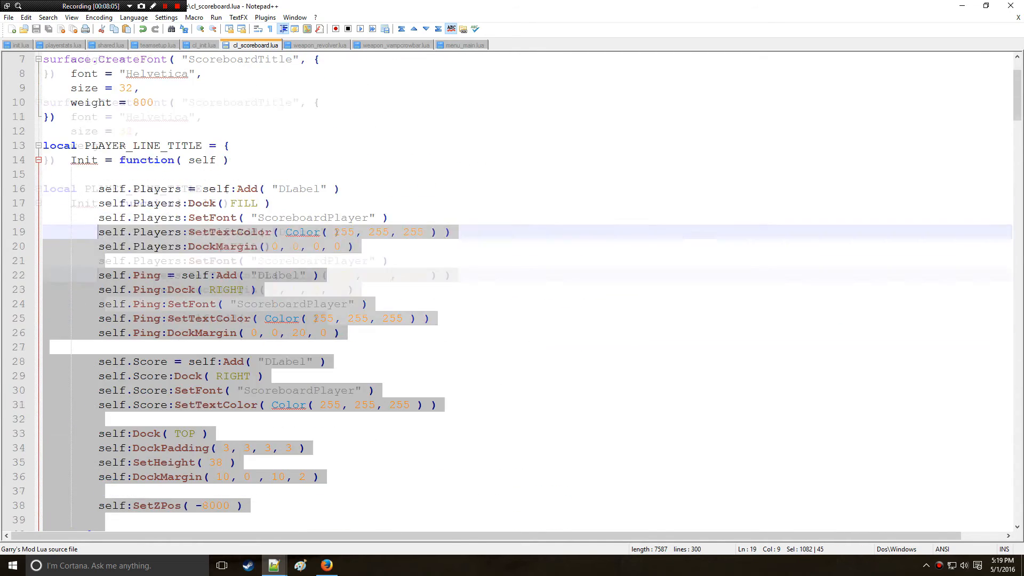
- Scroll down to SCORE_BOARD's Init function, past the btnGrip Paint code
scroll(down, 3)
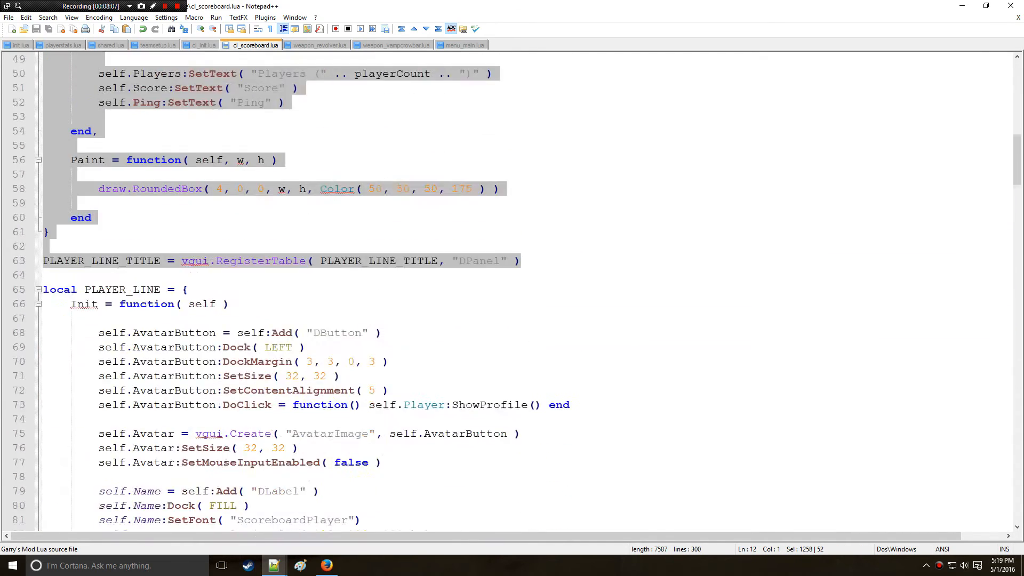
scroll(down, 3)
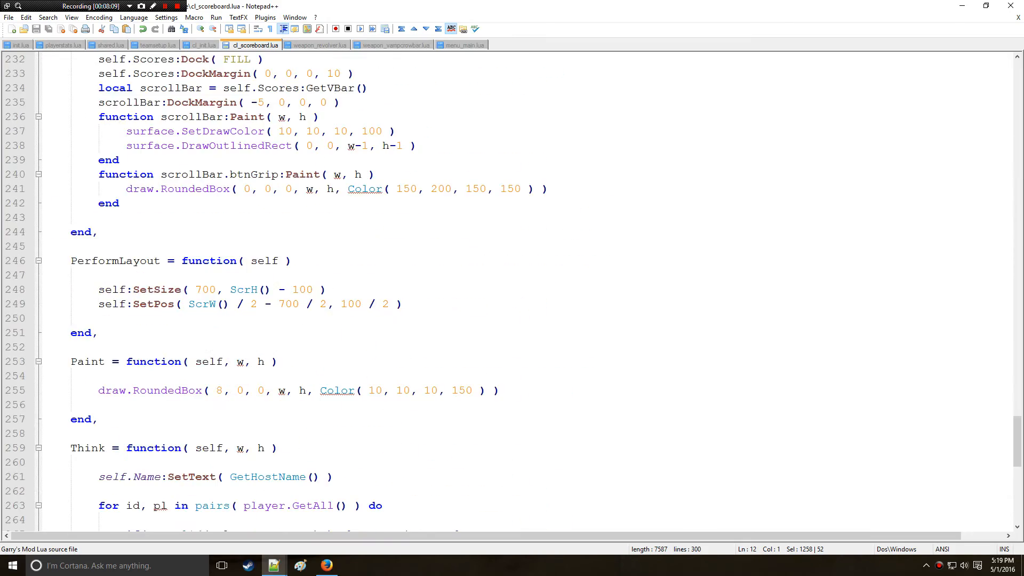
scroll(down, 3)
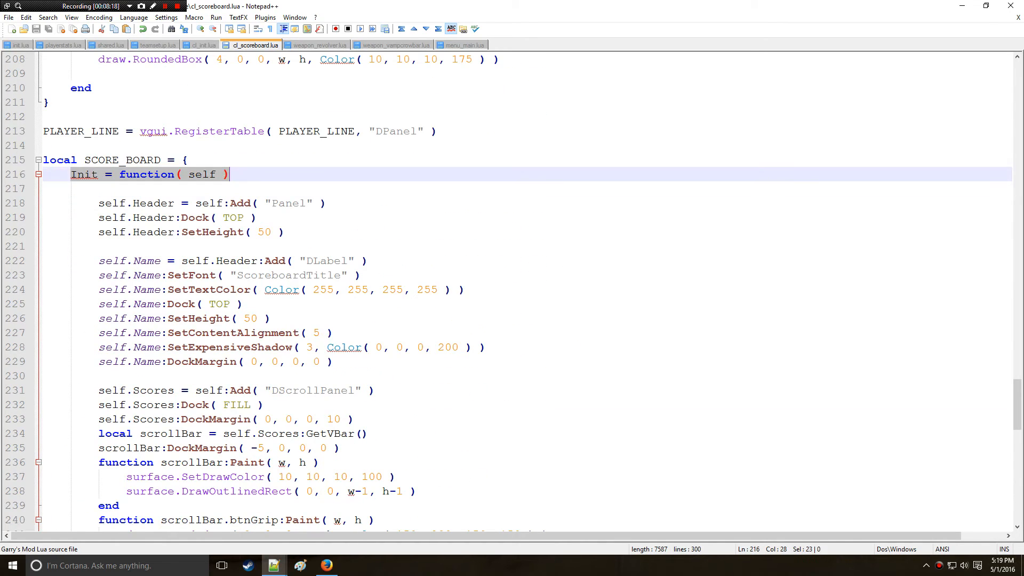
scroll(down, 3)
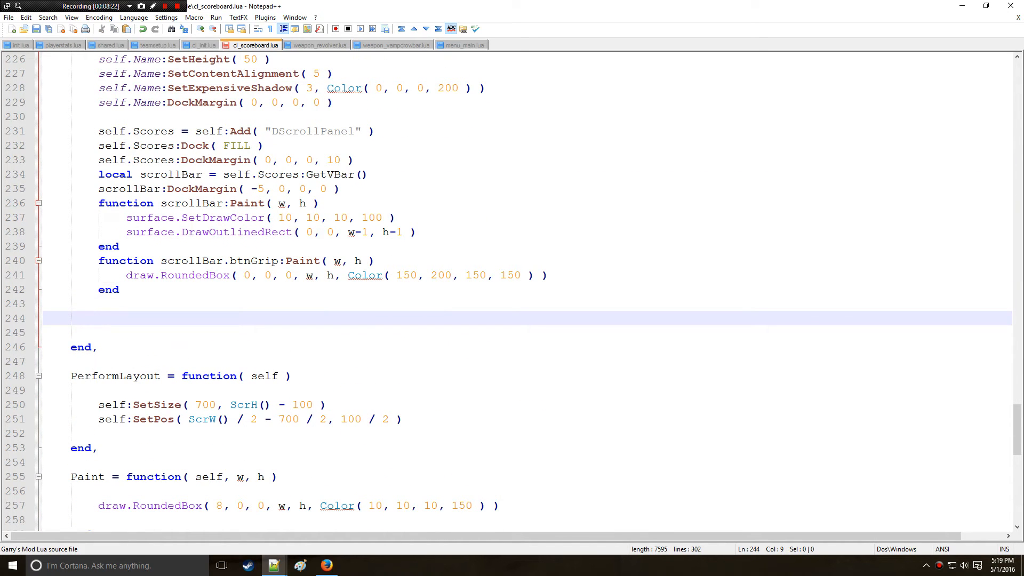
- Start line 244 with self.Title = self.Scores:Add
text(self.)
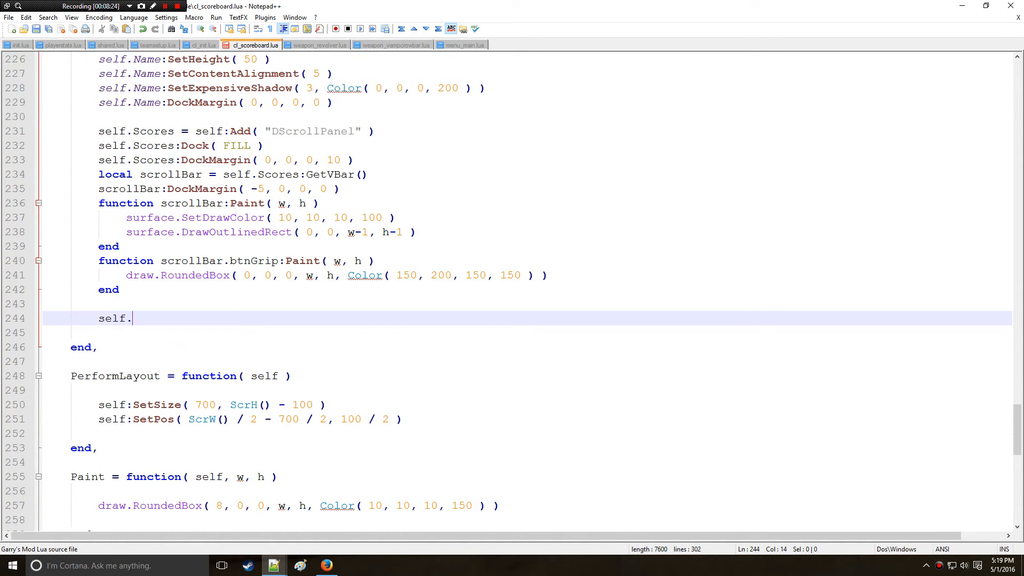
text(Title)
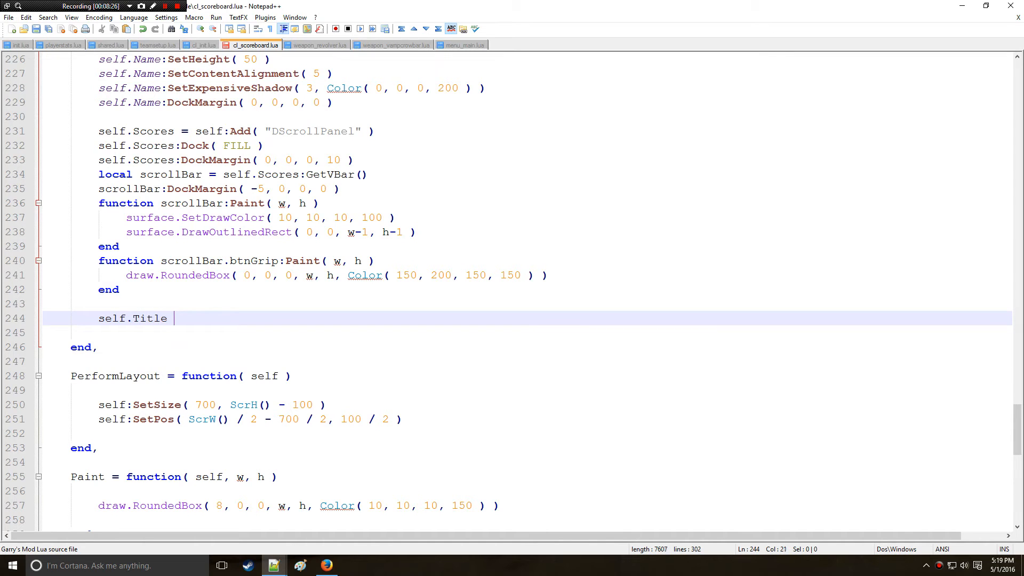
text(= self.S)
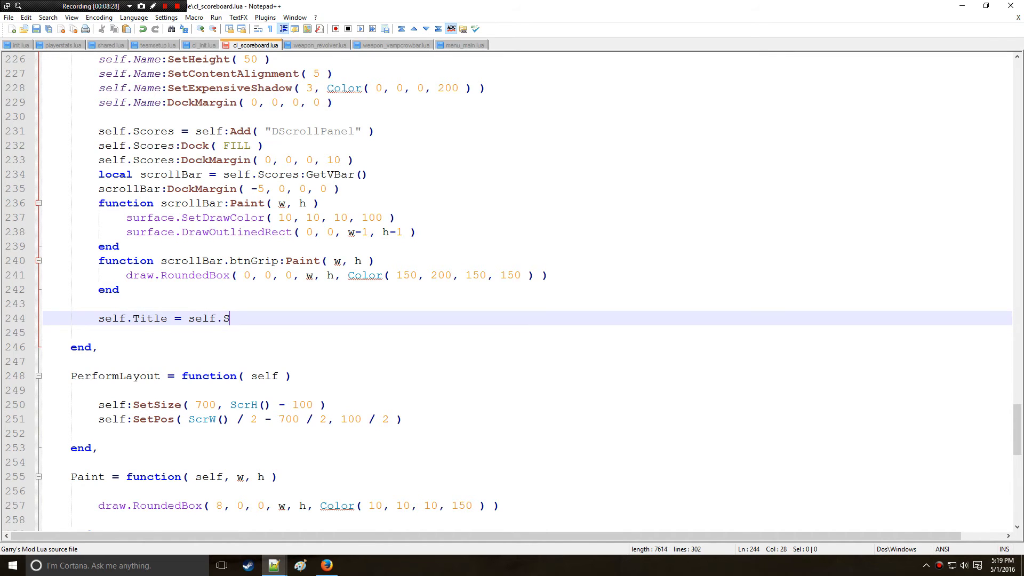
text(cores:Add)
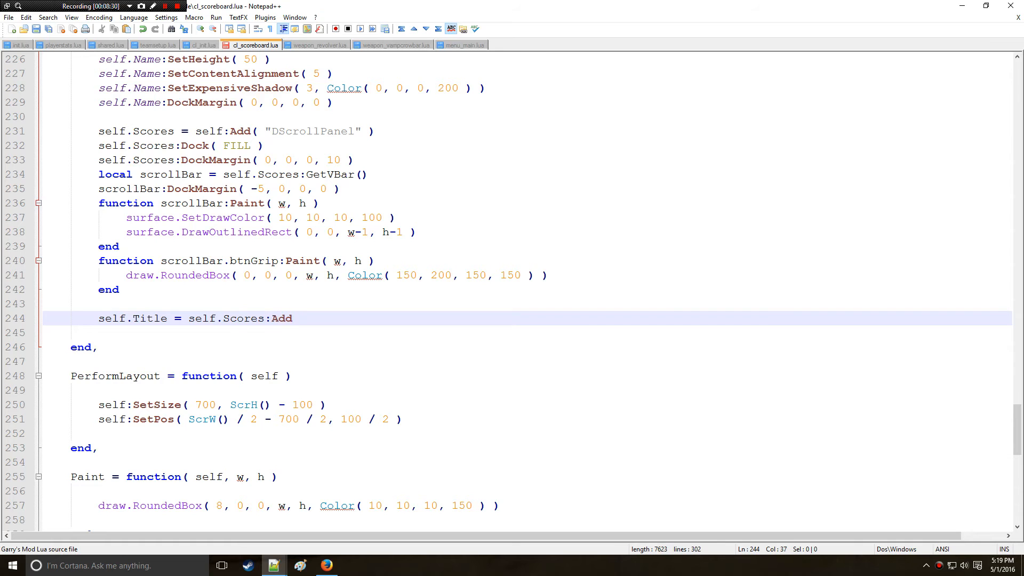
- Check the DScrollPanel setup, then finish the call with ( PLAYER_LINE_TITLE )
drag(188, 318, 293, 318)
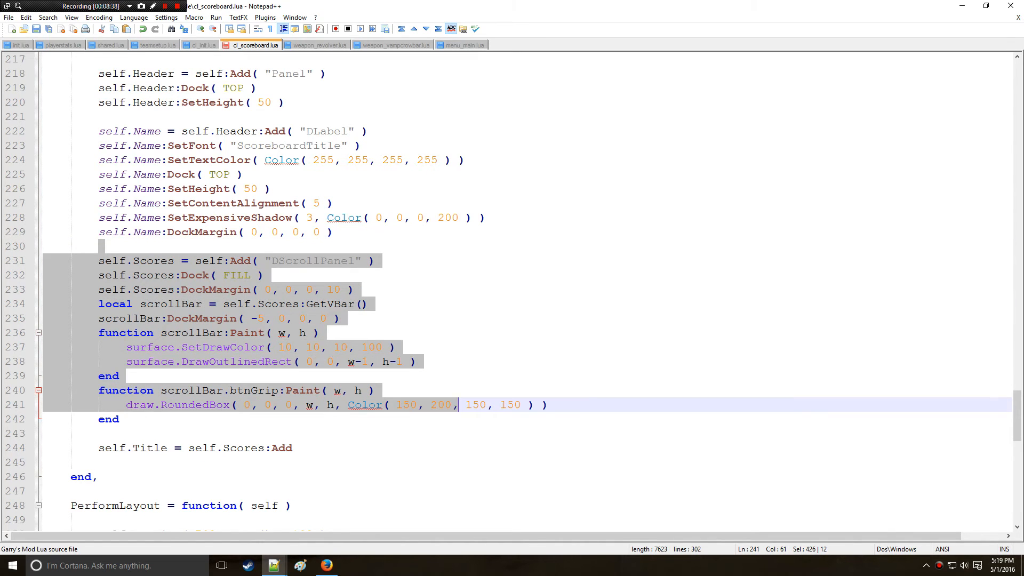
click(213, 362)
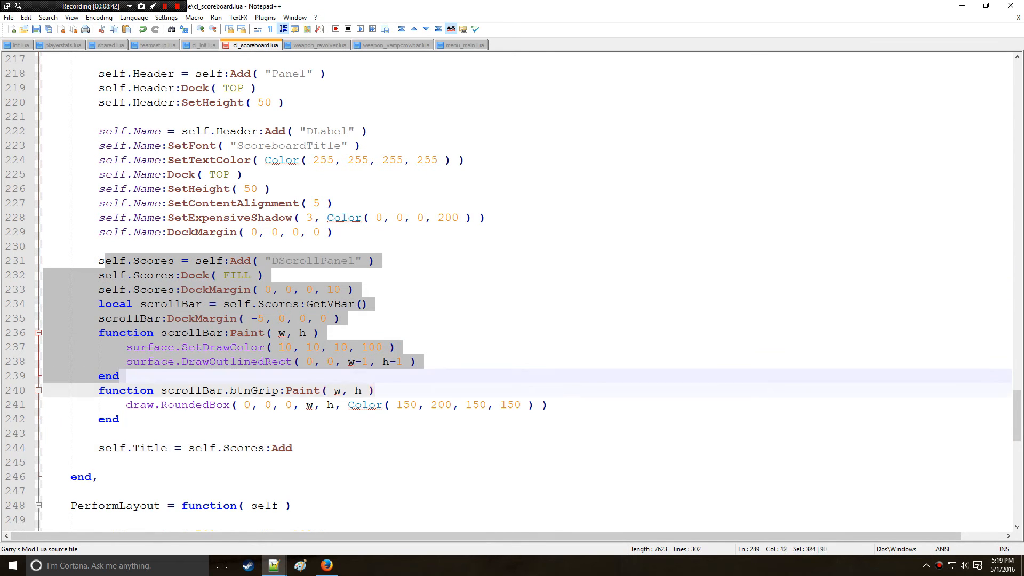
double_click(311, 261)
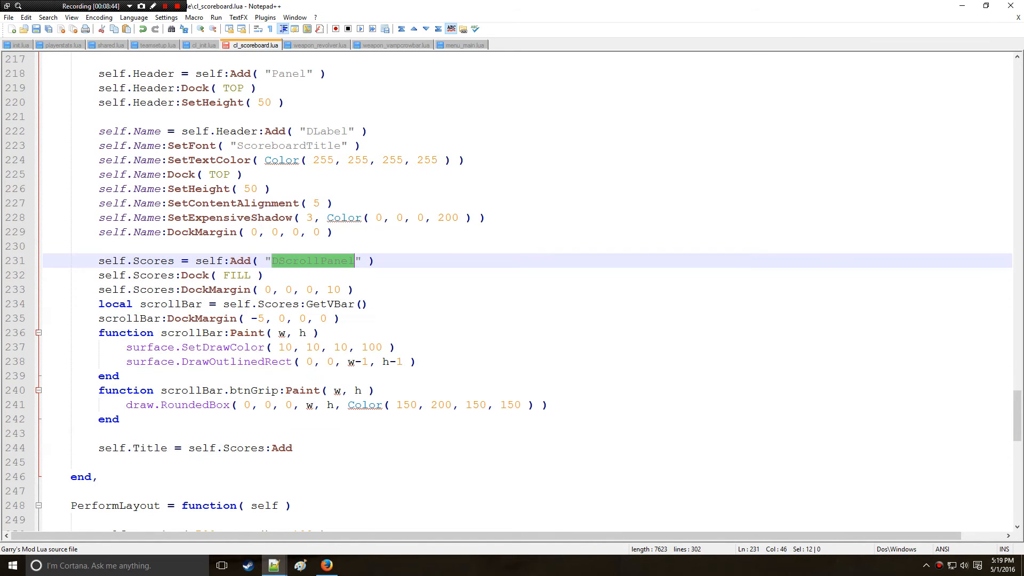
scroll(down, 3)
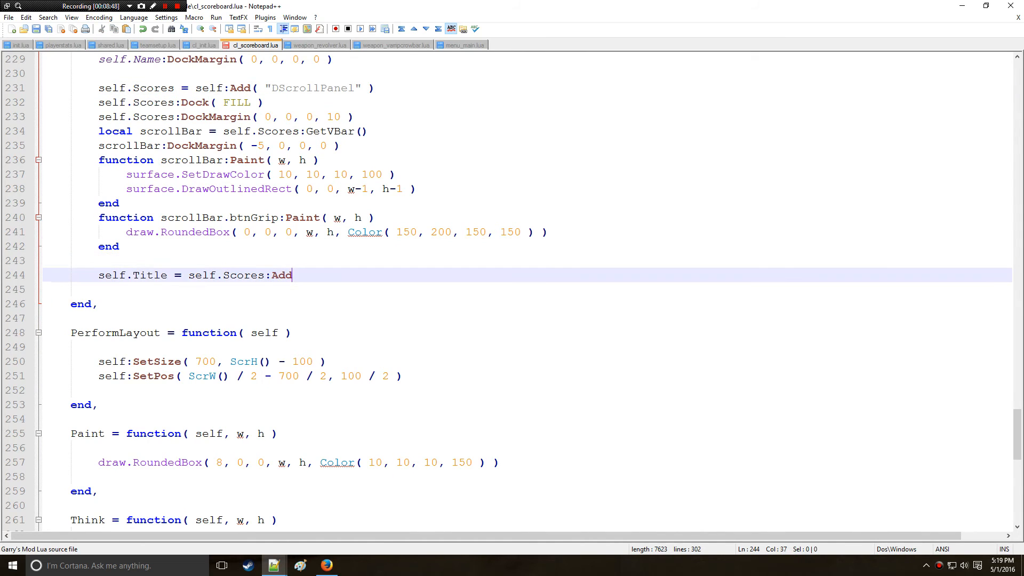
text(())
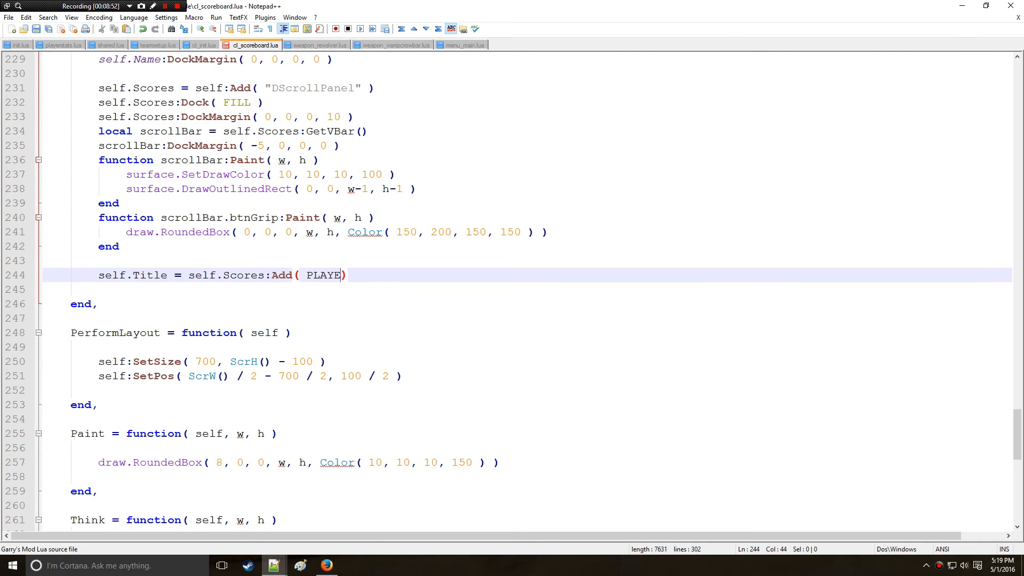
text(R_LINE_ T)
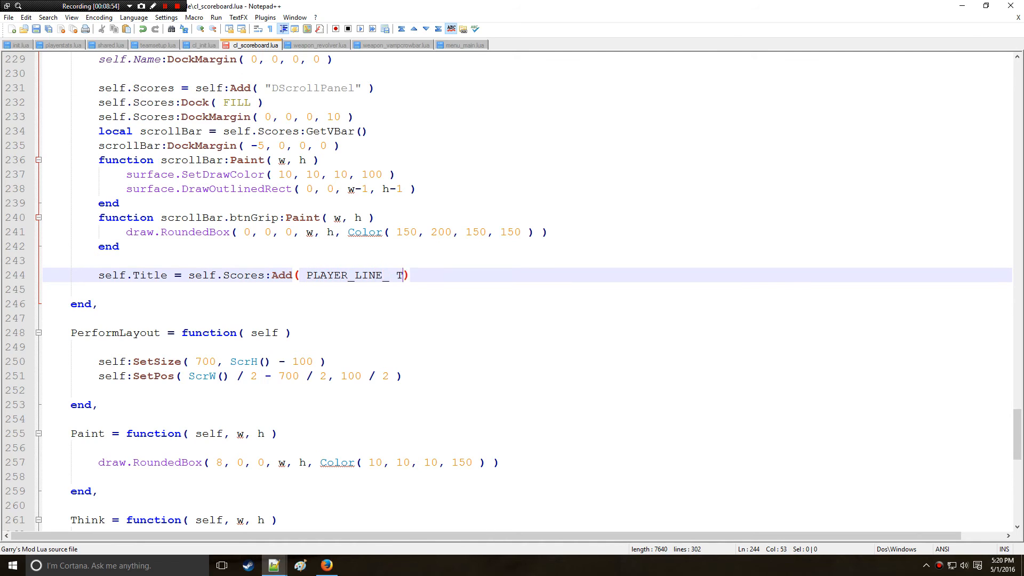
text(ITLE)
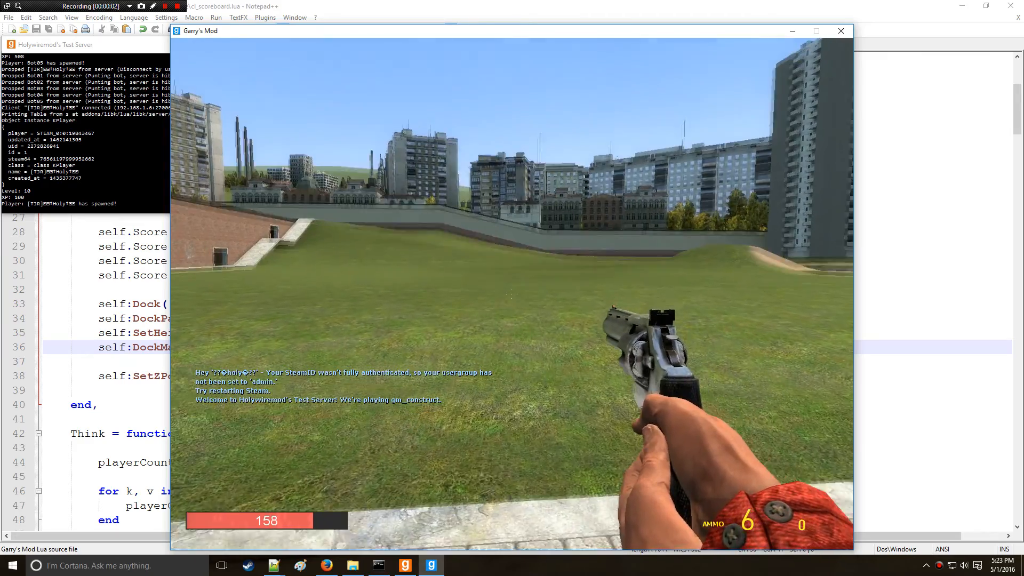
- Switch to Garry's Mod and load into the test server on gm_construct
key(Tab)
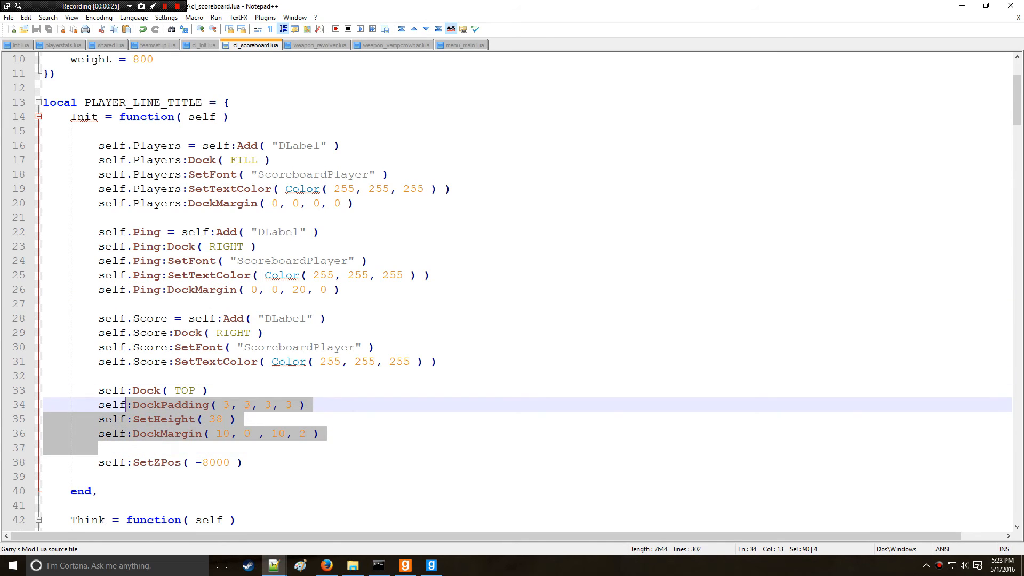
- Change the title row's SetZPos value from -8000 to 9000 on line 38
double_click(157, 462)
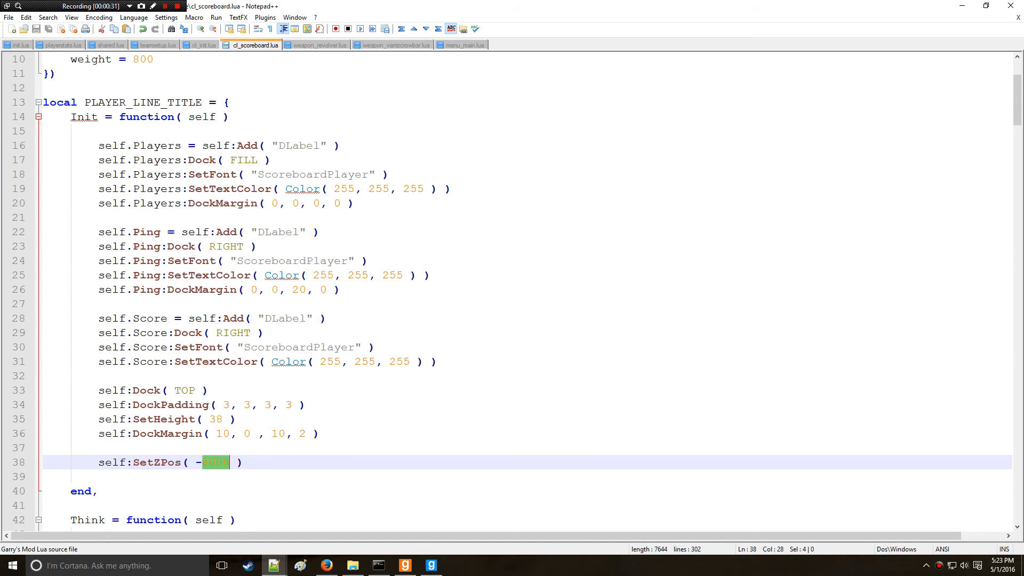
text(9000)
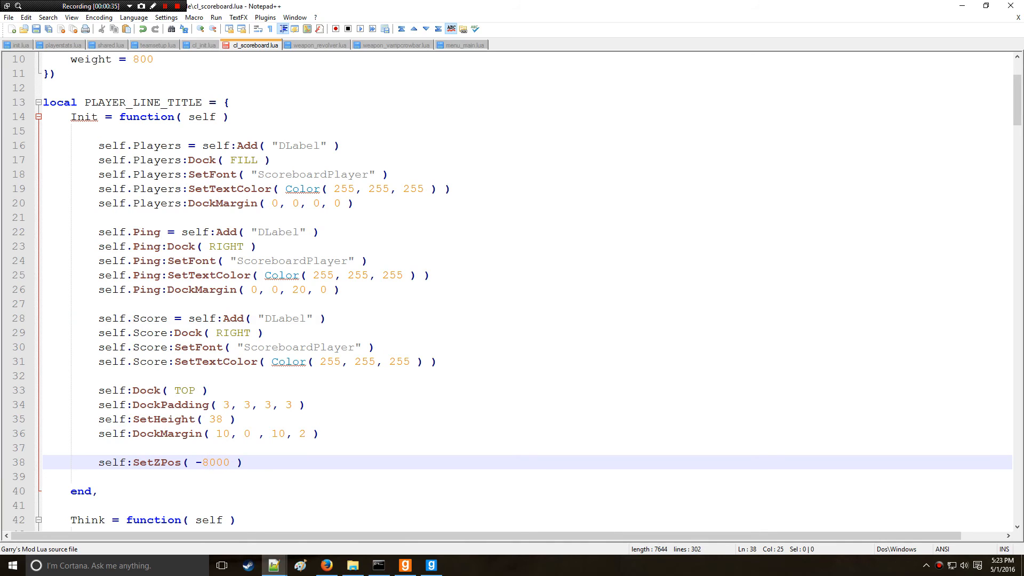
double_click(216, 463)
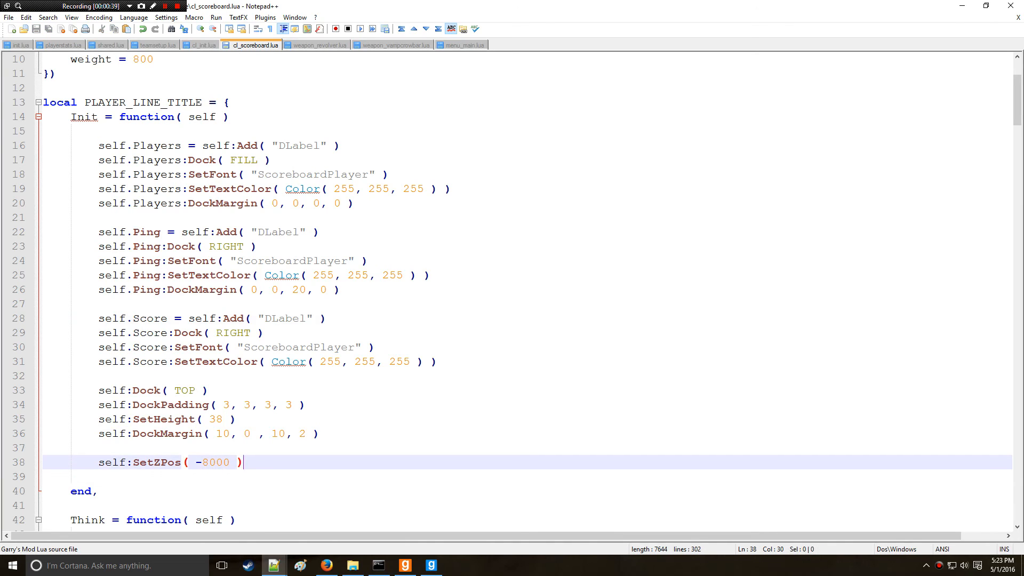
click(404, 565)
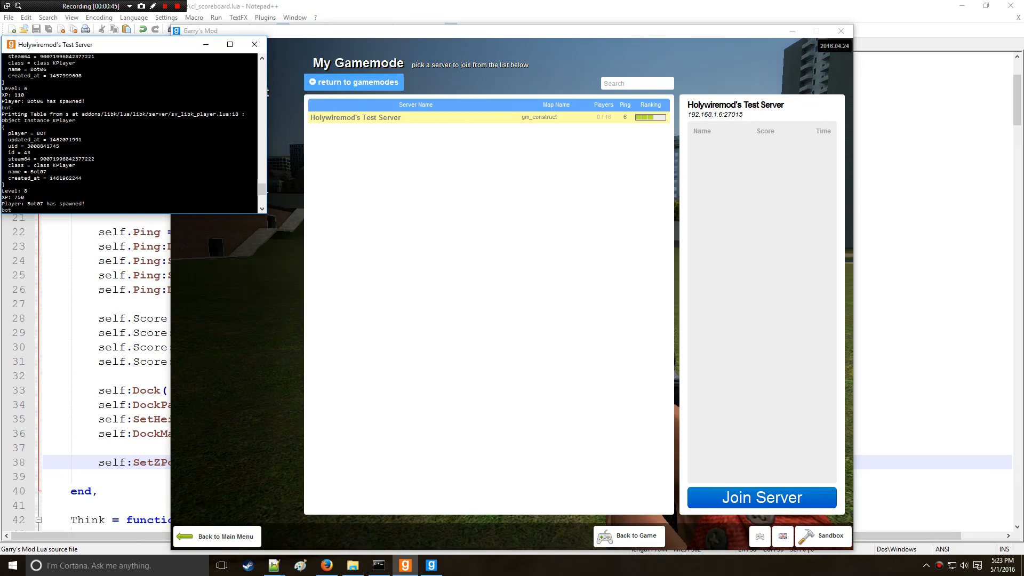
- Select Holywiremod's Test Server in the server browser and join it
click(761, 497)
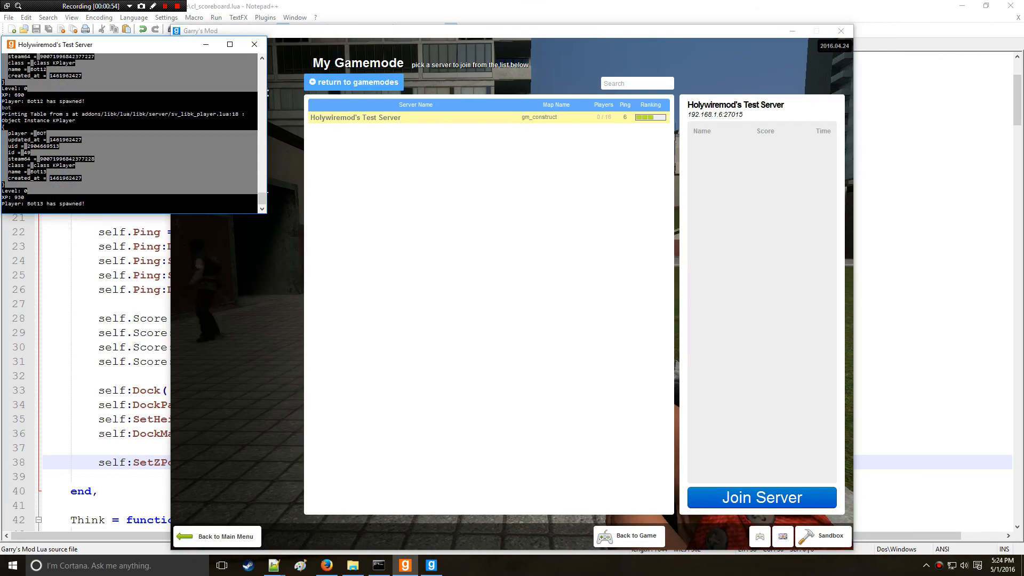
click(762, 498)
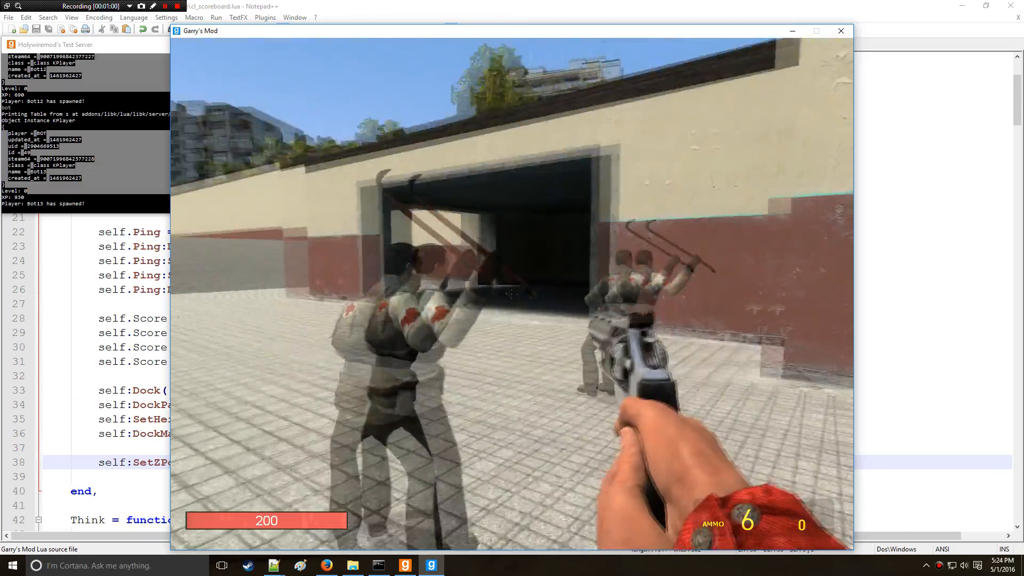
key(Tab)
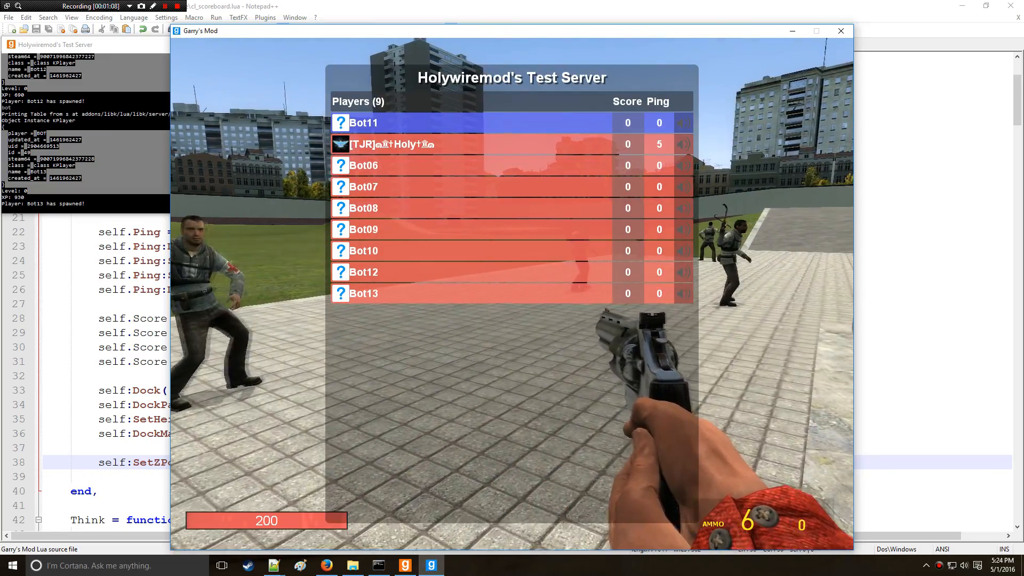
key(Tab)
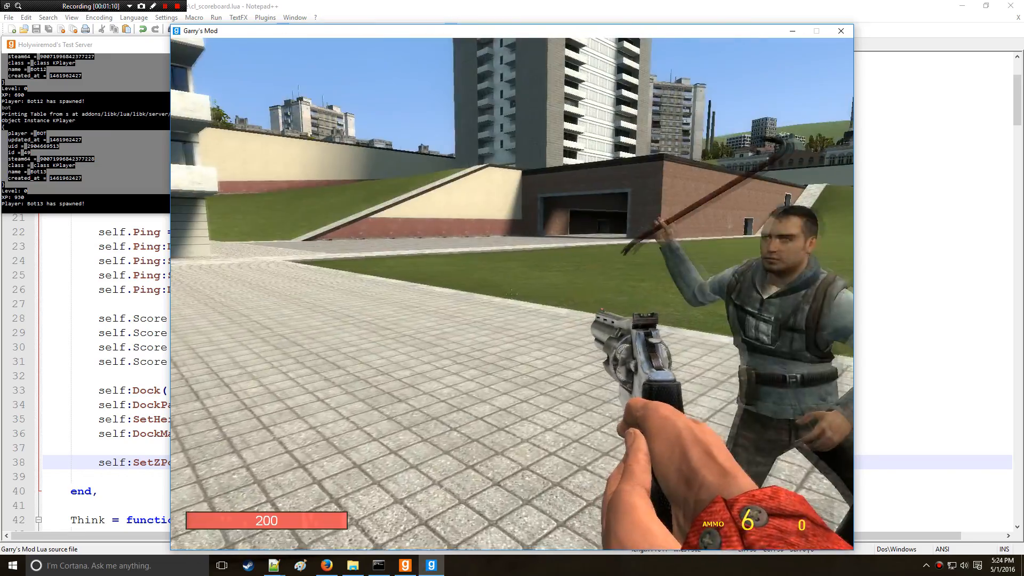